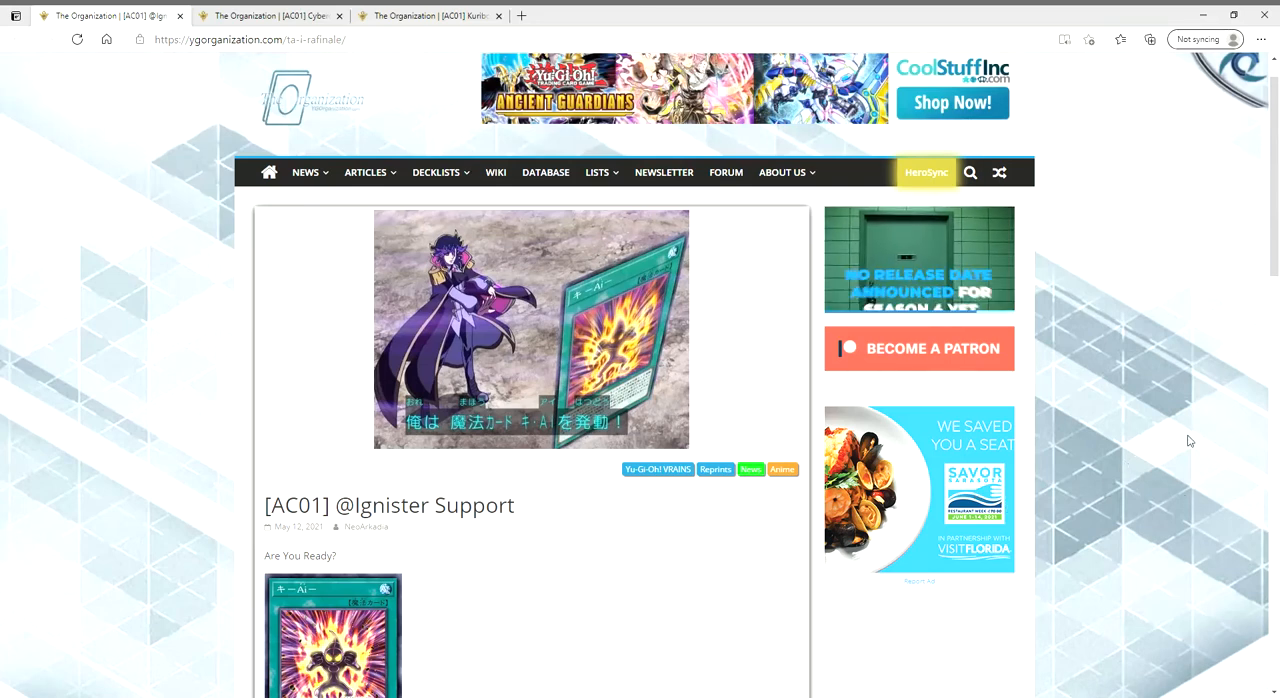
mouse_move(1204, 436)
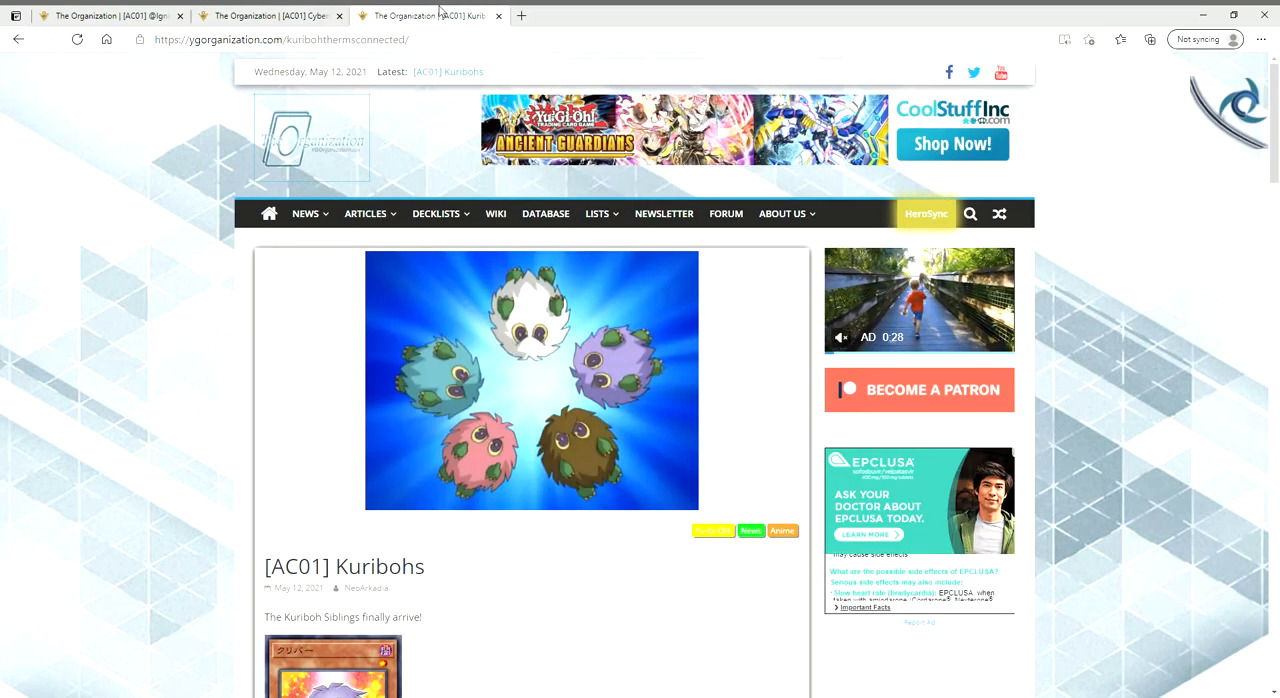
mouse_move(424, 400)
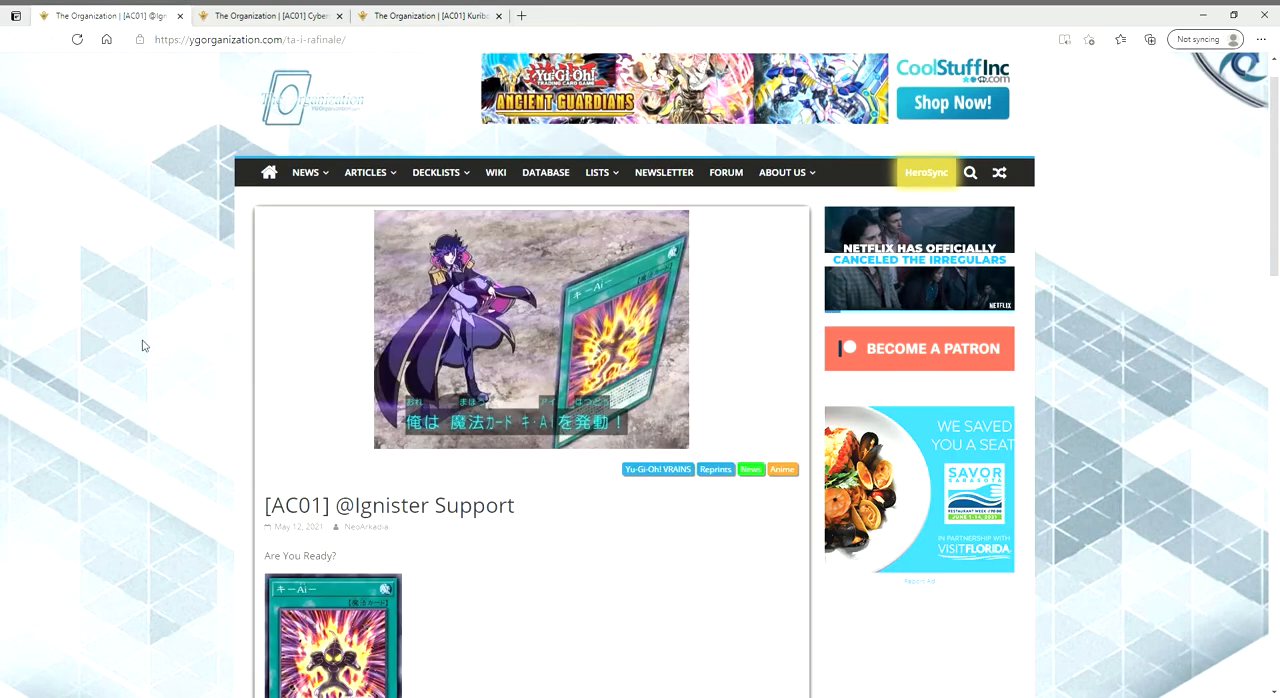
scroll("down", 3)
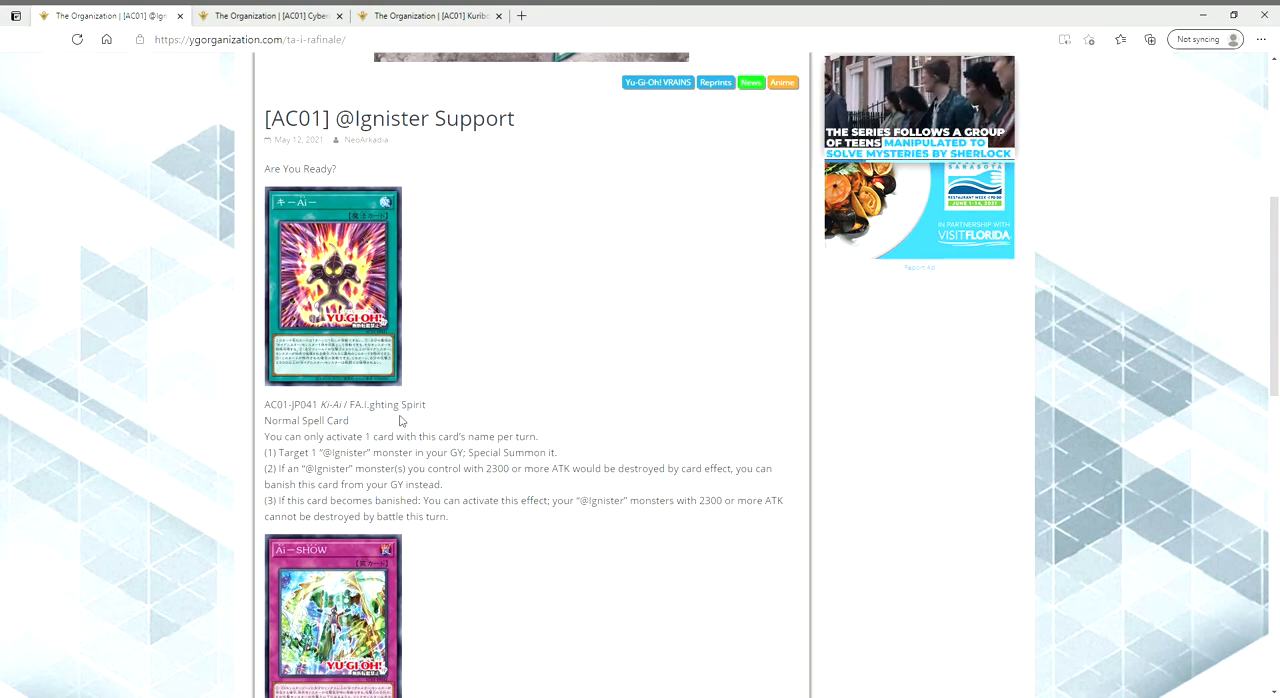
mouse_move(112, 362)
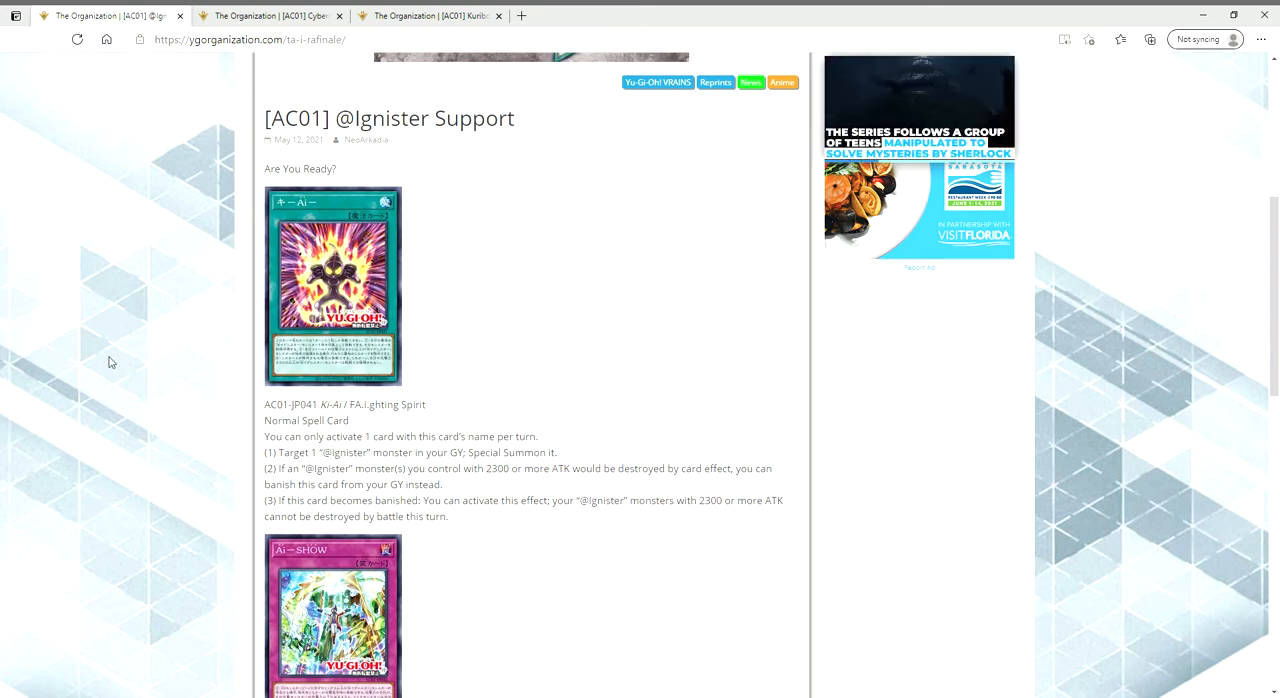
scroll("down", 3)
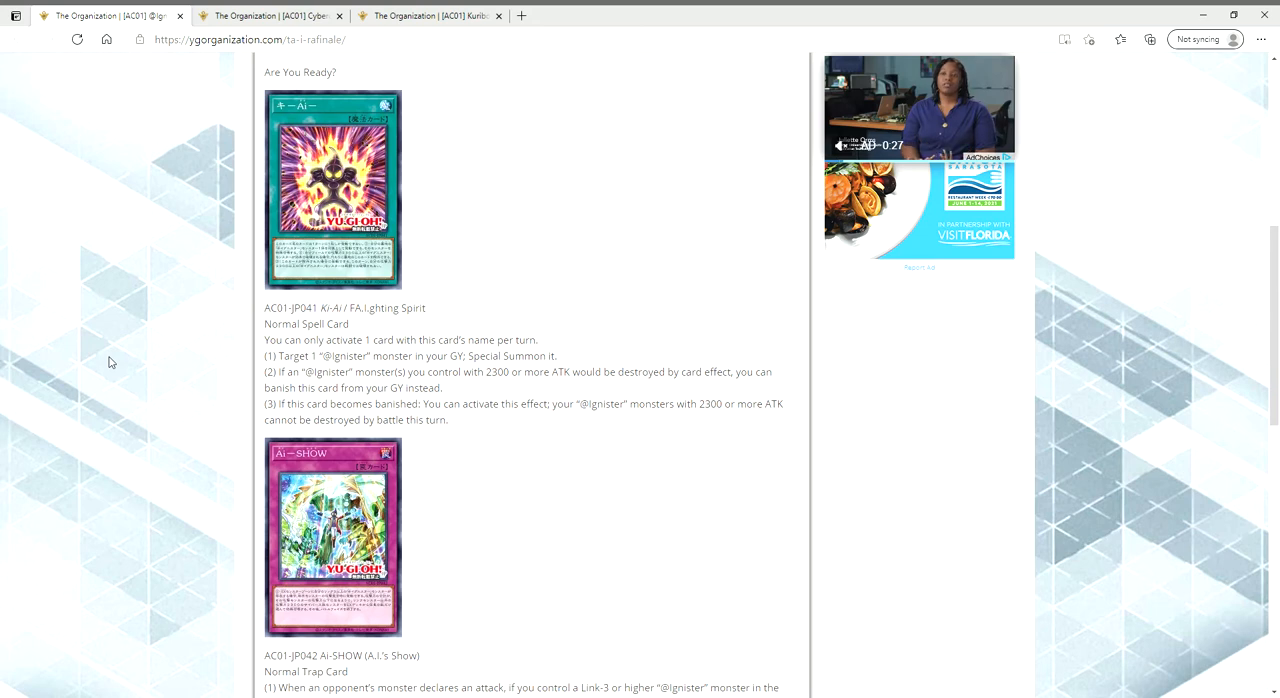
Scroll through the A.I.'s Show trap and Linguriboh reprint to the Source link
scroll("down", 3)
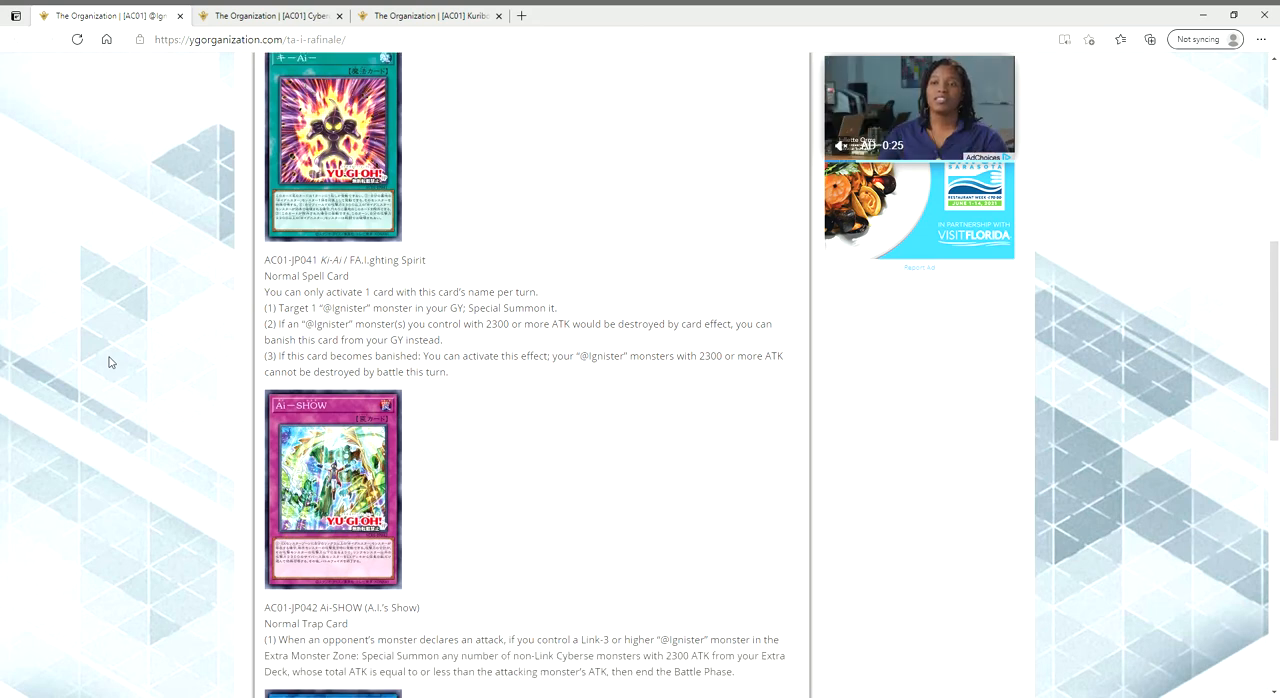
scroll("down", 3)
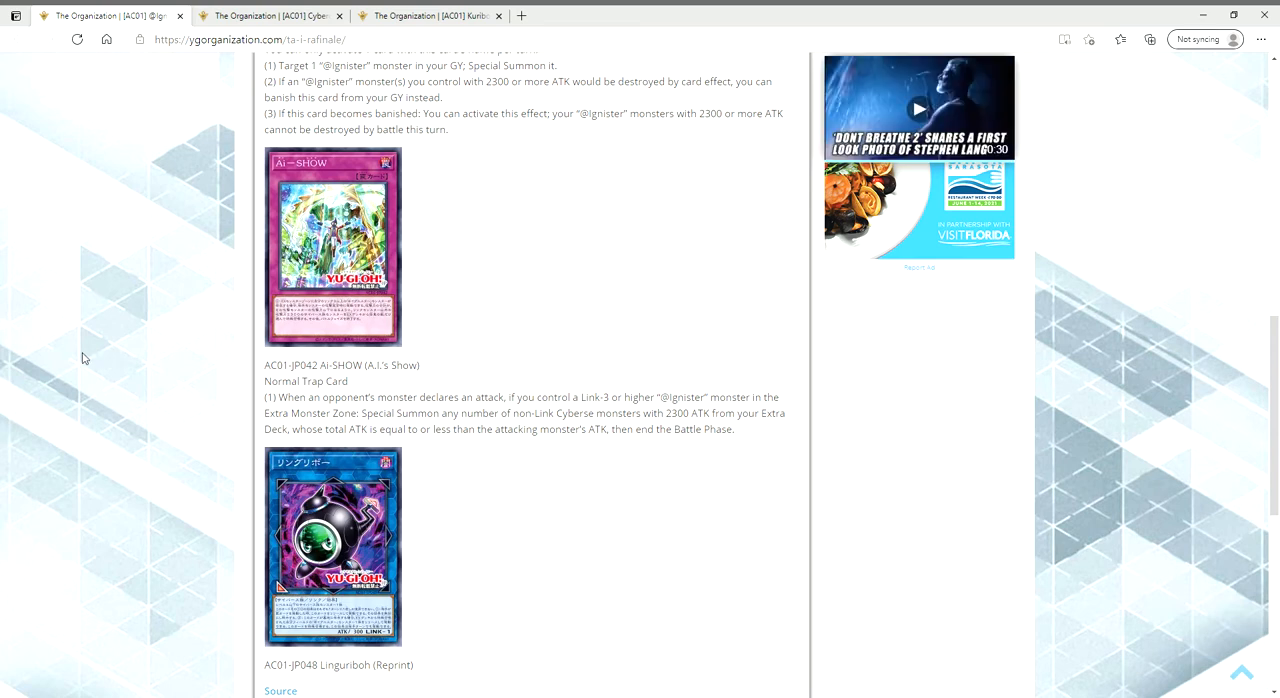
mouse_move(200, 336)
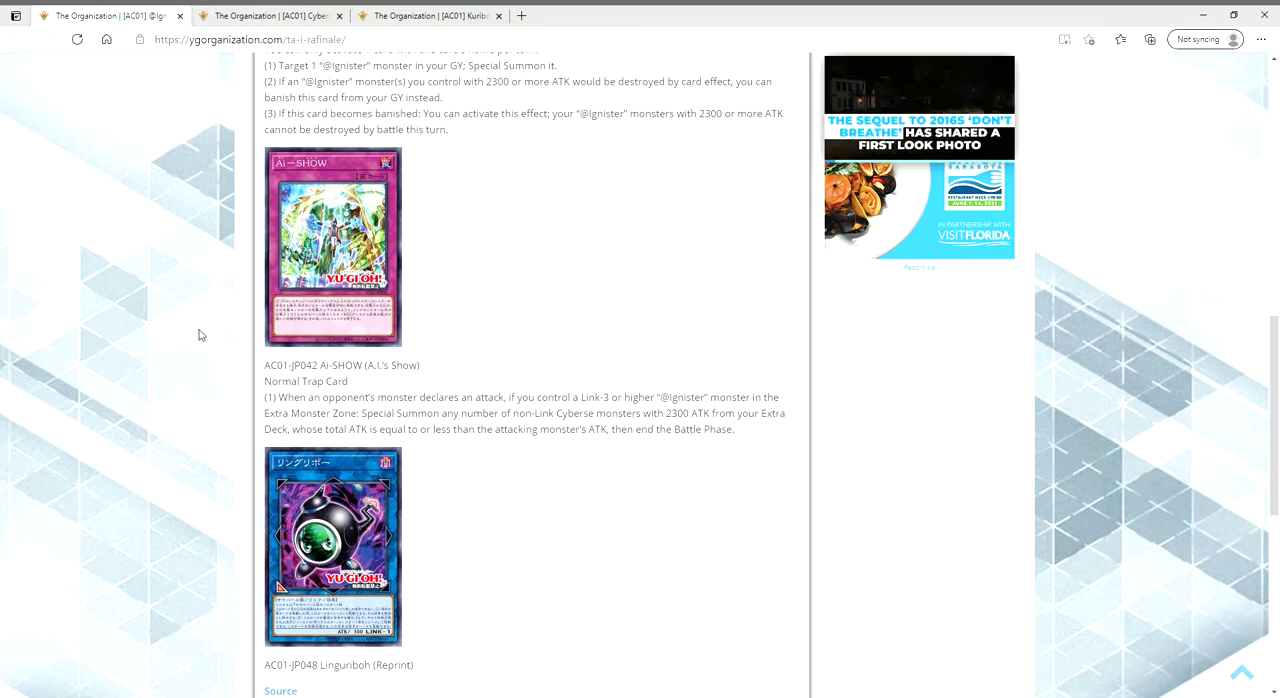
mouse_move(476, 264)
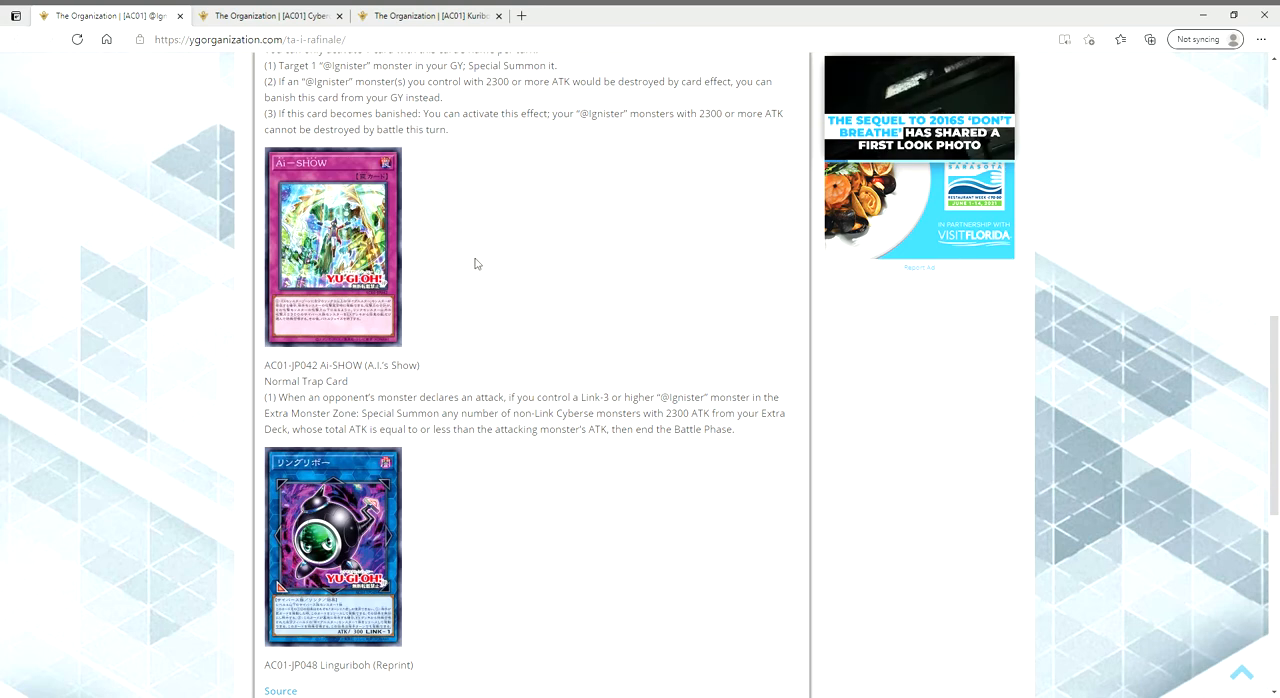
mouse_move(394, 272)
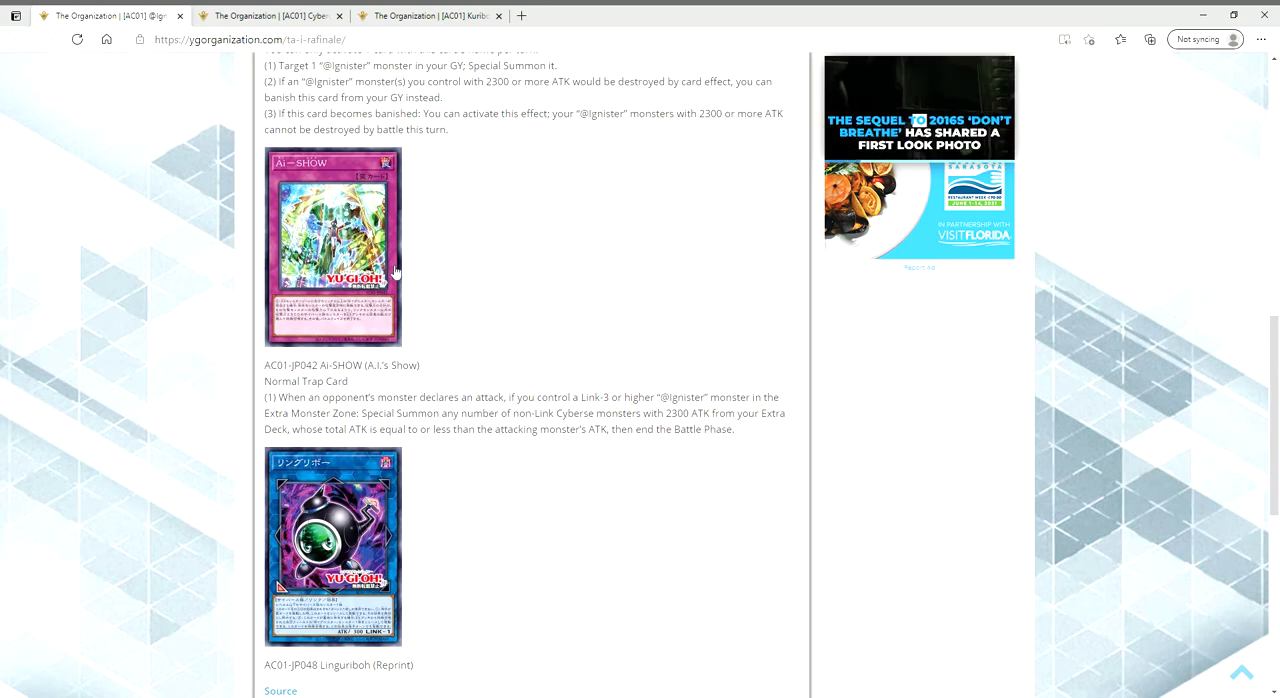
scroll("up", 3)
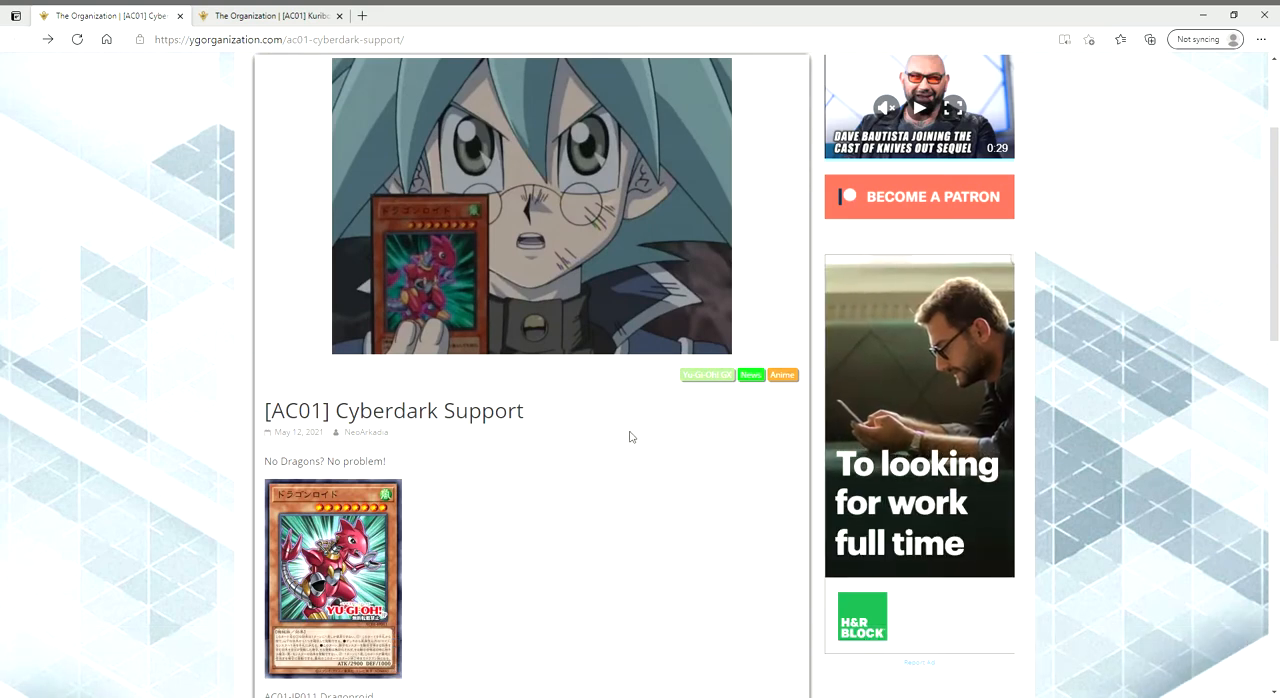
Scroll the Cyberdark Support article down to the Declaration of Rebirth card and Source link
scroll("down", 3)
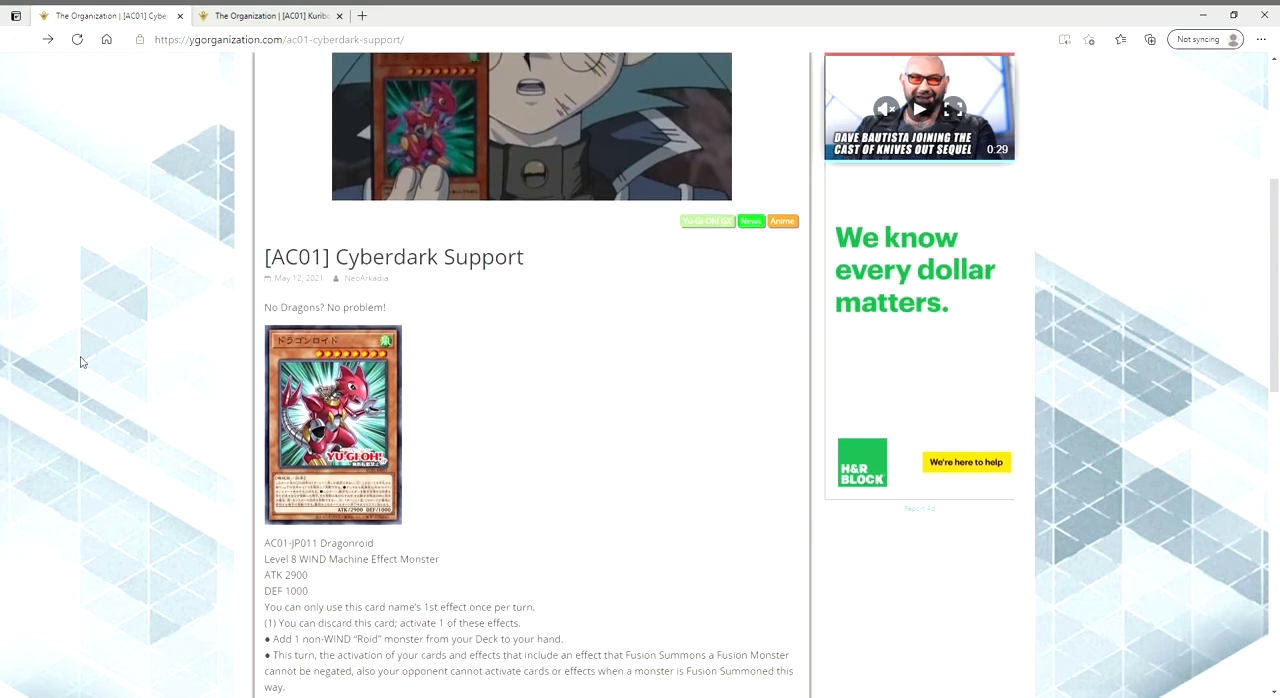
scroll("down", 3)
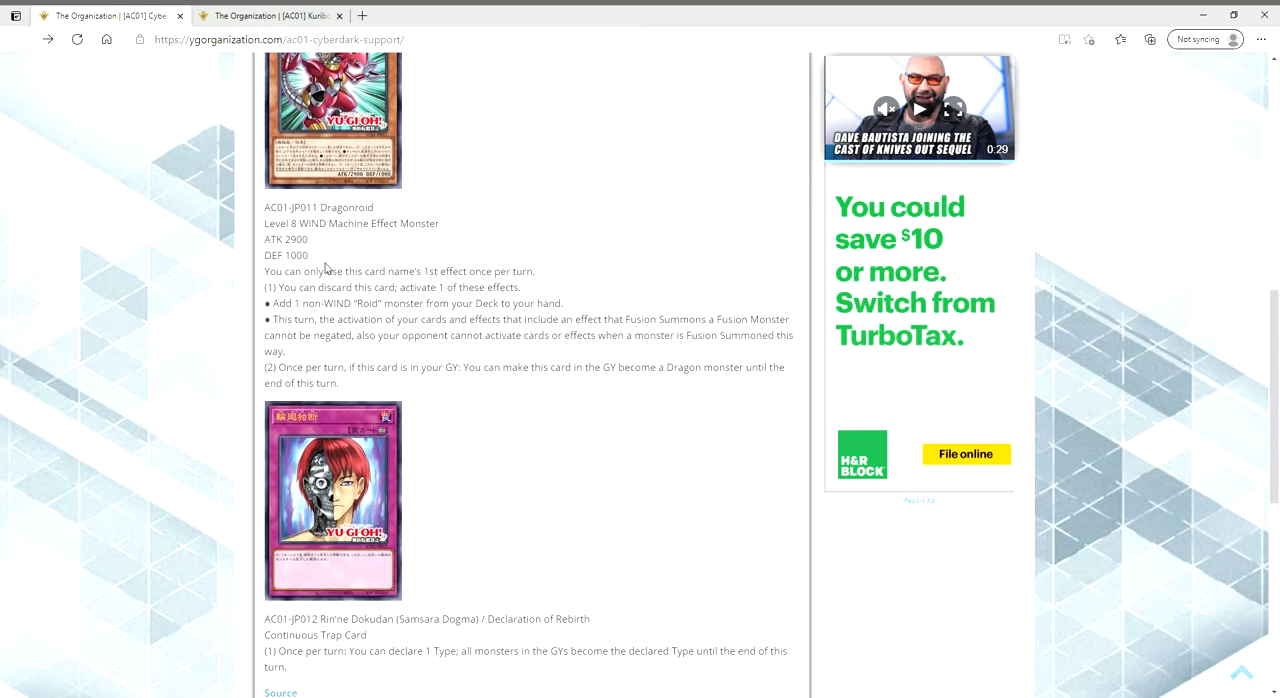
scroll("down", 3)
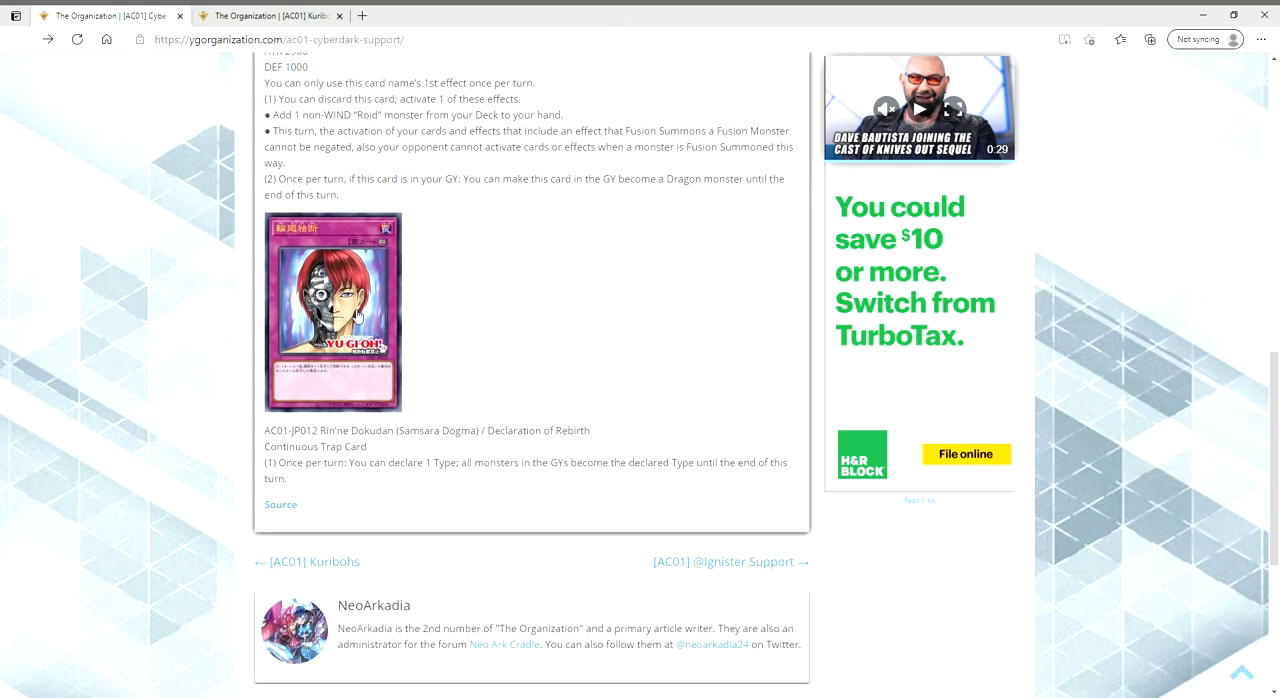
mouse_move(356, 316)
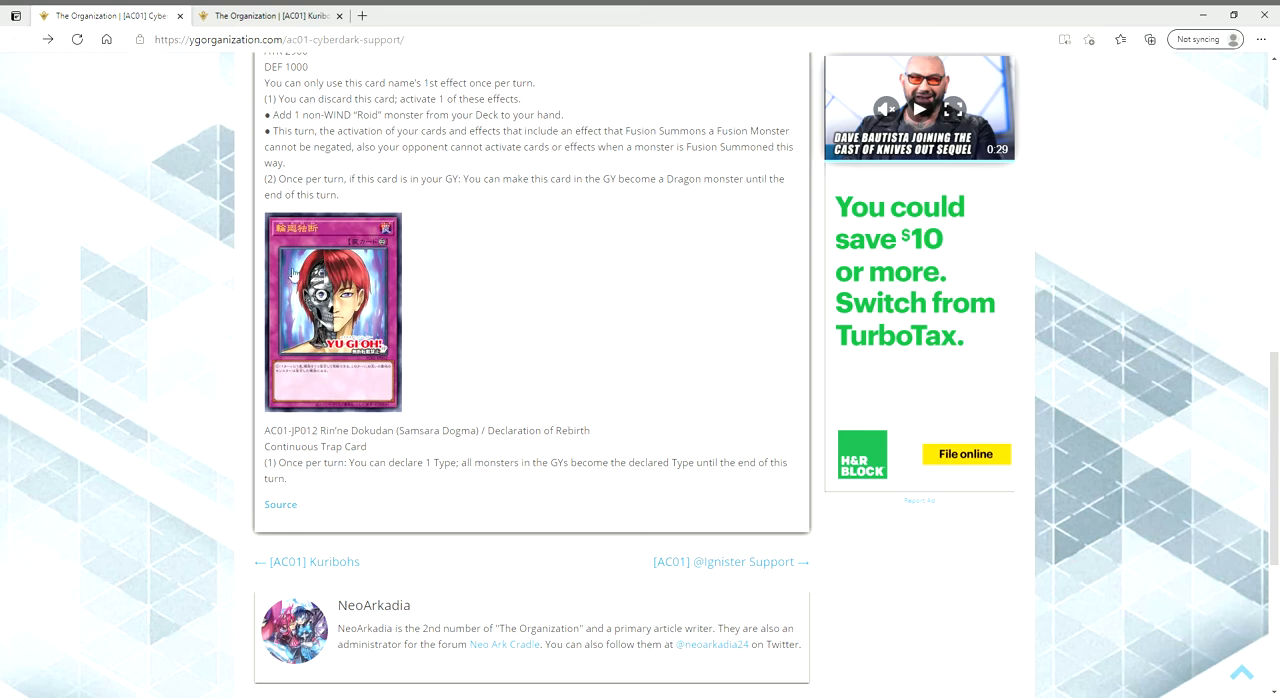
mouse_move(288, 276)
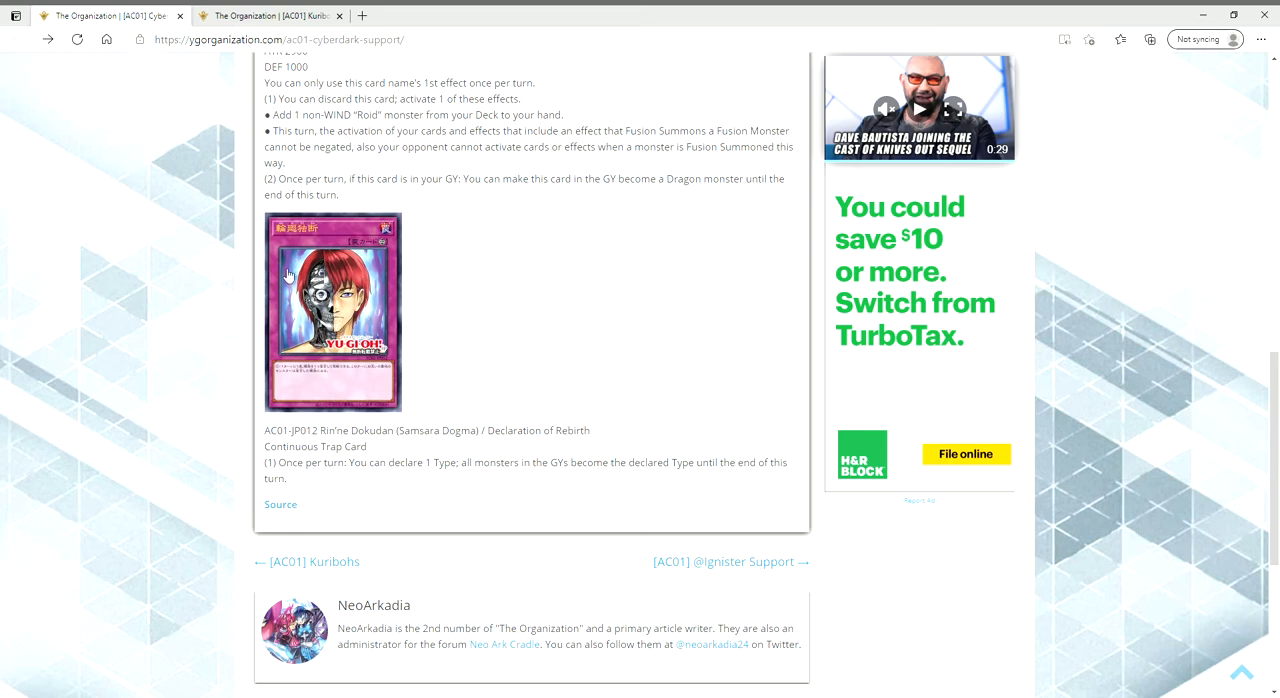
mouse_move(396, 296)
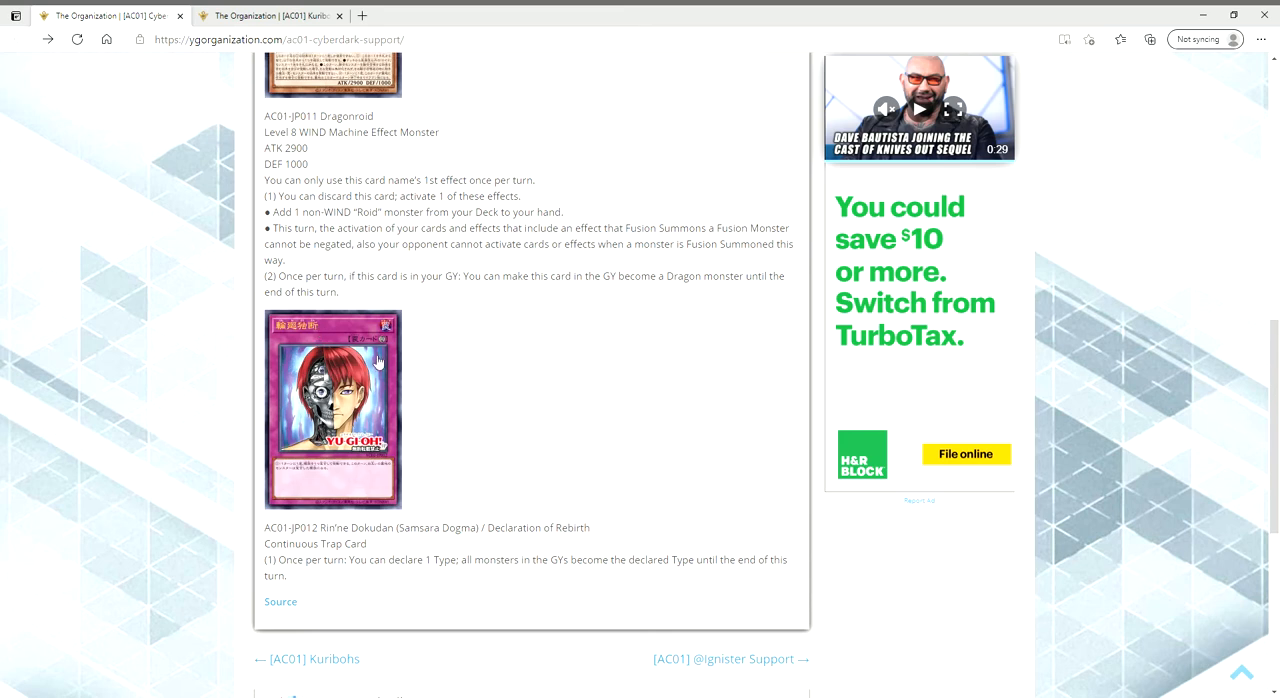
Scroll back to Cyberdark Dragonoid and highlight its unnegatable Fusion Summon bullet, then clear it
scroll("up", 3)
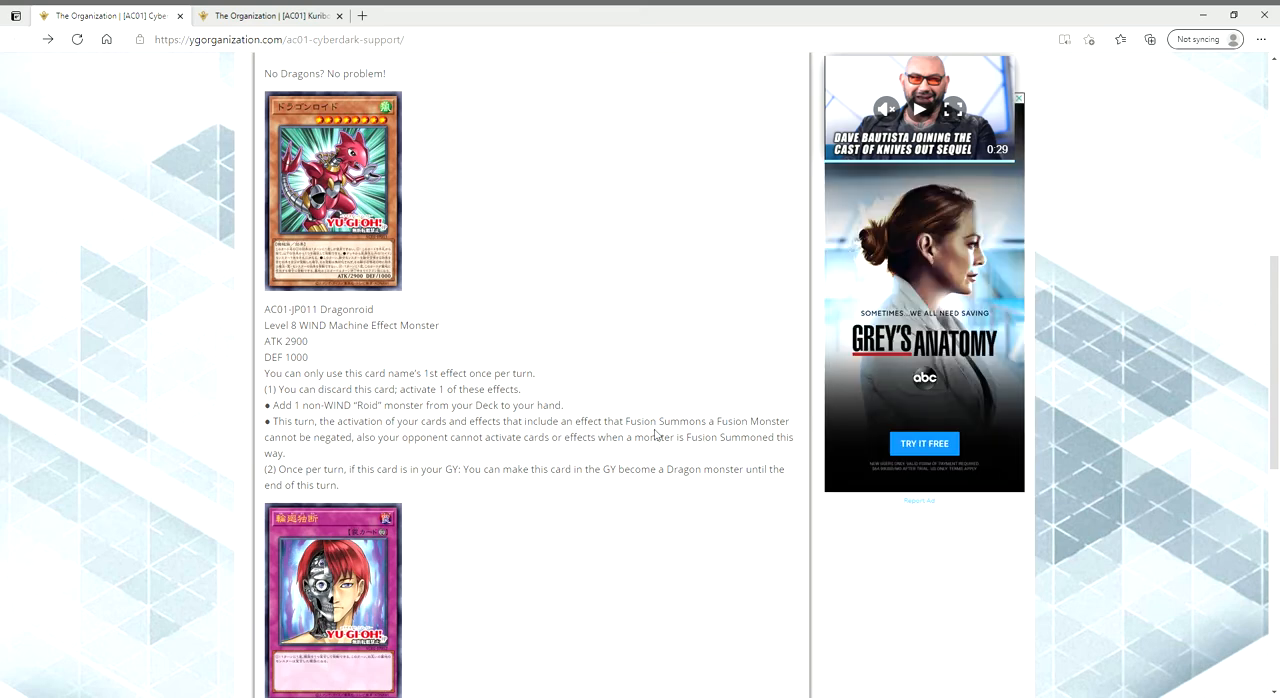
mouse_move(402, 448)
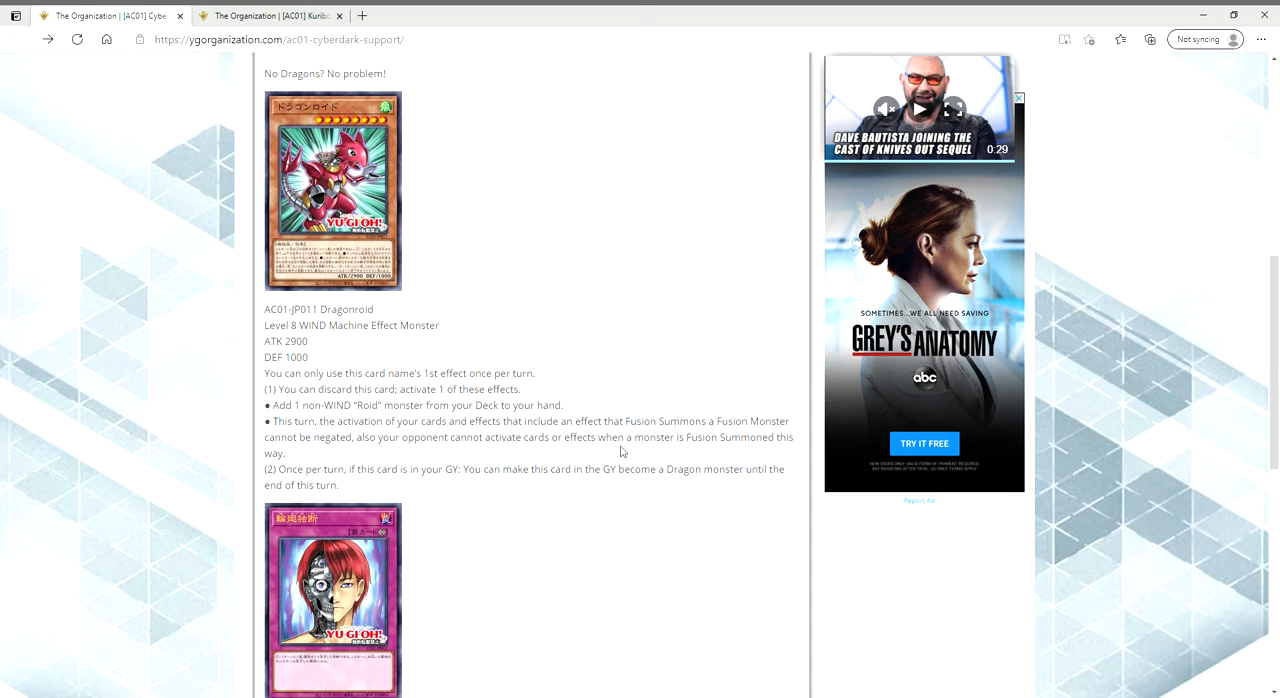
mouse_move(736, 440)
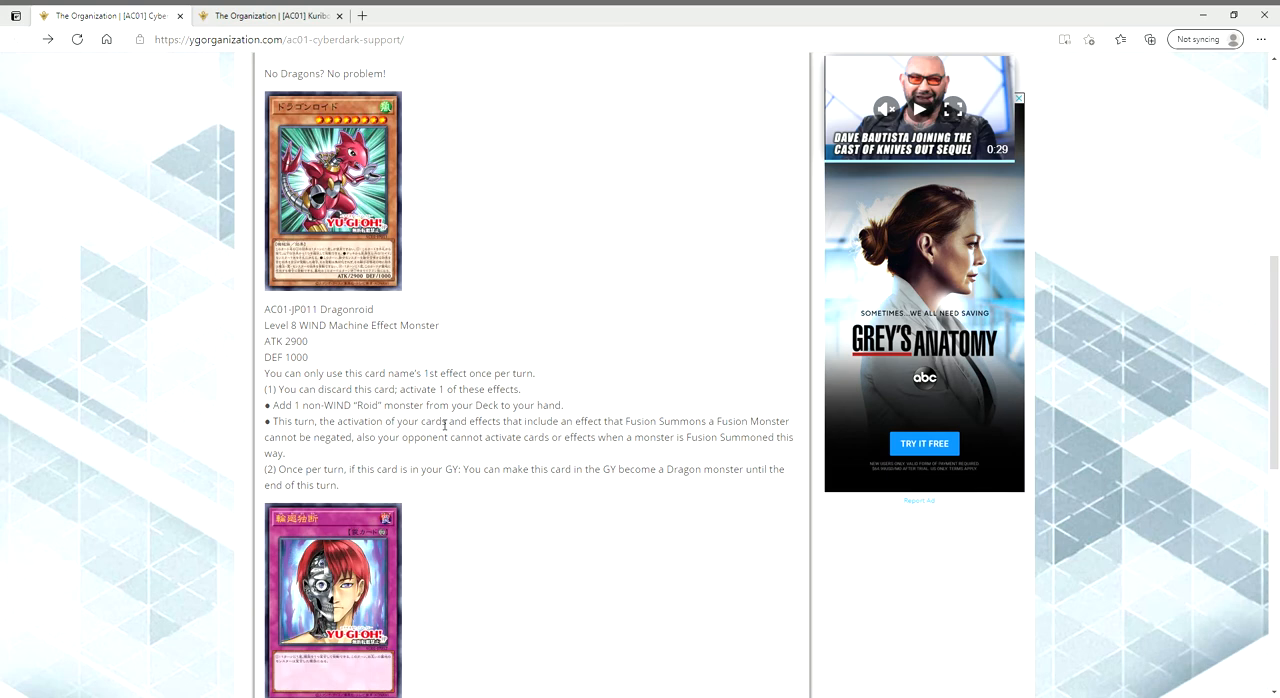
mouse_move(292, 186)
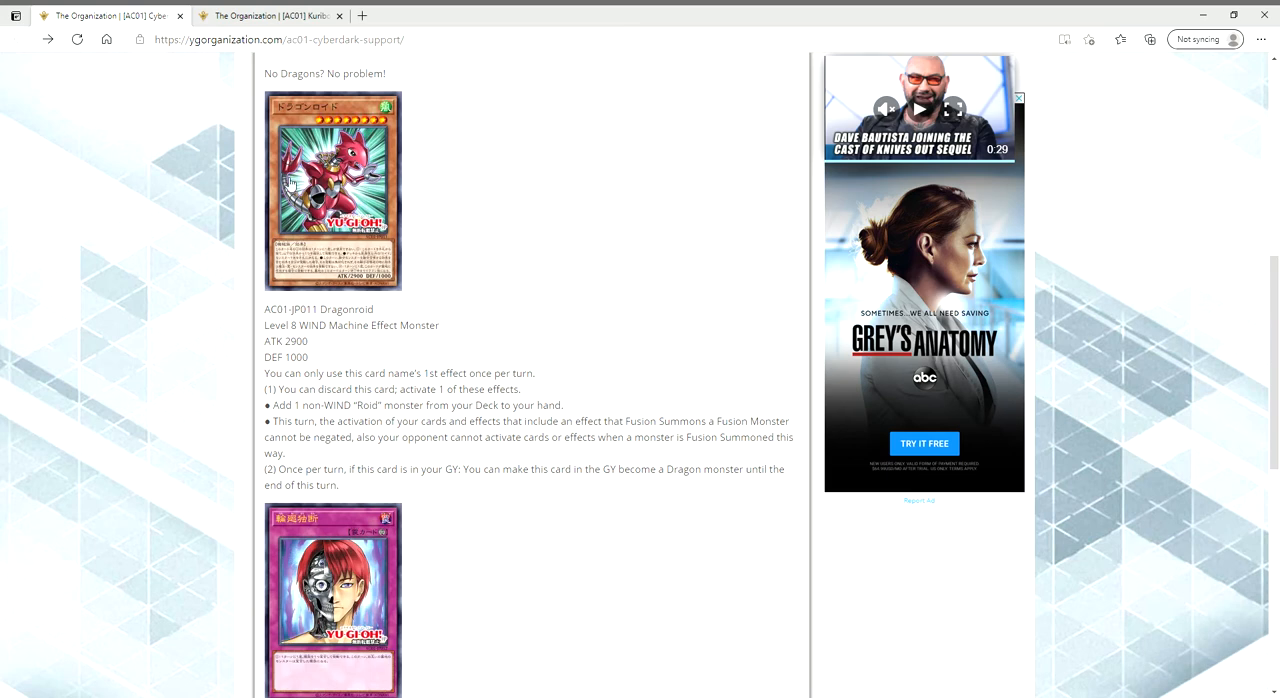
mouse_move(304, 208)
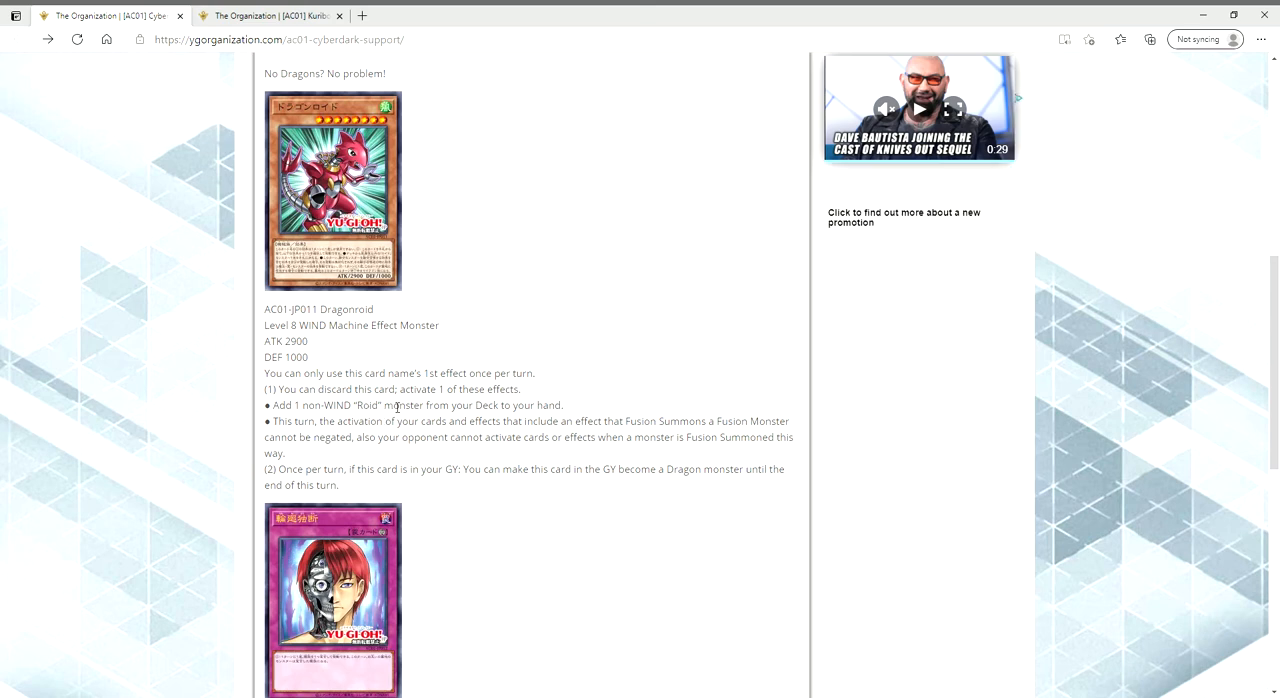
left_click_drag(272, 420, 286, 454)
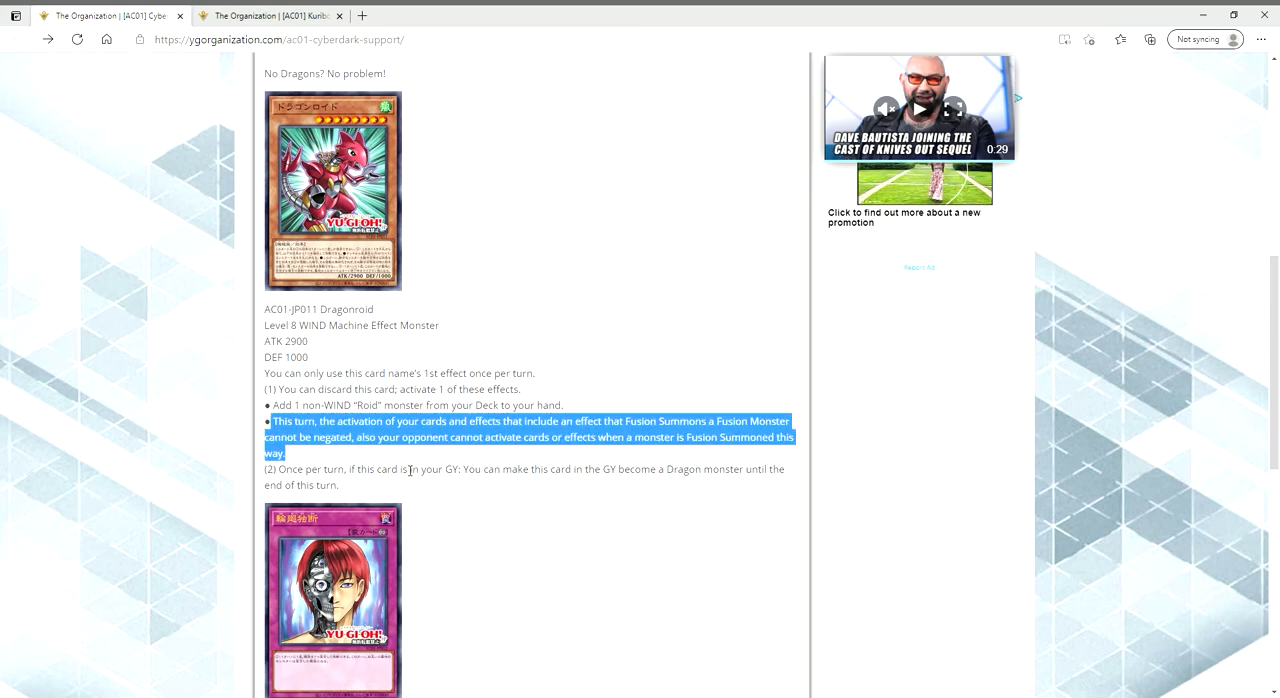
left_click(392, 486)
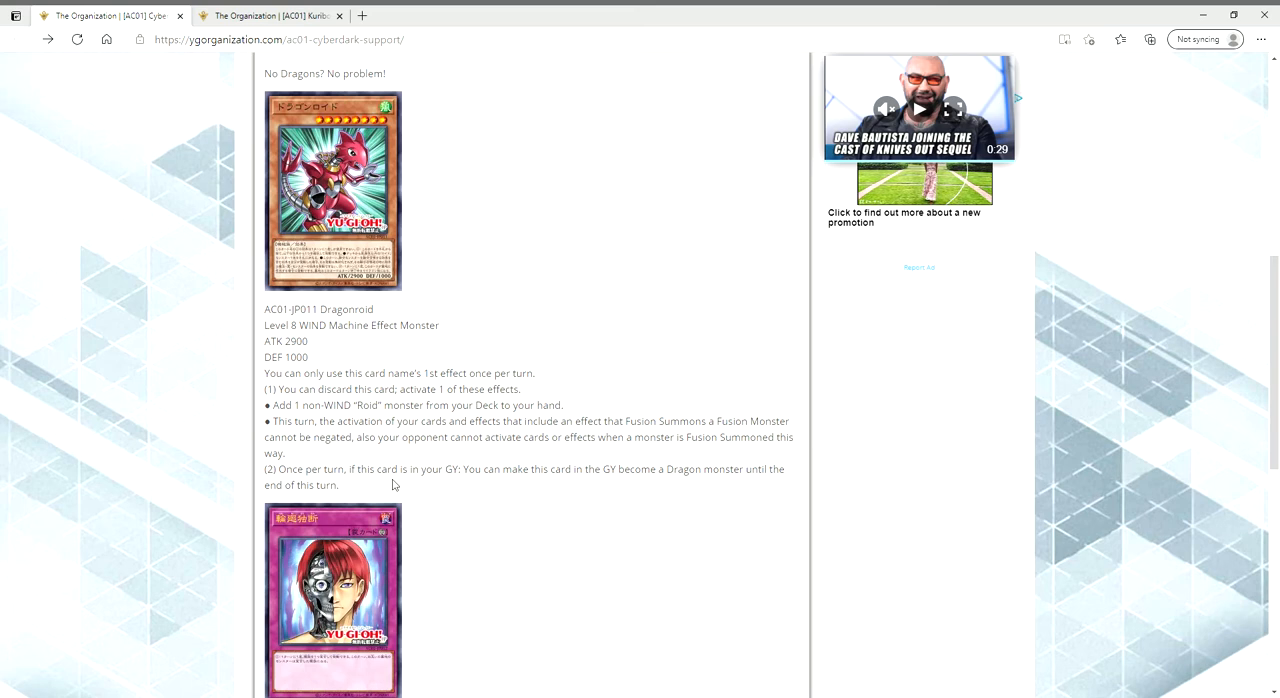
mouse_move(364, 402)
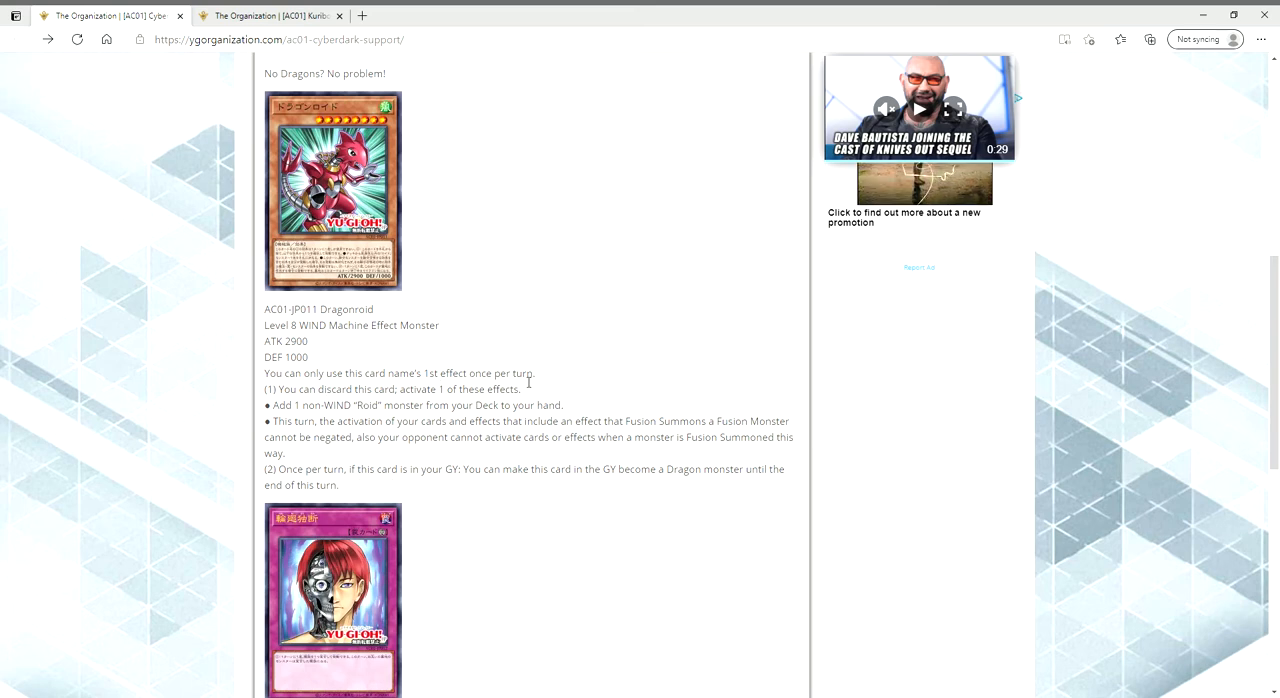
mouse_move(354, 498)
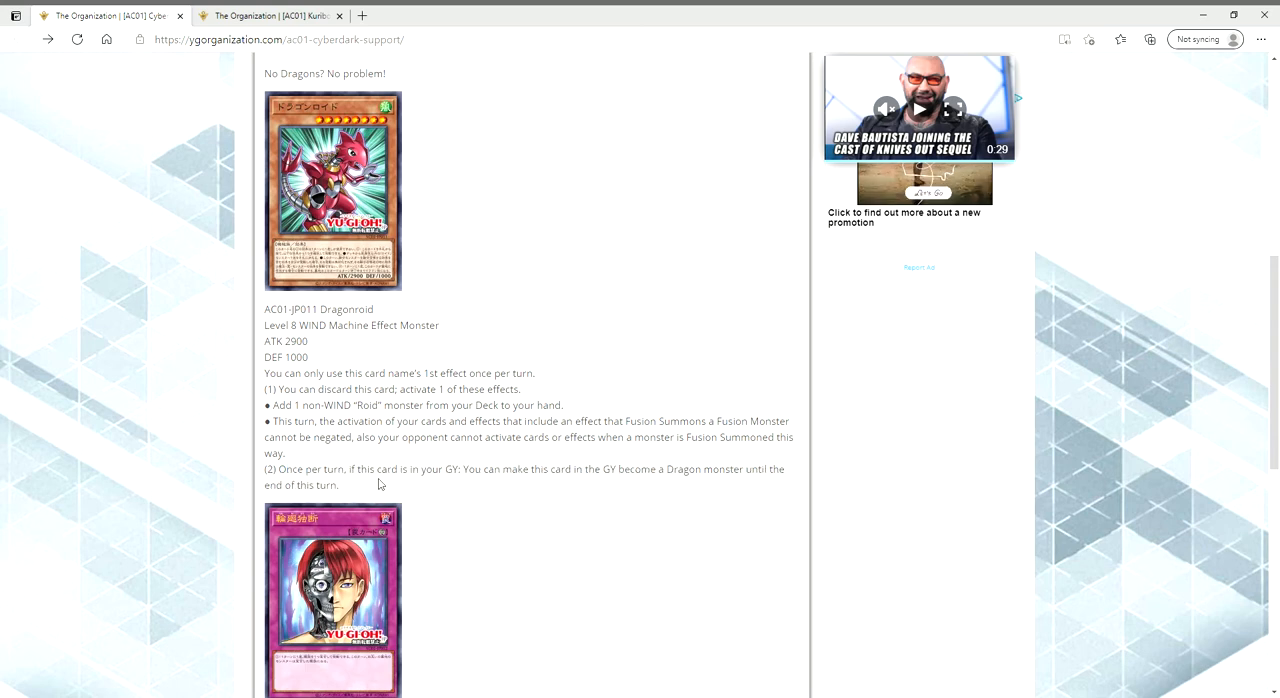
mouse_move(216, 410)
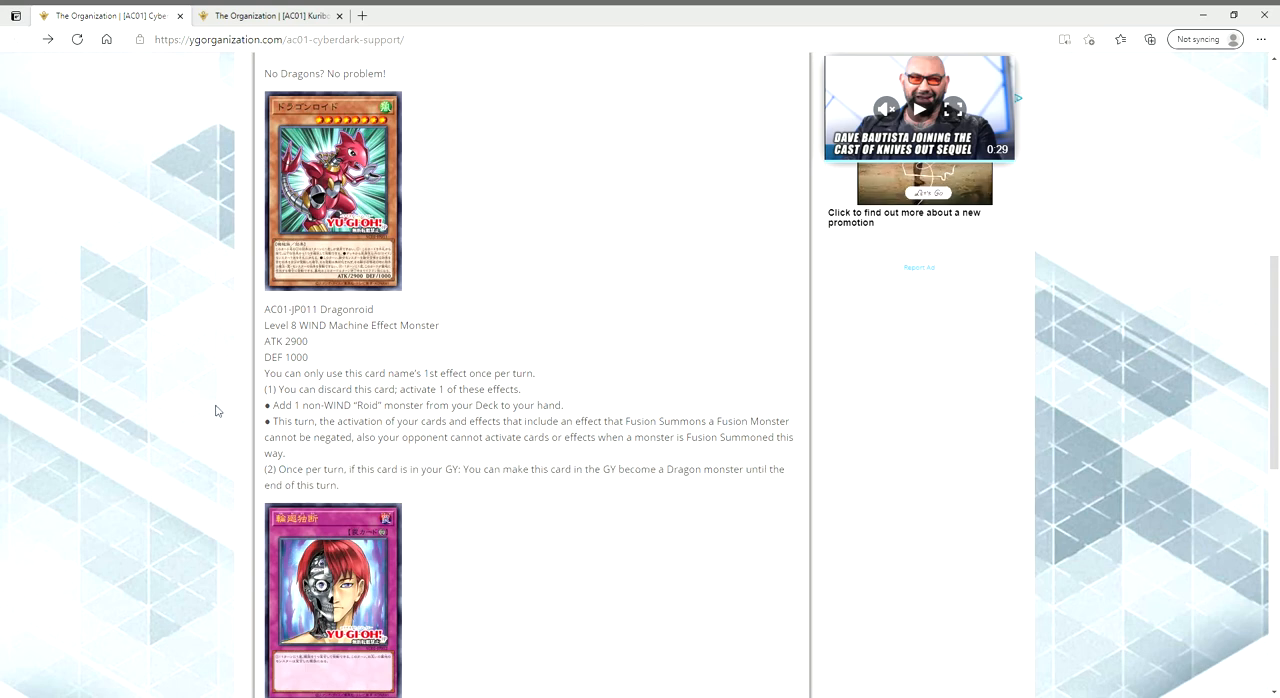
Scroll past Dragonoid to Rinne Dokudan's trap text, Source link and author box
scroll("down", 3)
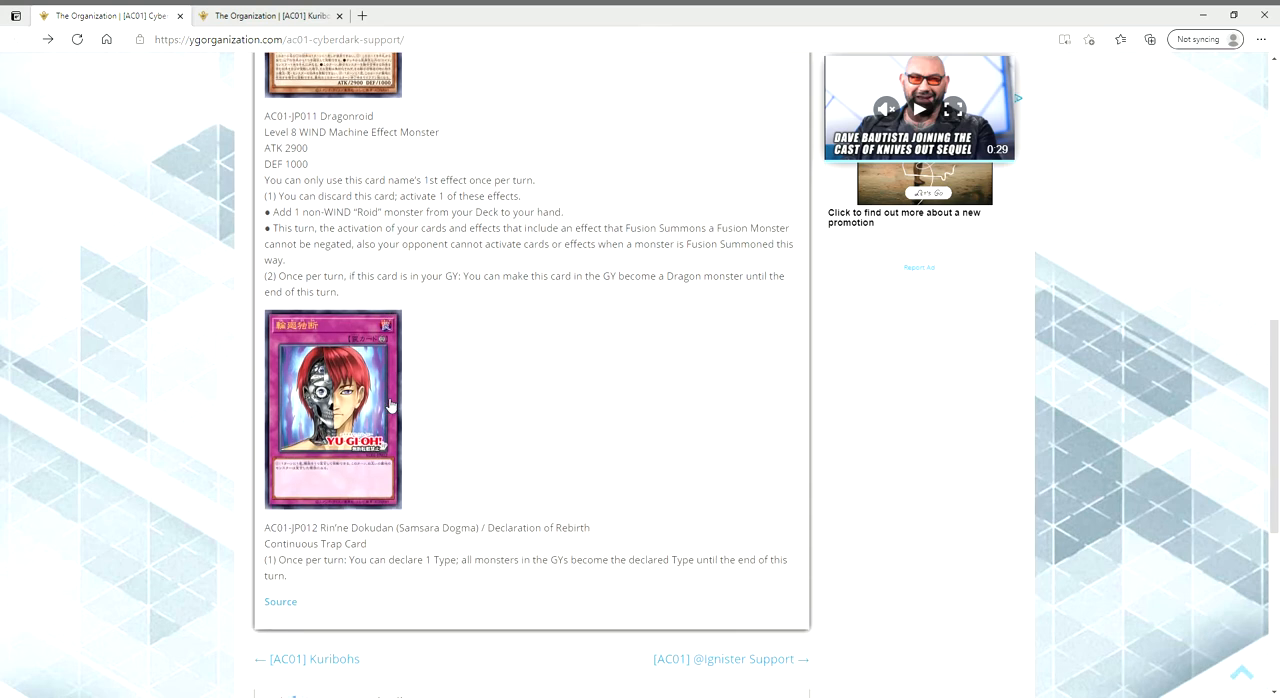
scroll("down", 3)
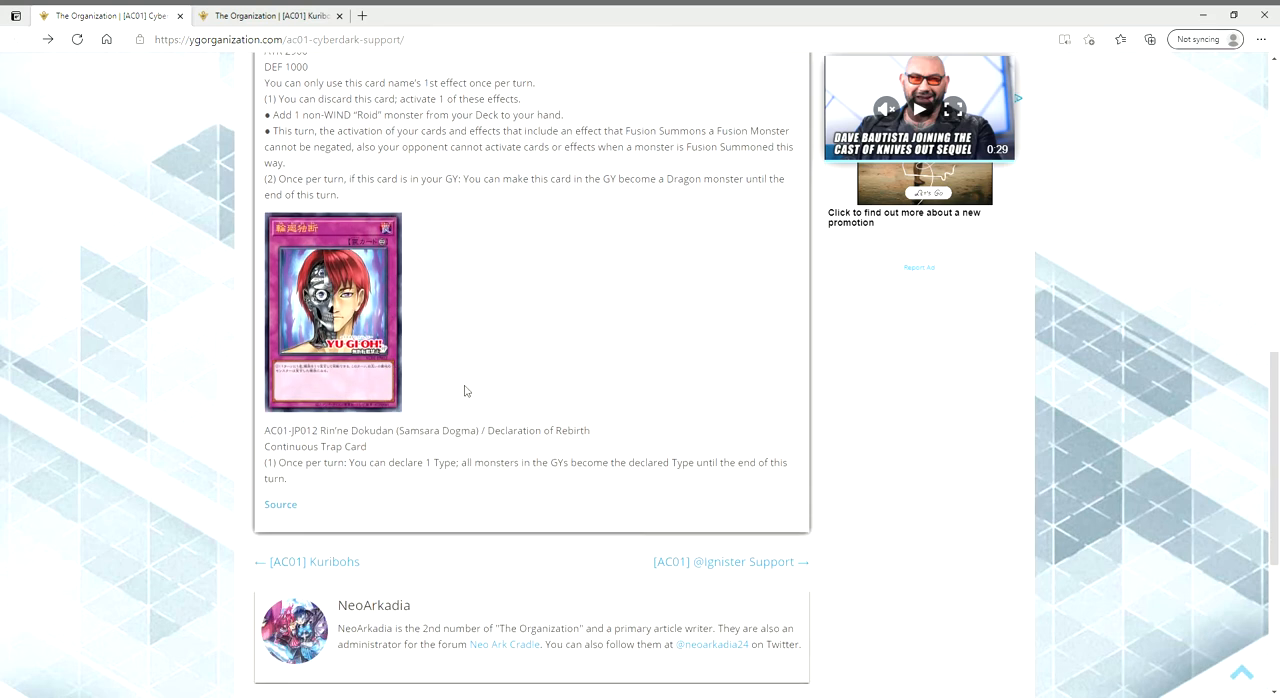
mouse_move(442, 316)
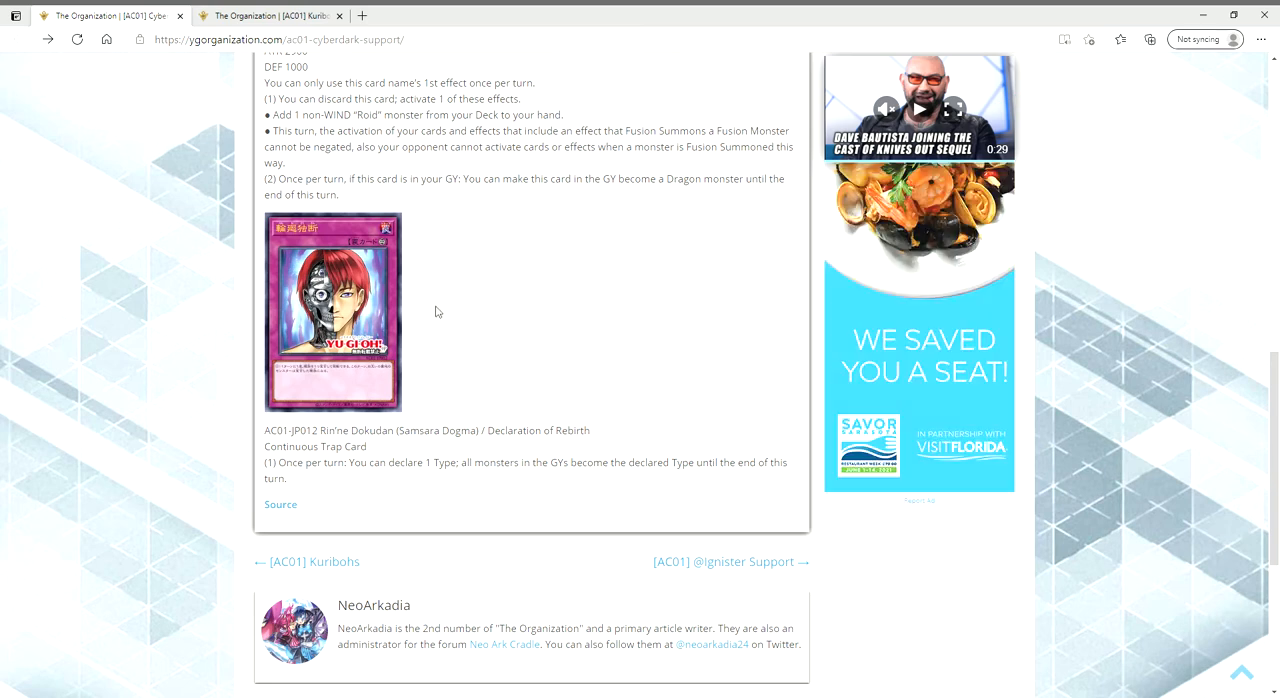
mouse_move(448, 314)
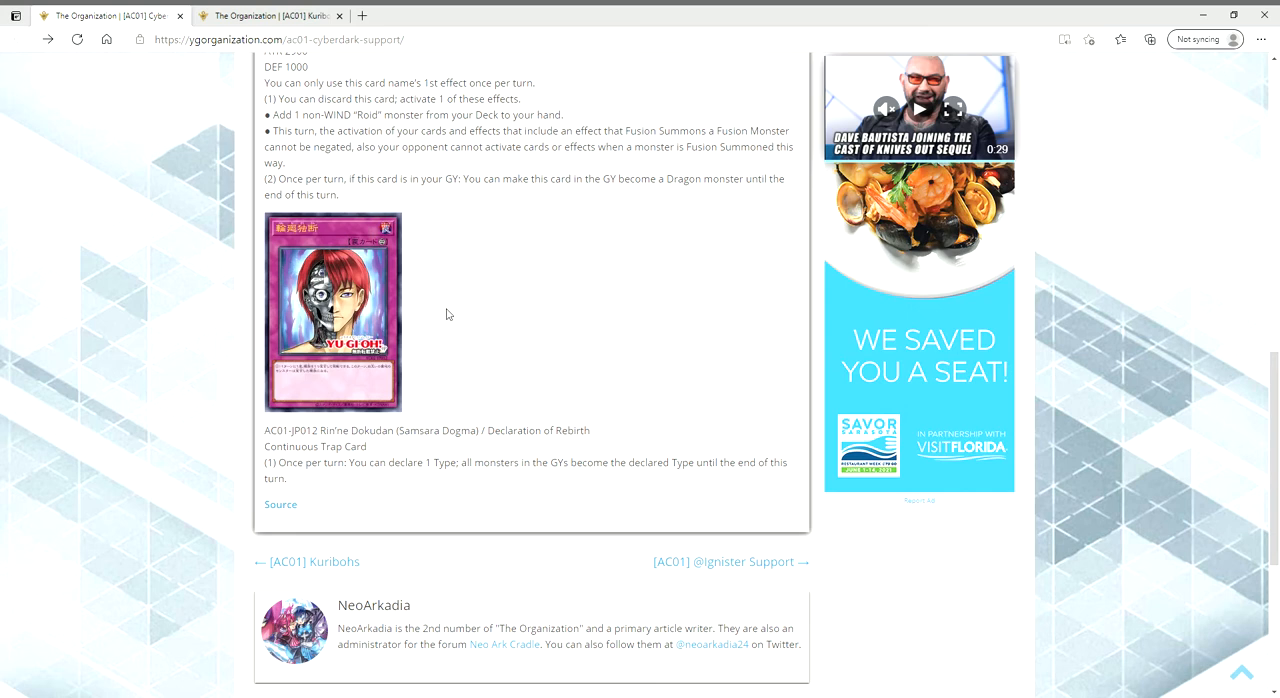
mouse_move(436, 312)
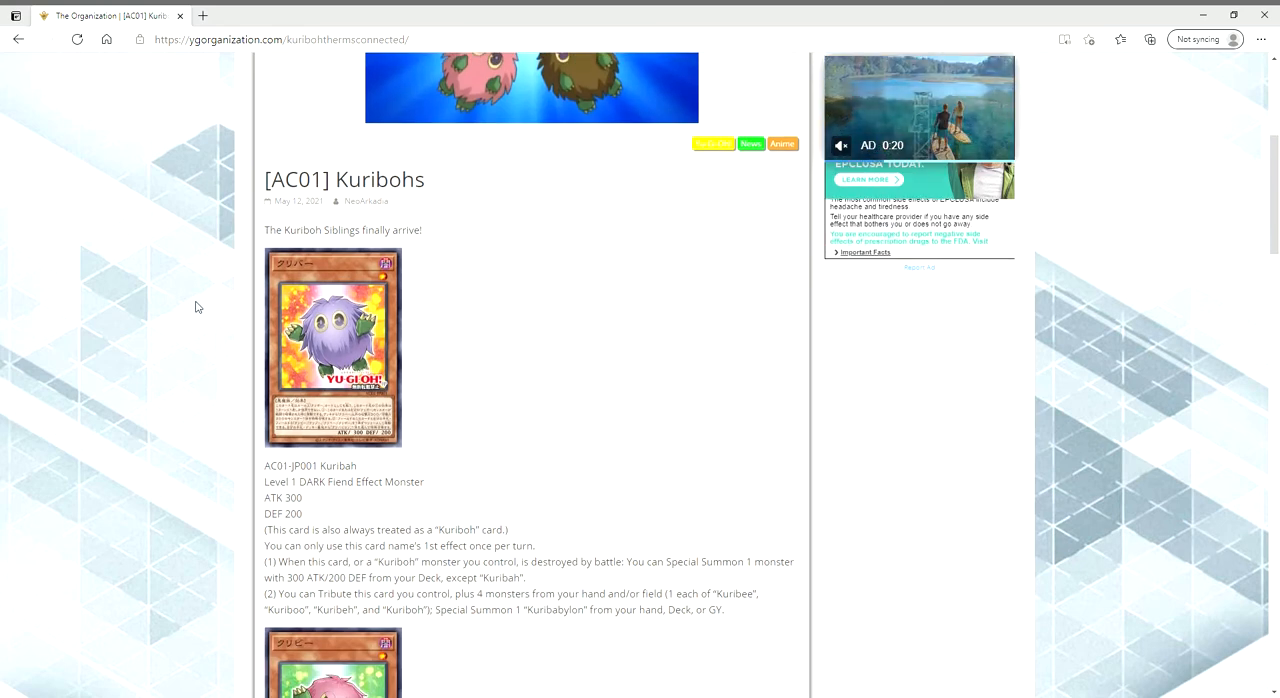
scroll("down", 3)
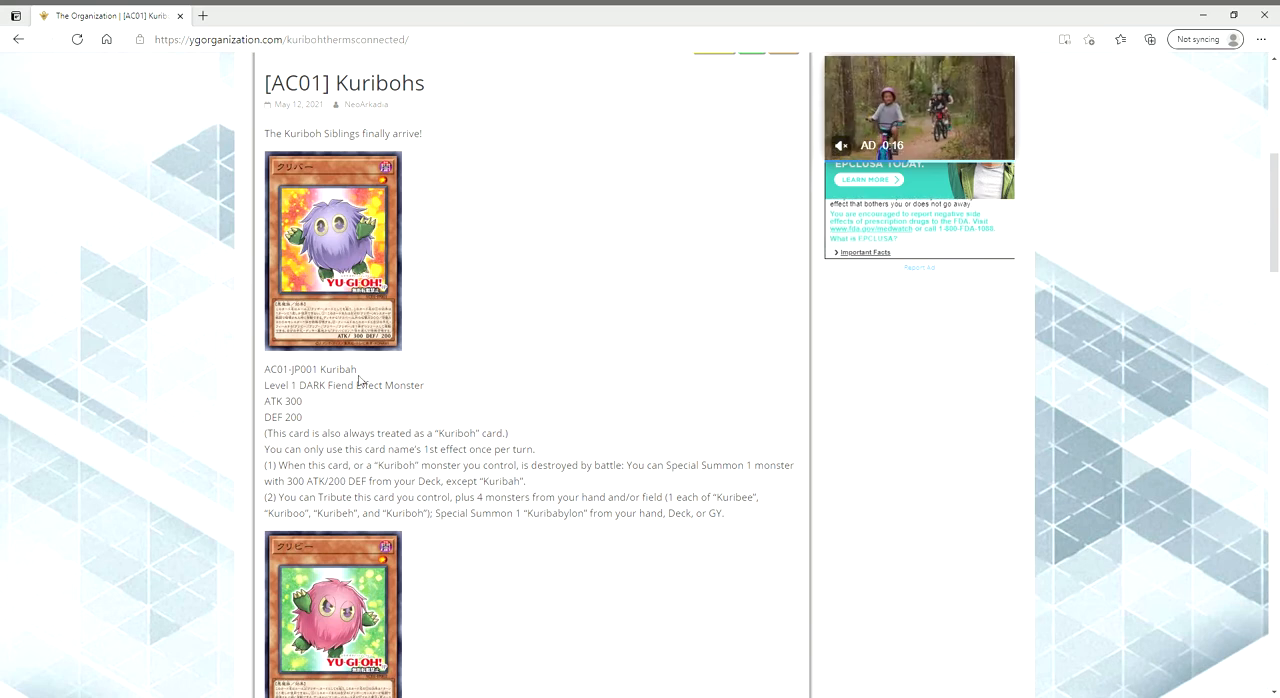
scroll("down", 3)
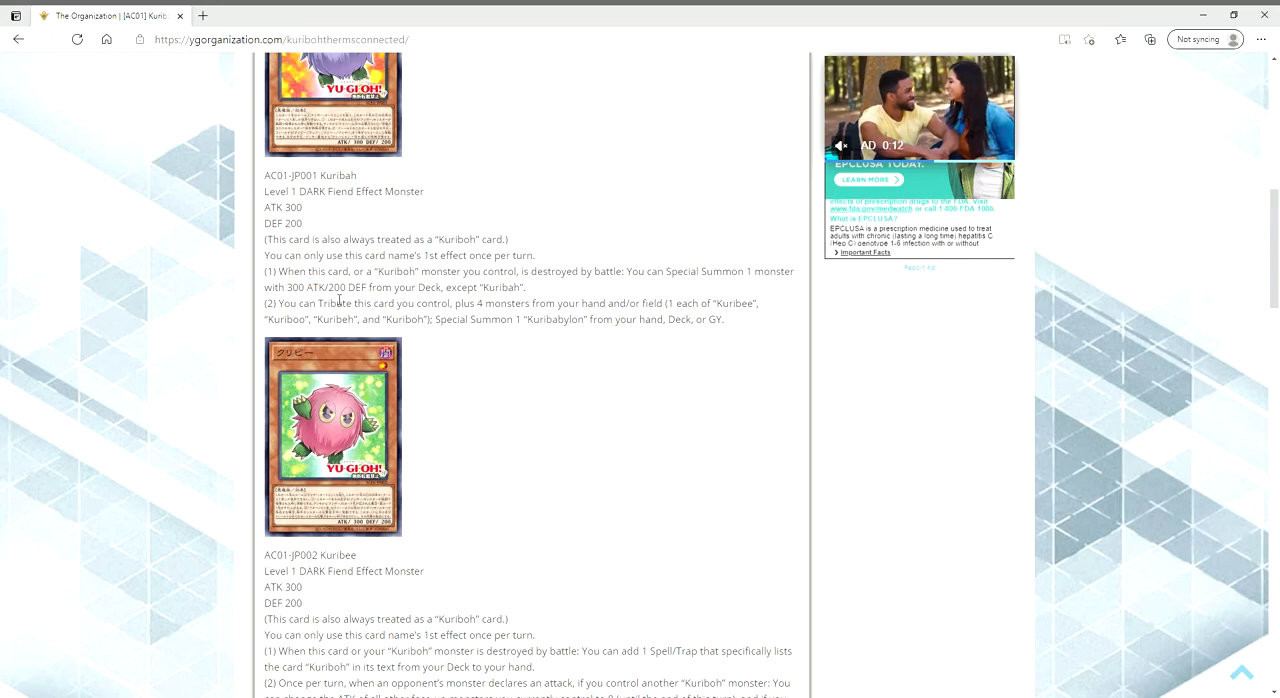
scroll("down", 3)
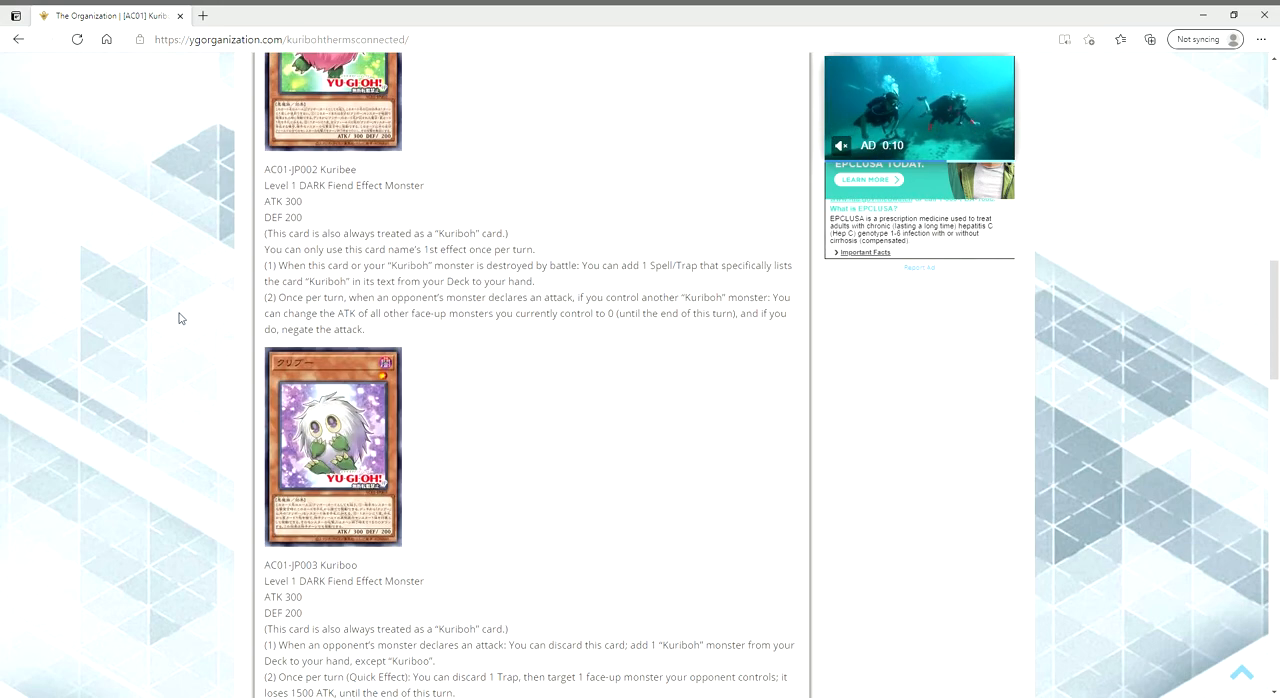
scroll("down", 3)
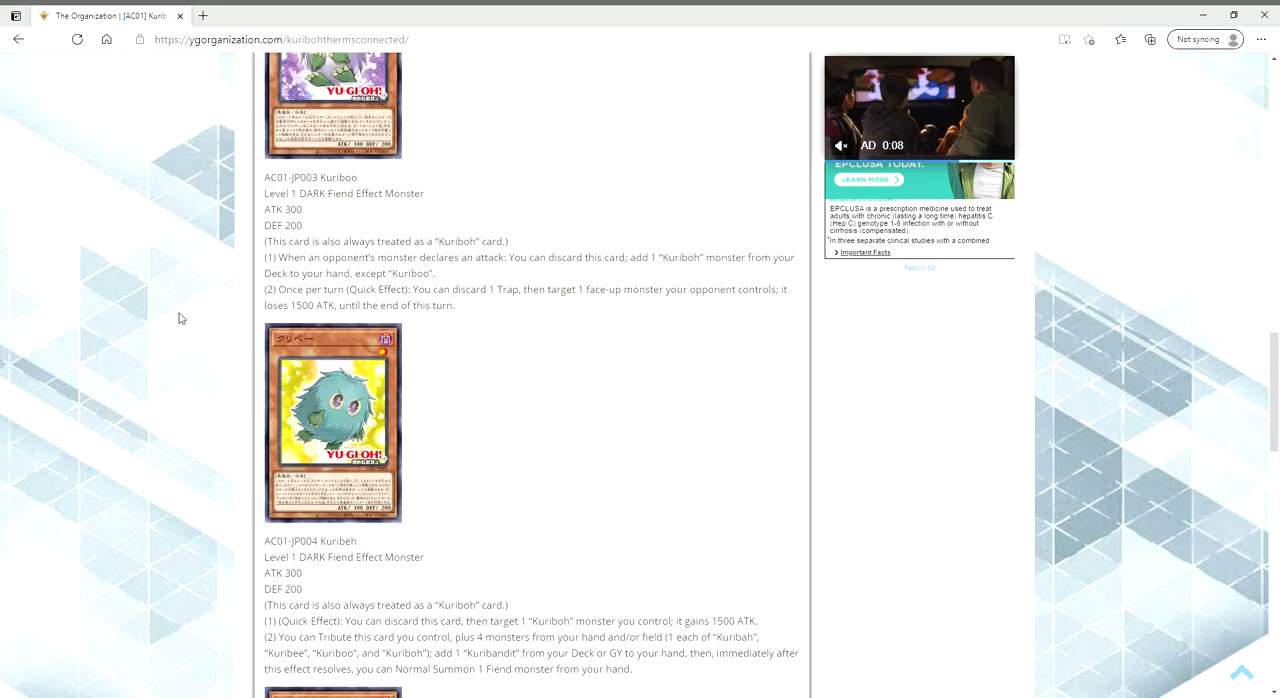
scroll("down", 3)
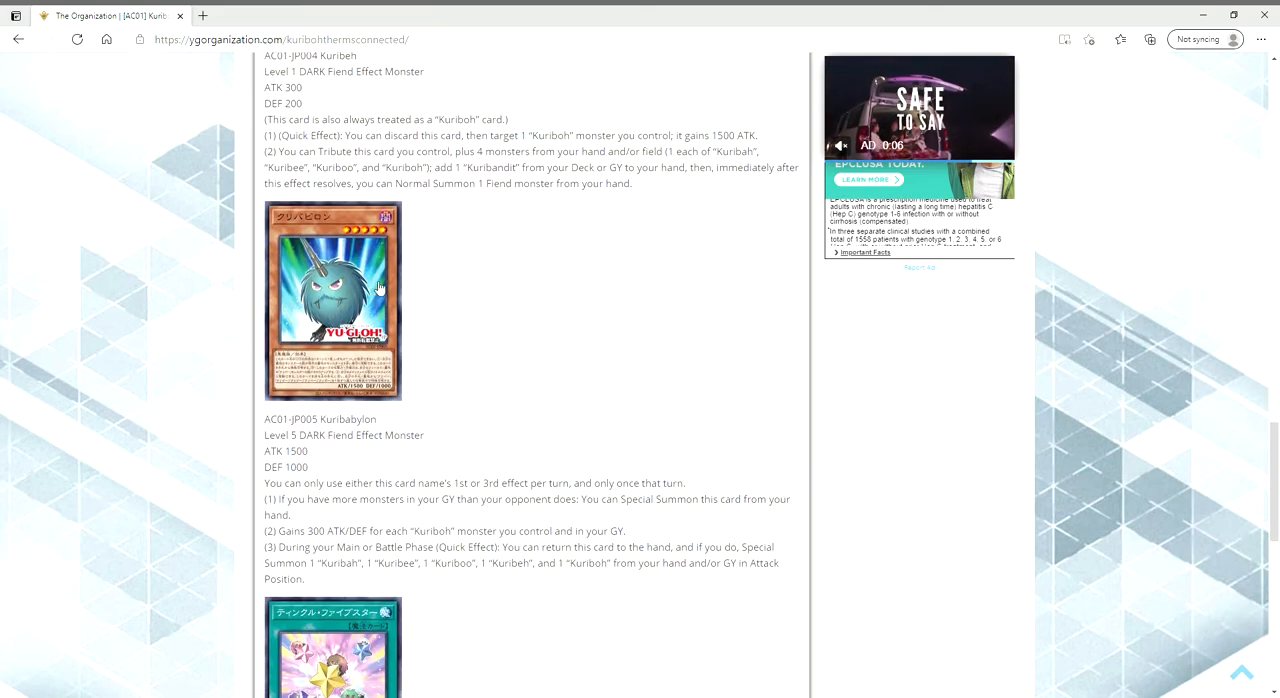
scroll("down", 3)
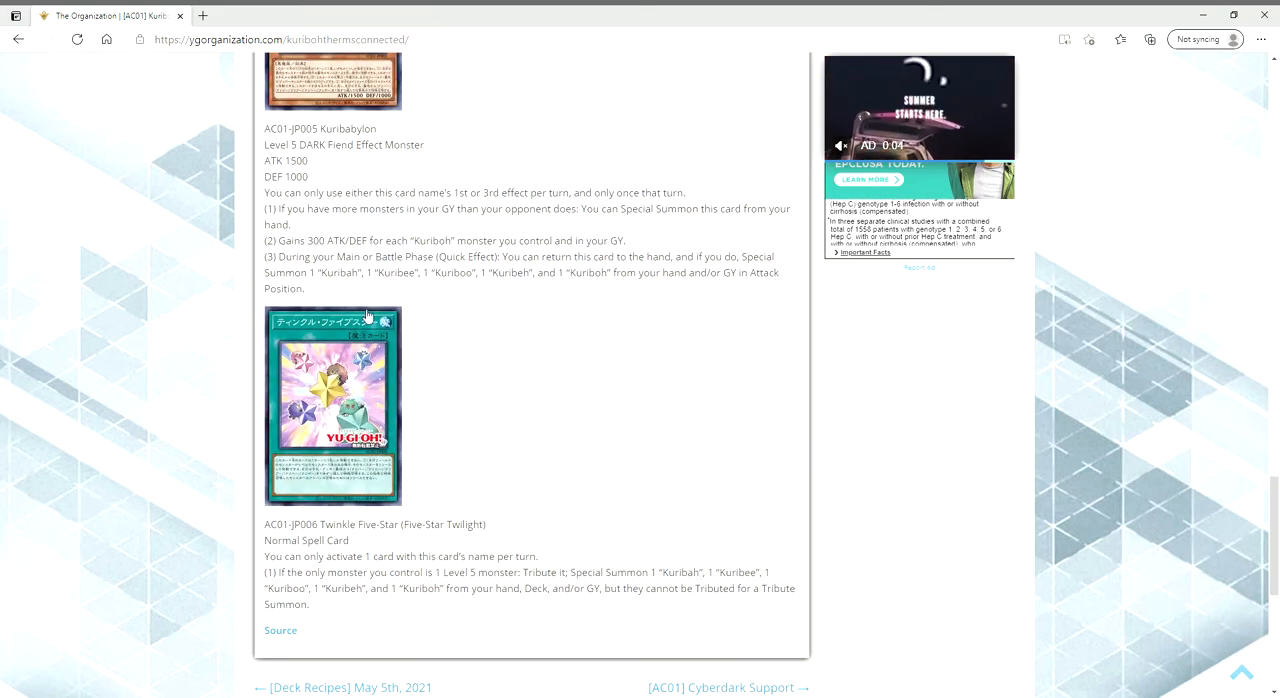
scroll("up", 3)
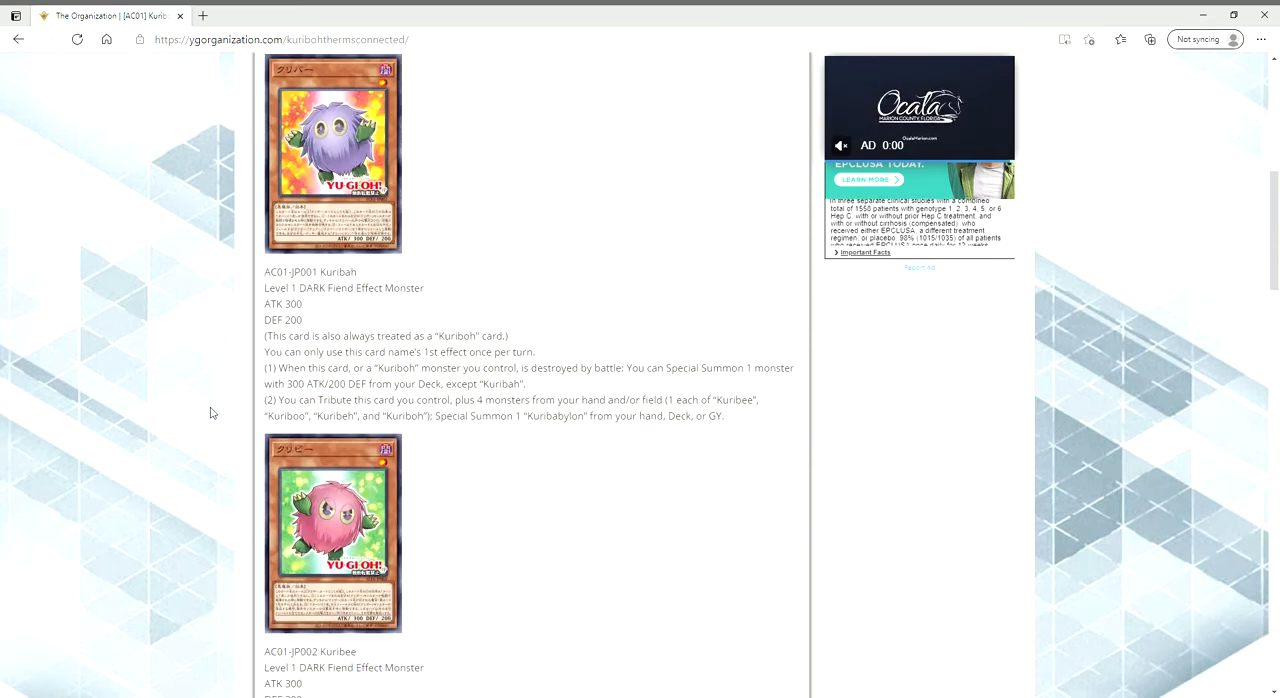
scroll("up", 3)
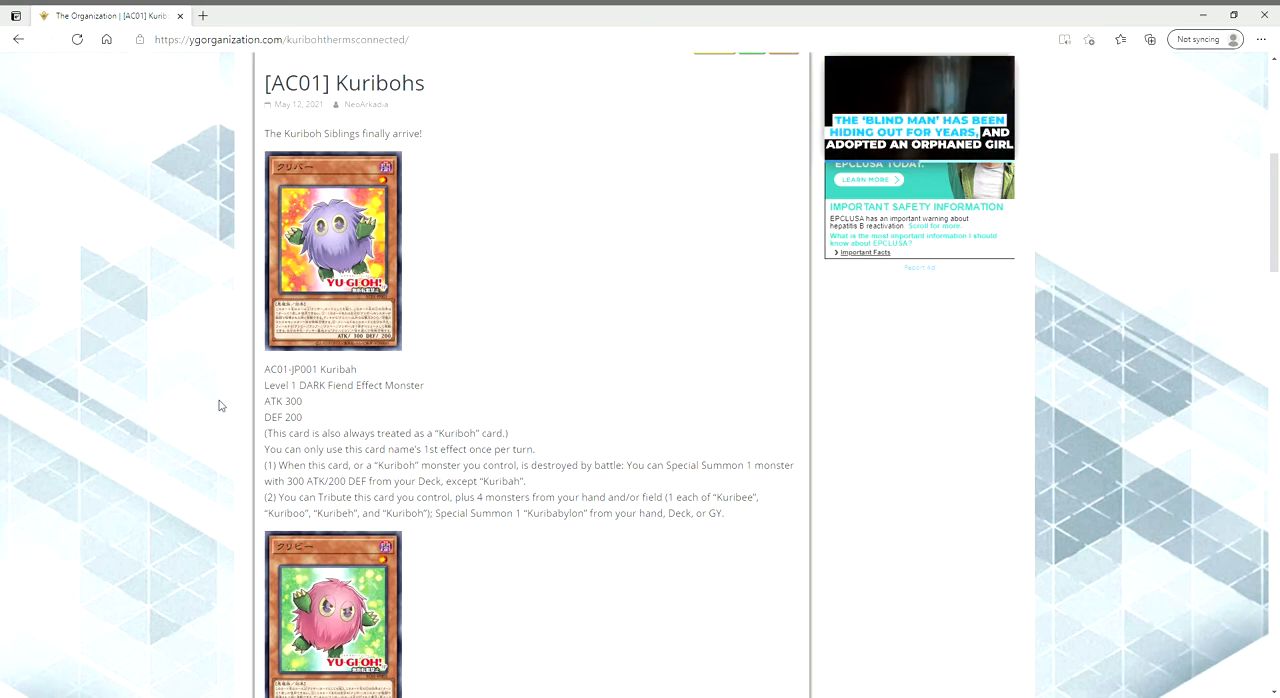
scroll("down", 3)
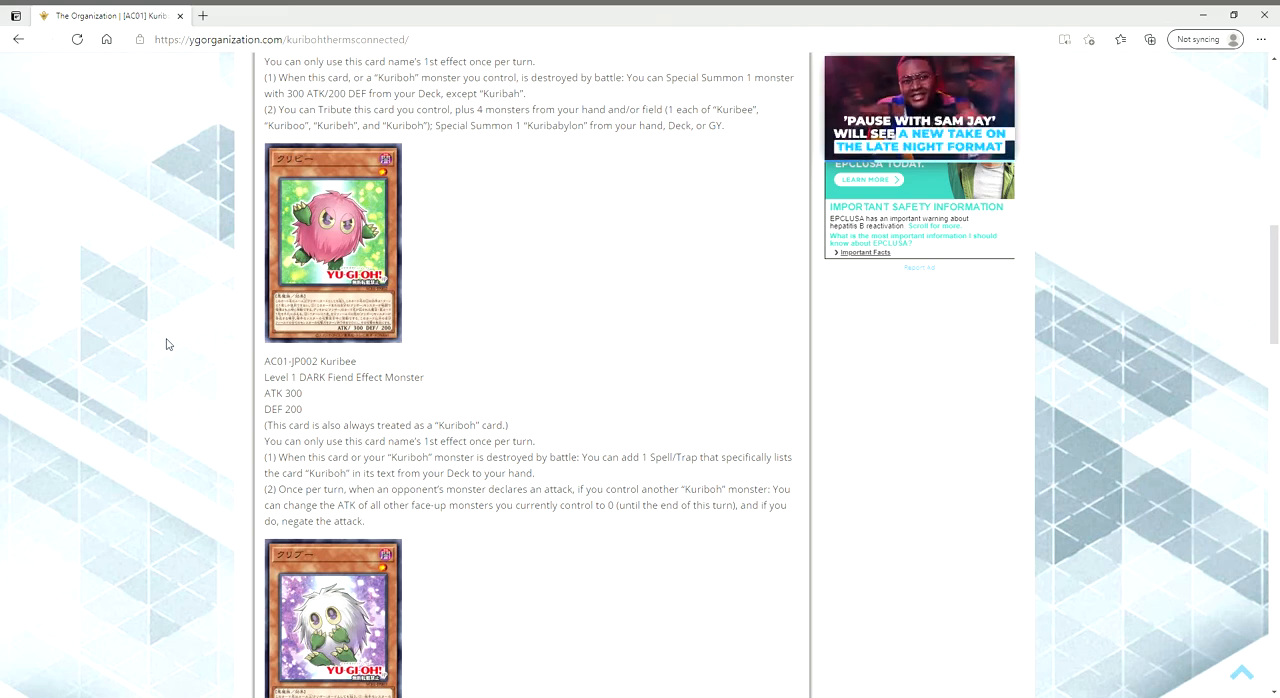
mouse_move(152, 366)
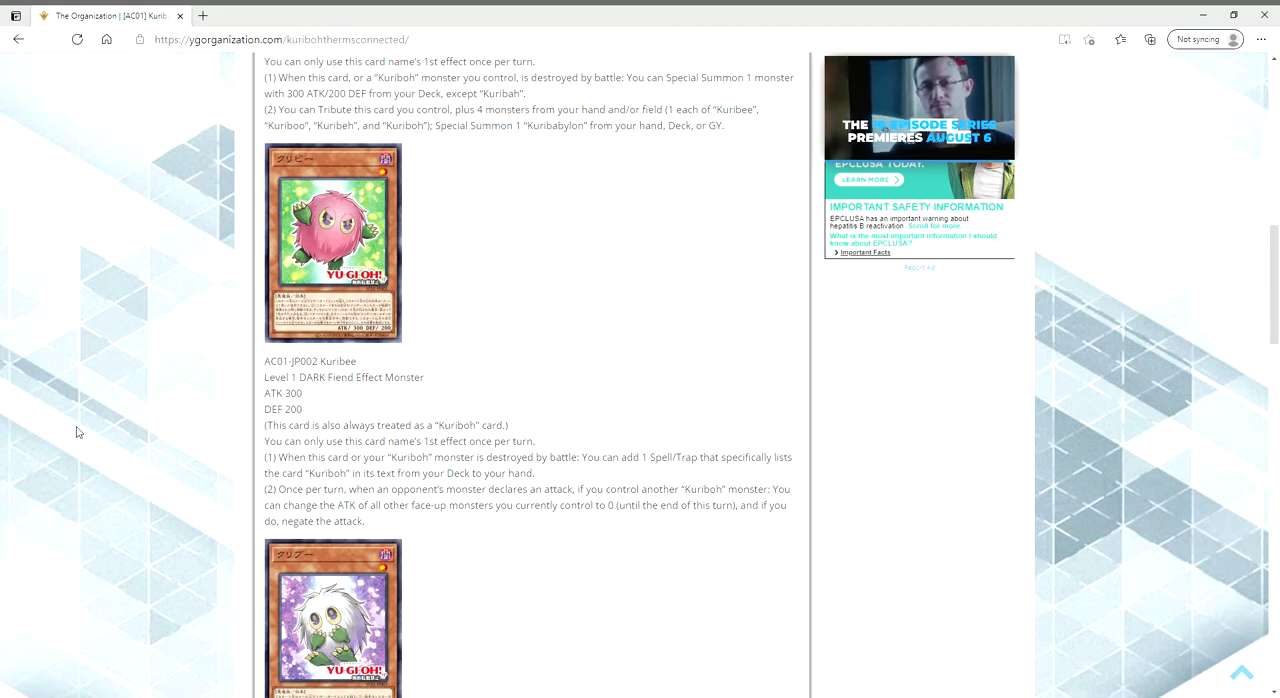
Scroll the Kuribohs article down to the Kuribee card text
scroll("down", 3)
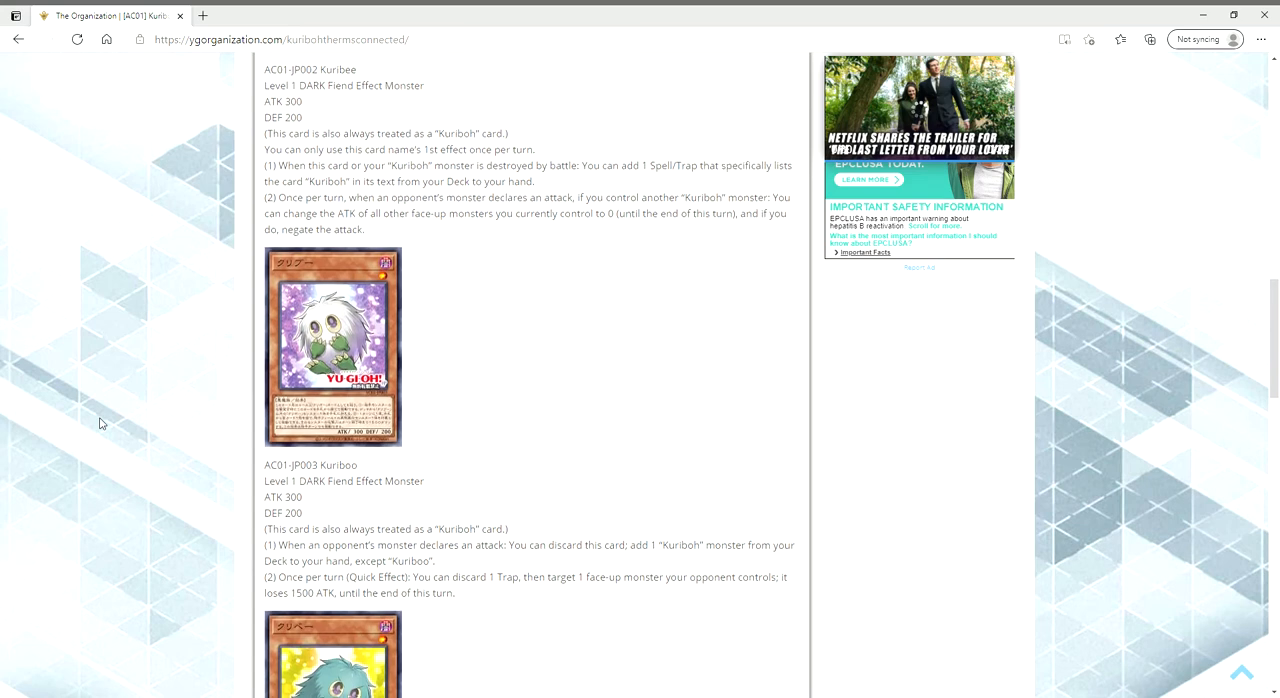
Scroll down to the AC01-JP003 Kuriboo entry with its card art and effect text
scroll("down", 3)
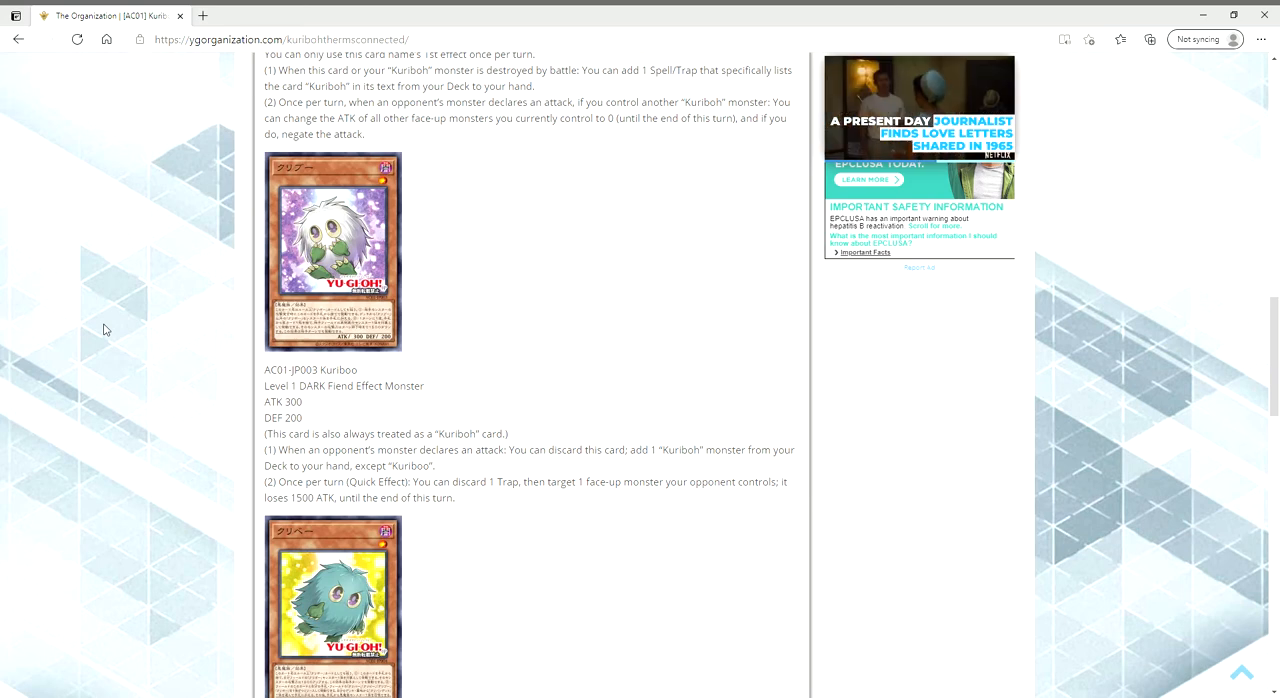
Scroll past Kuriboo through Kuribeh's entry to Kuribabylon's card and opening text
scroll("down", 3)
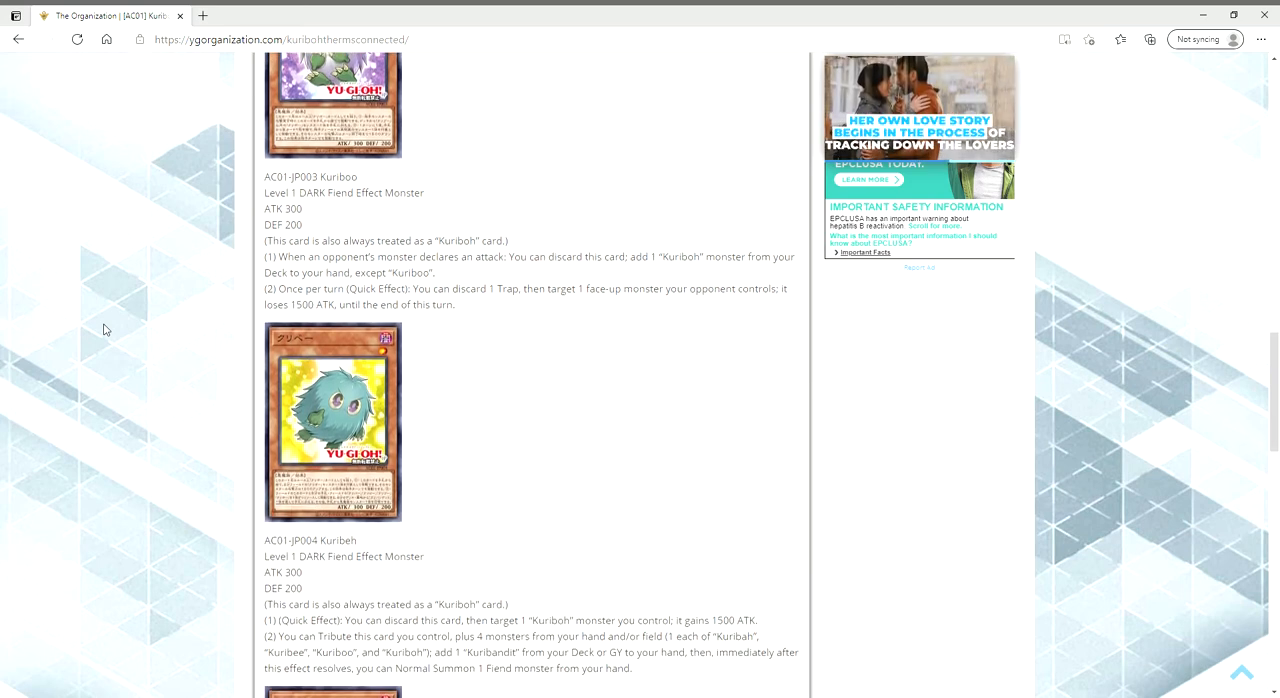
scroll("down", 3)
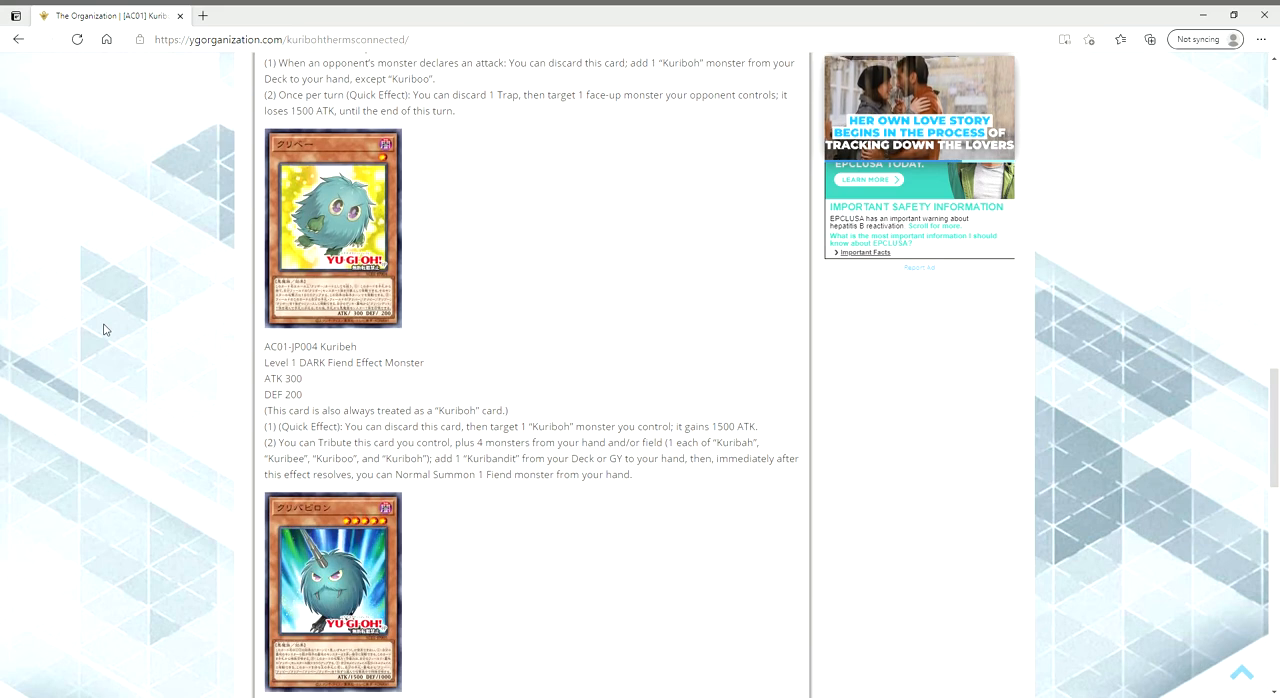
scroll("down", 3)
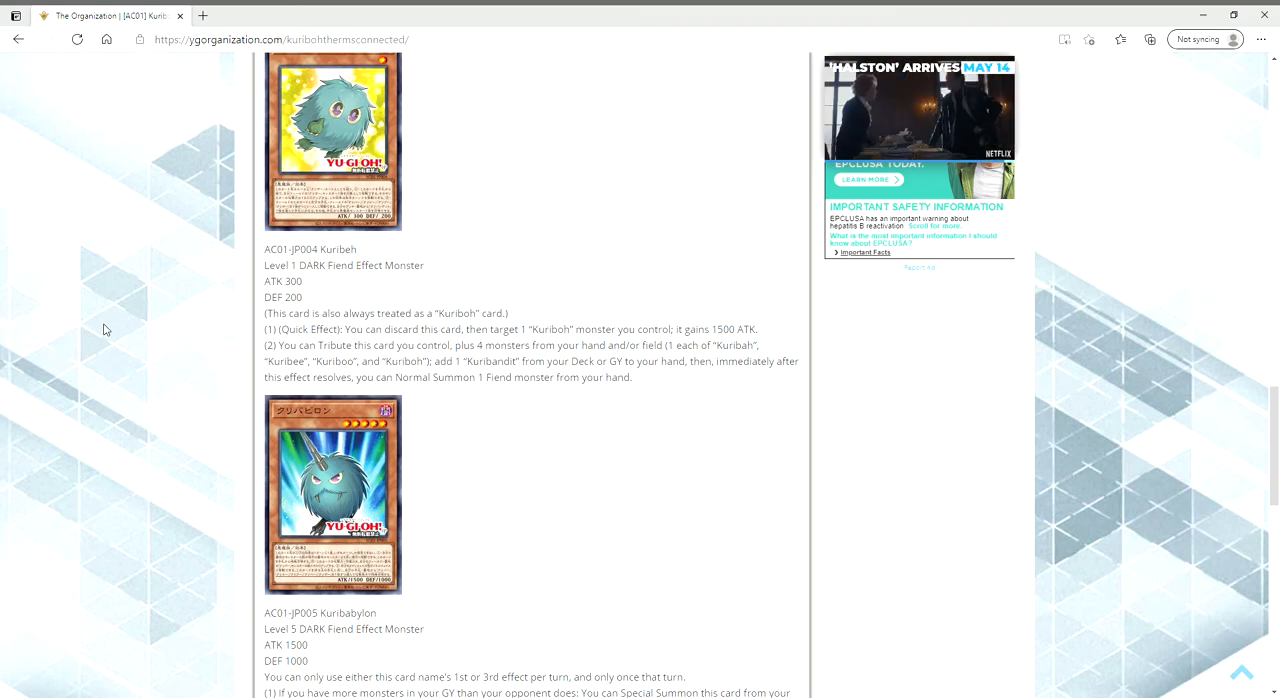
mouse_move(128, 358)
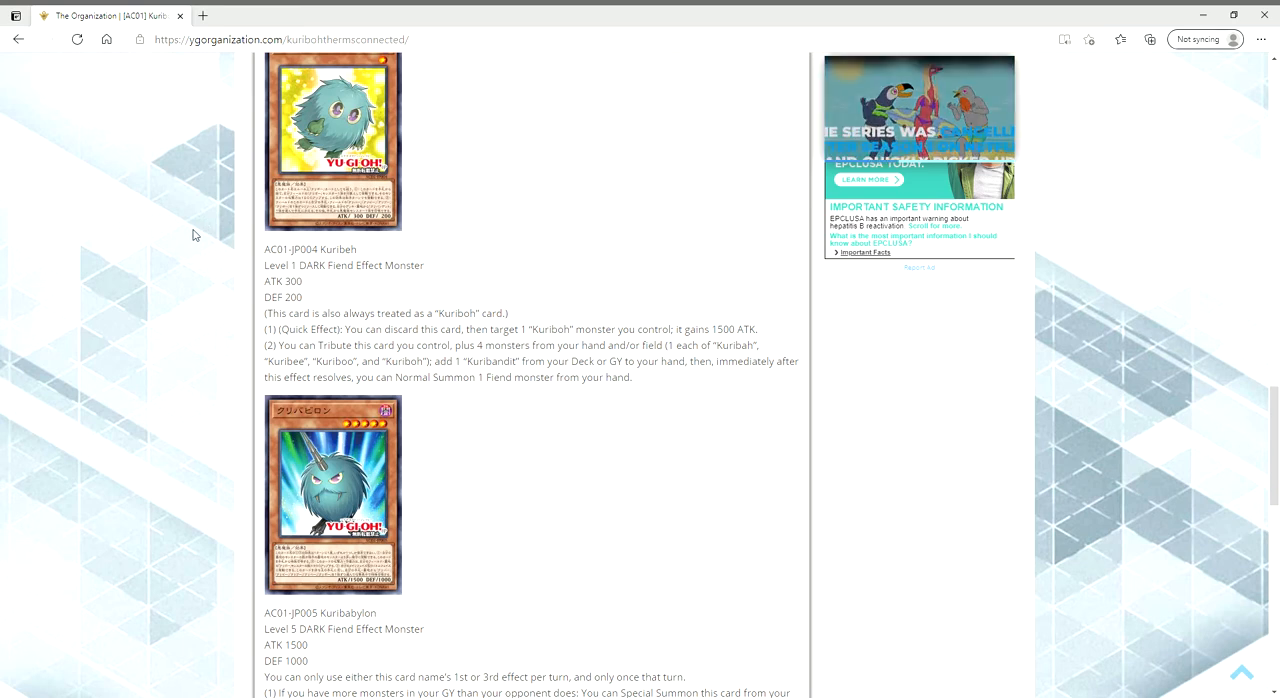
Scroll to Kuribabylon's full effect text and the Twinkle Five-Star spell card
scroll("down", 3)
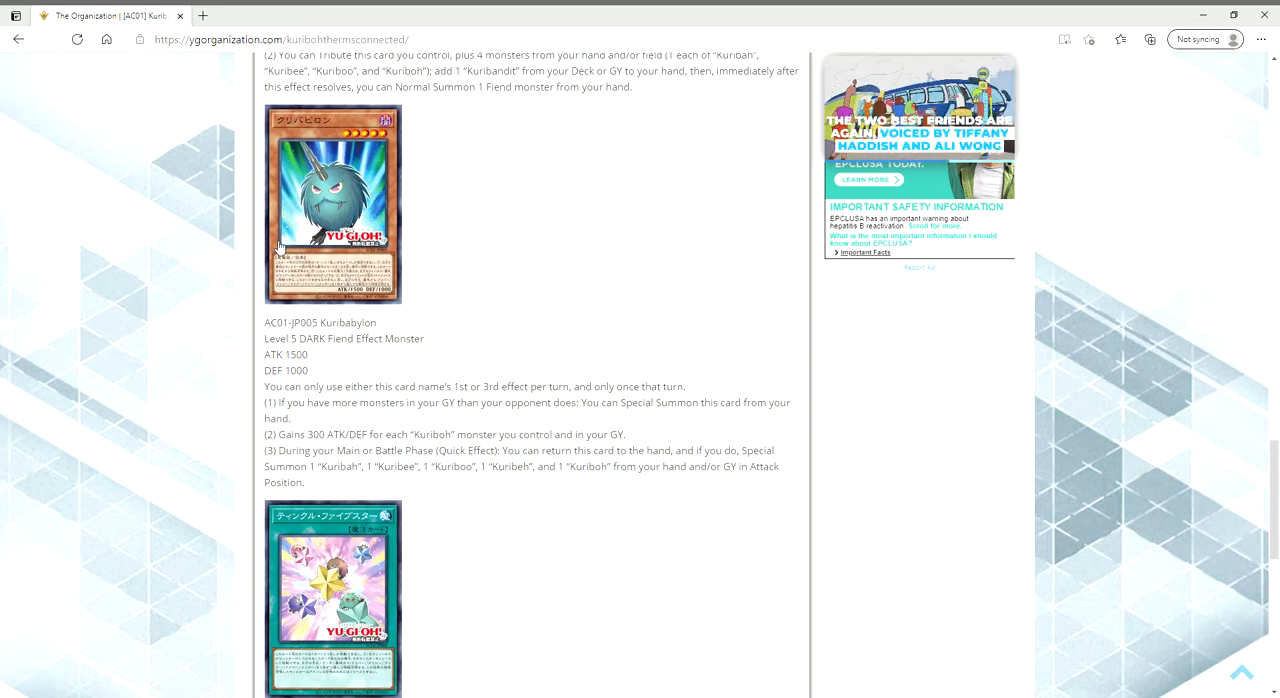
scroll("down", 3)
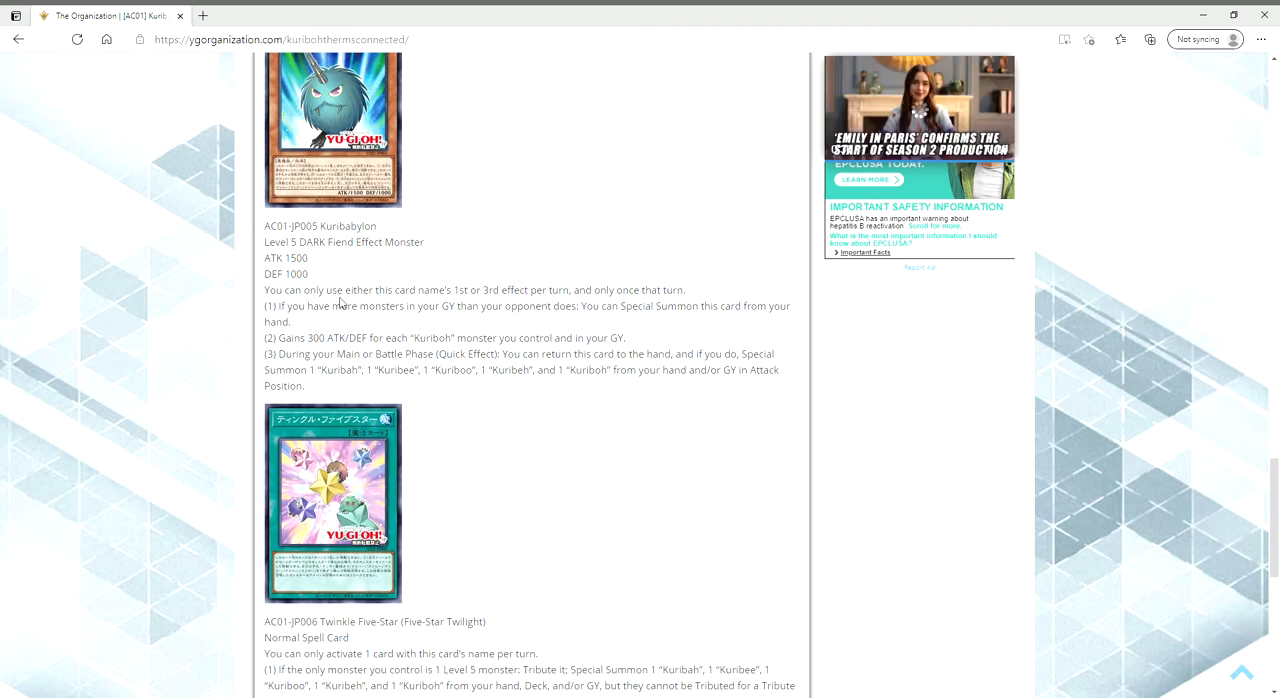
Scroll through Twinkle Five-Star's text to the Source link and author box
scroll("down", 3)
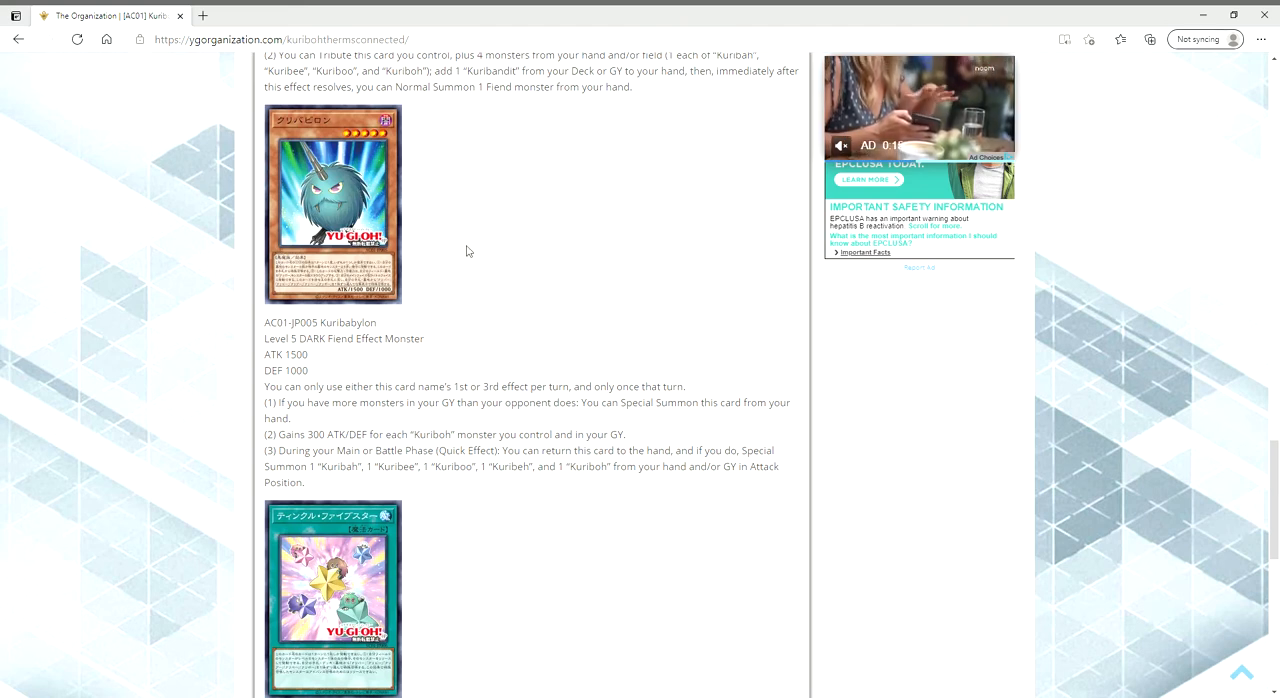
mouse_move(420, 202)
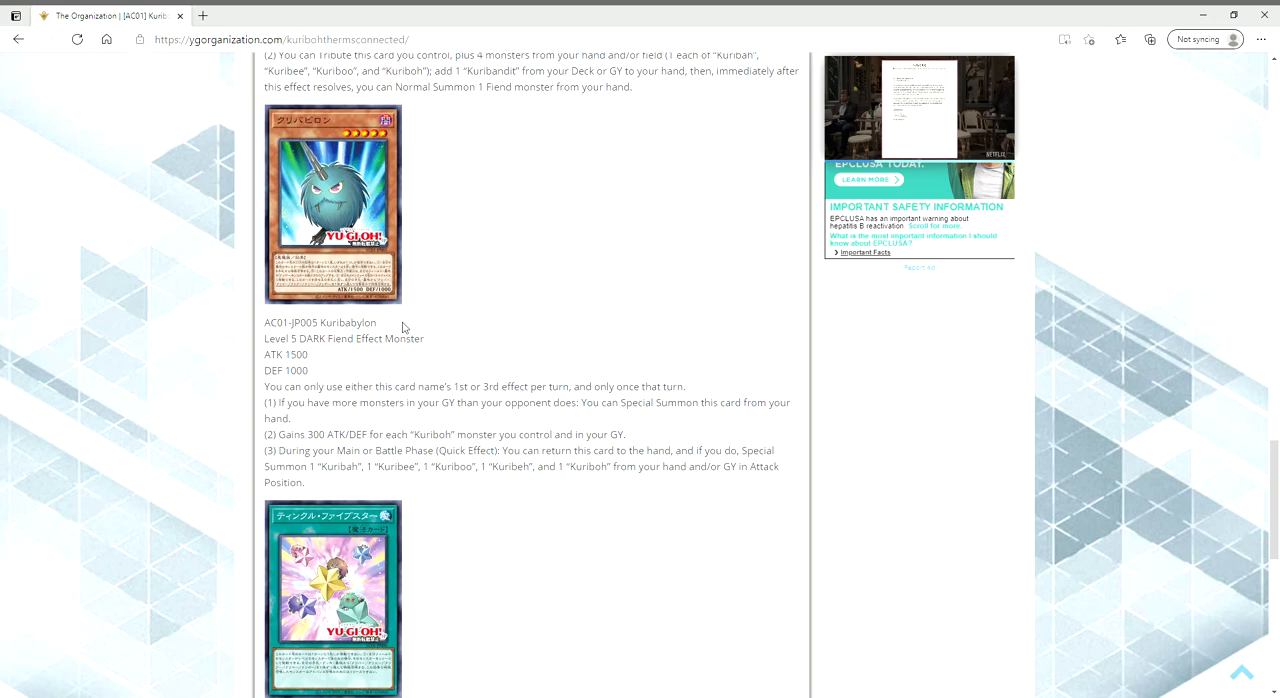
mouse_move(204, 388)
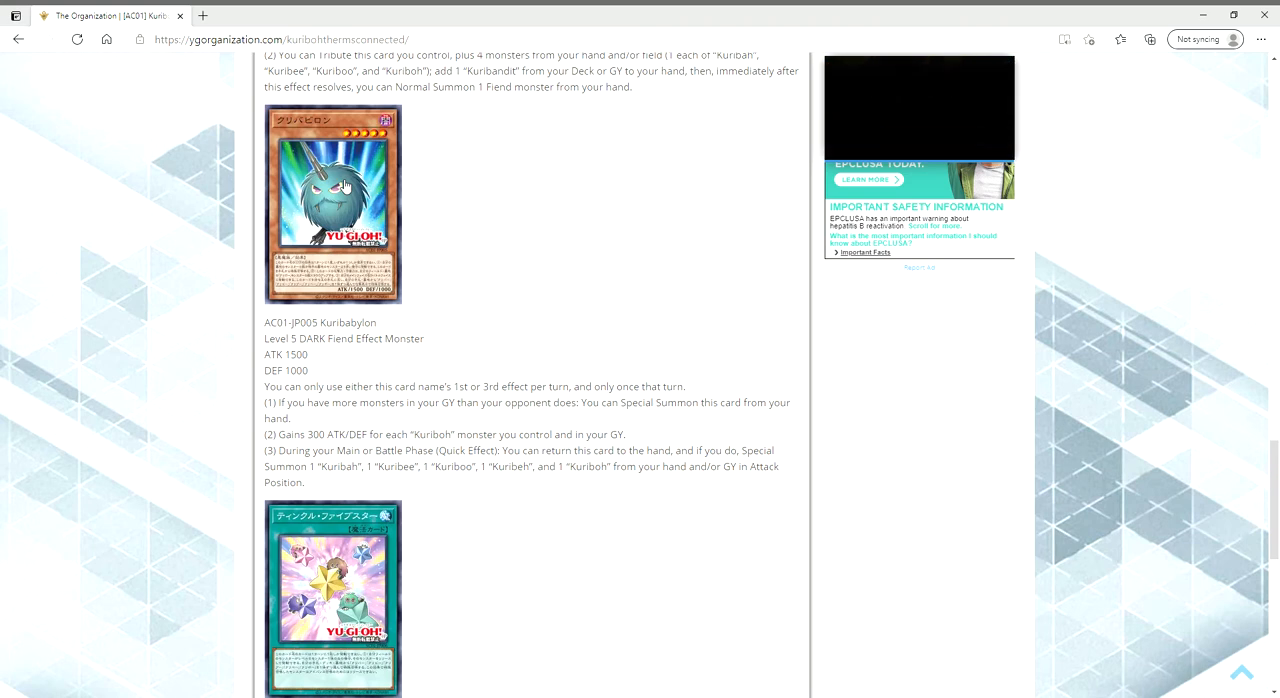
scroll("down", 3)
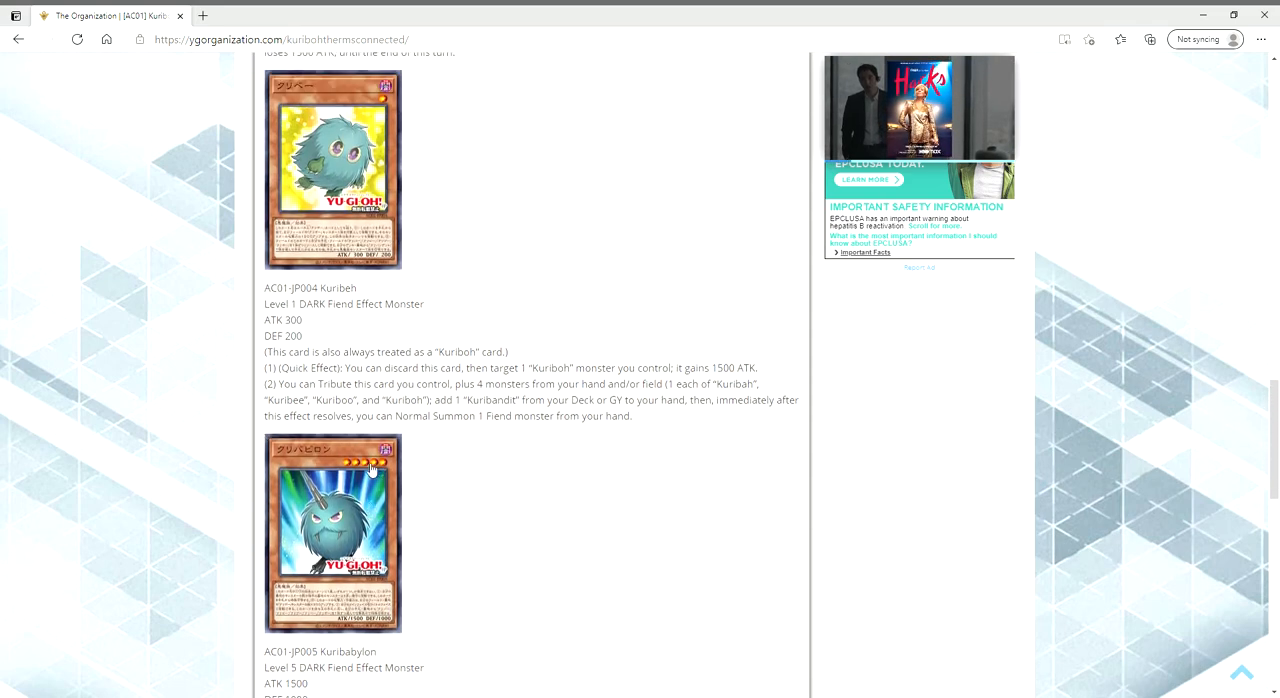
scroll("down", 3)
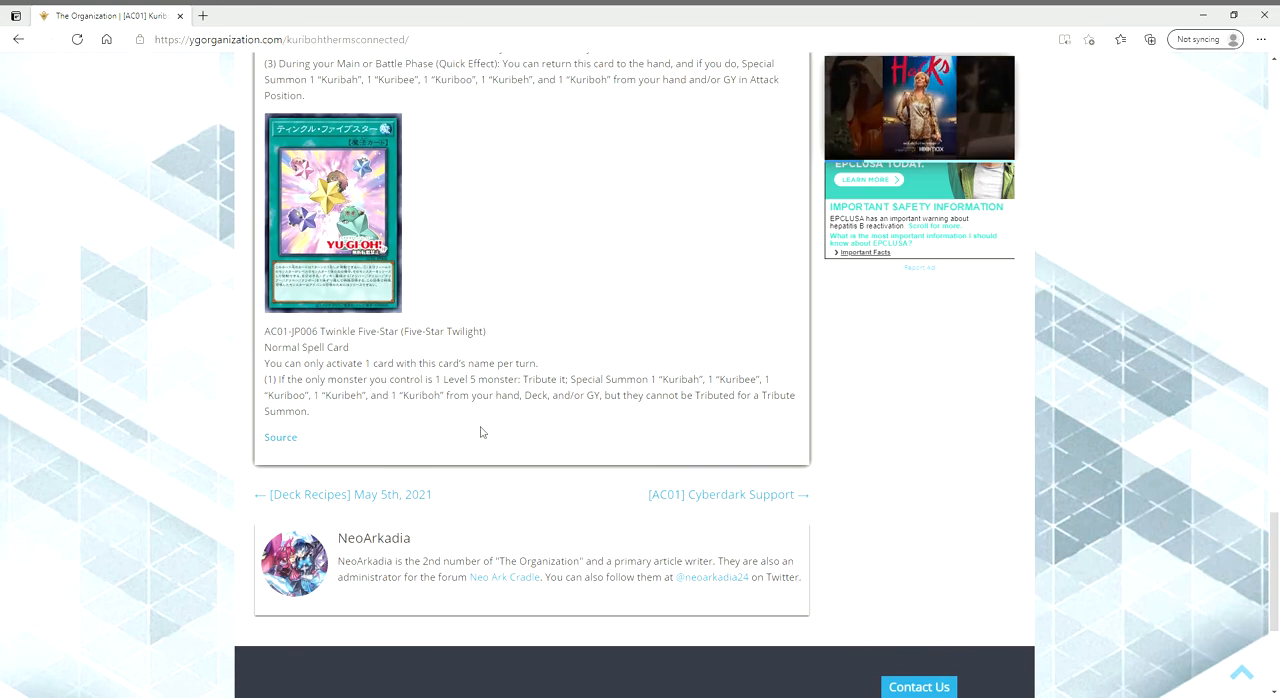
scroll("up", 3)
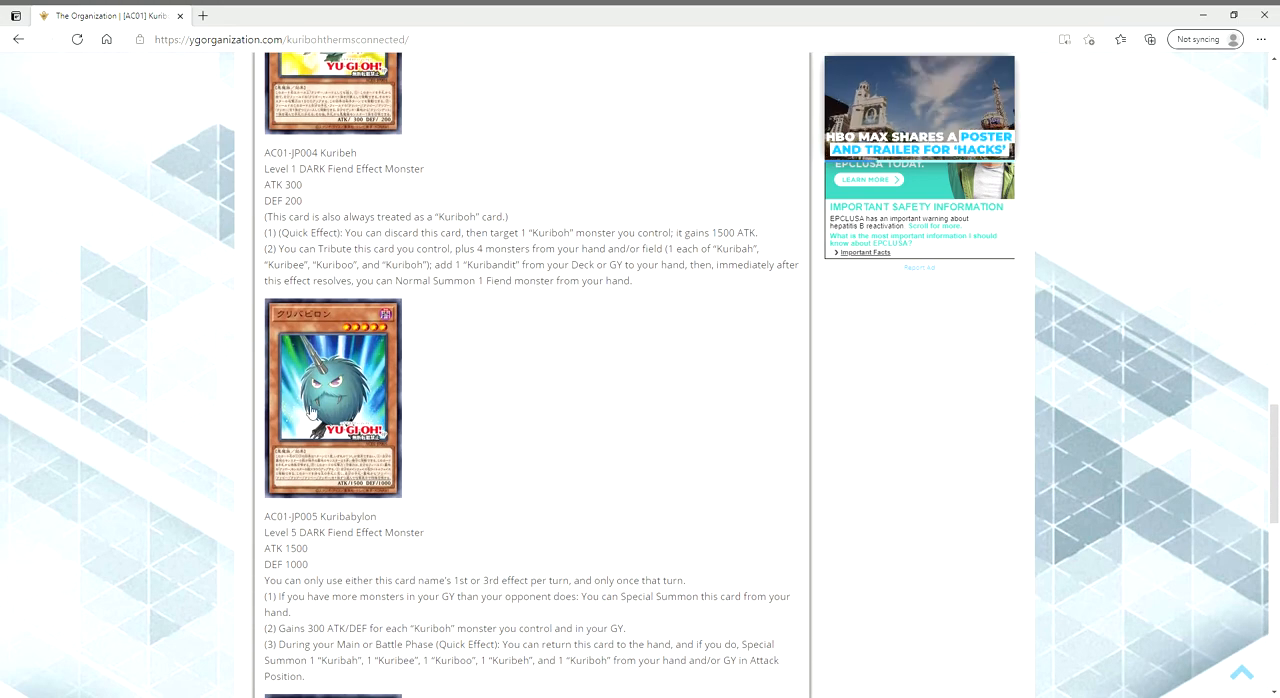
scroll("down", 3)
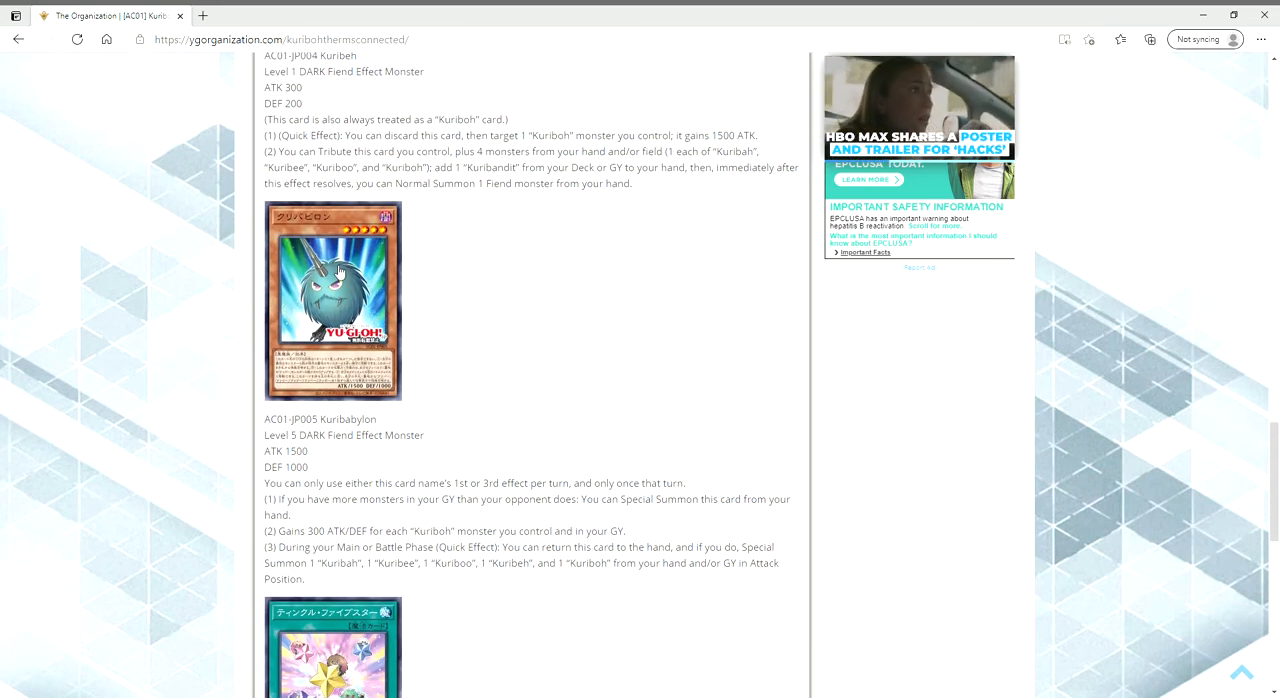
mouse_move(436, 340)
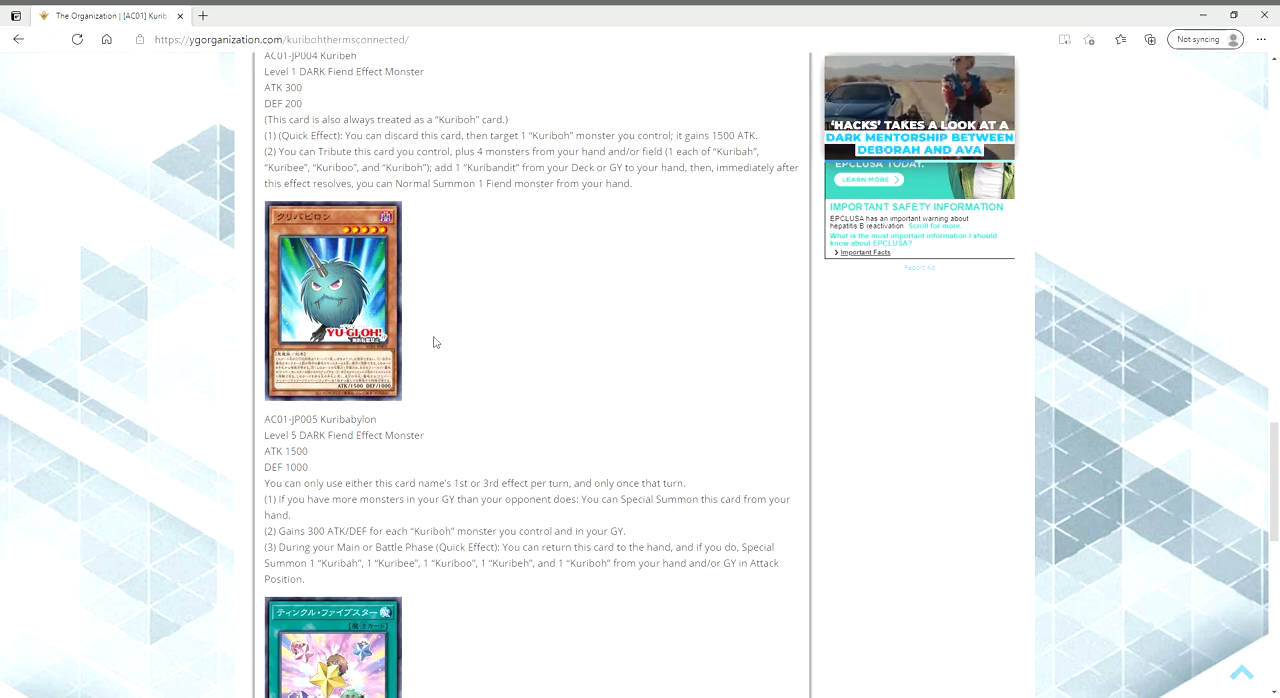
mouse_move(302, 324)
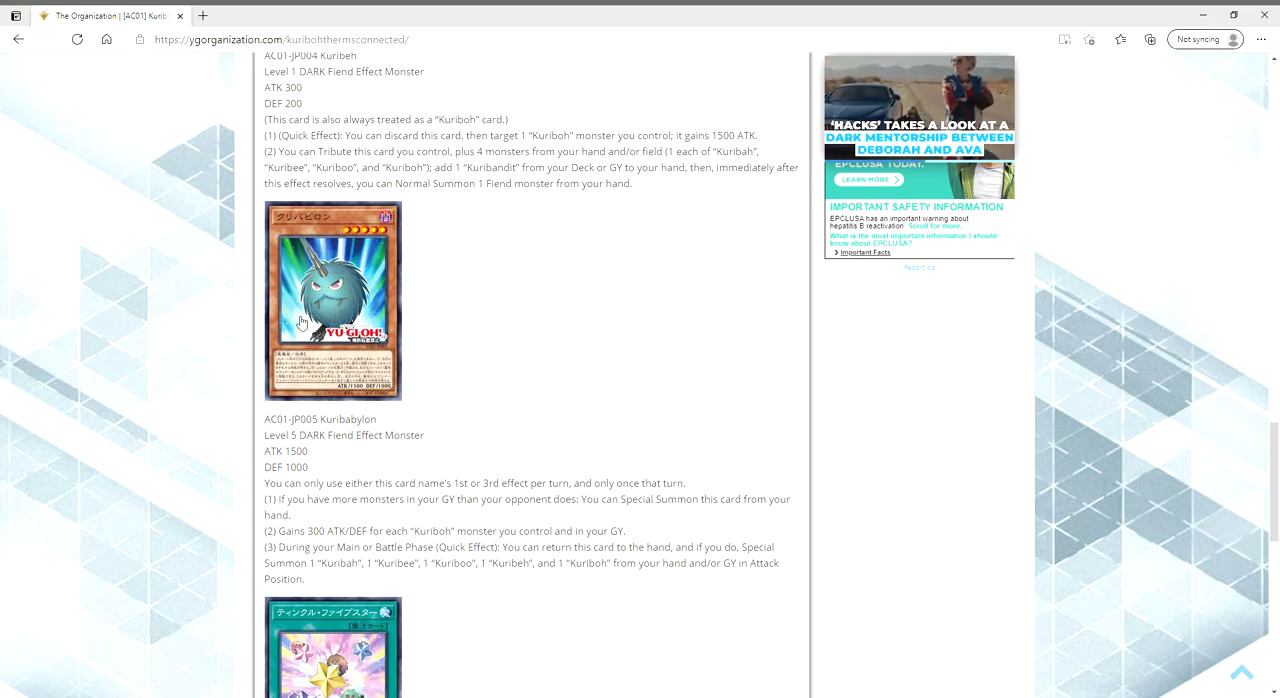
Scroll back up toward the [AC01] Kuribohs heading and opening Kuribah card
scroll("down", 3)
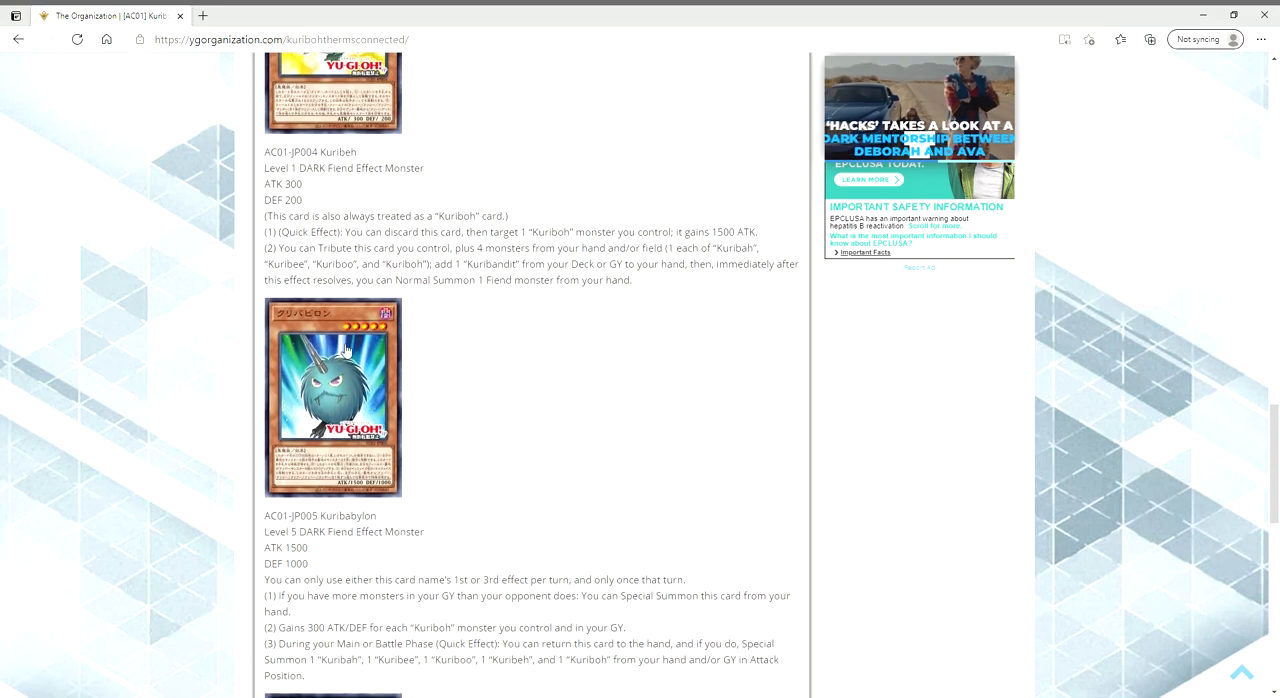
scroll("down", 3)
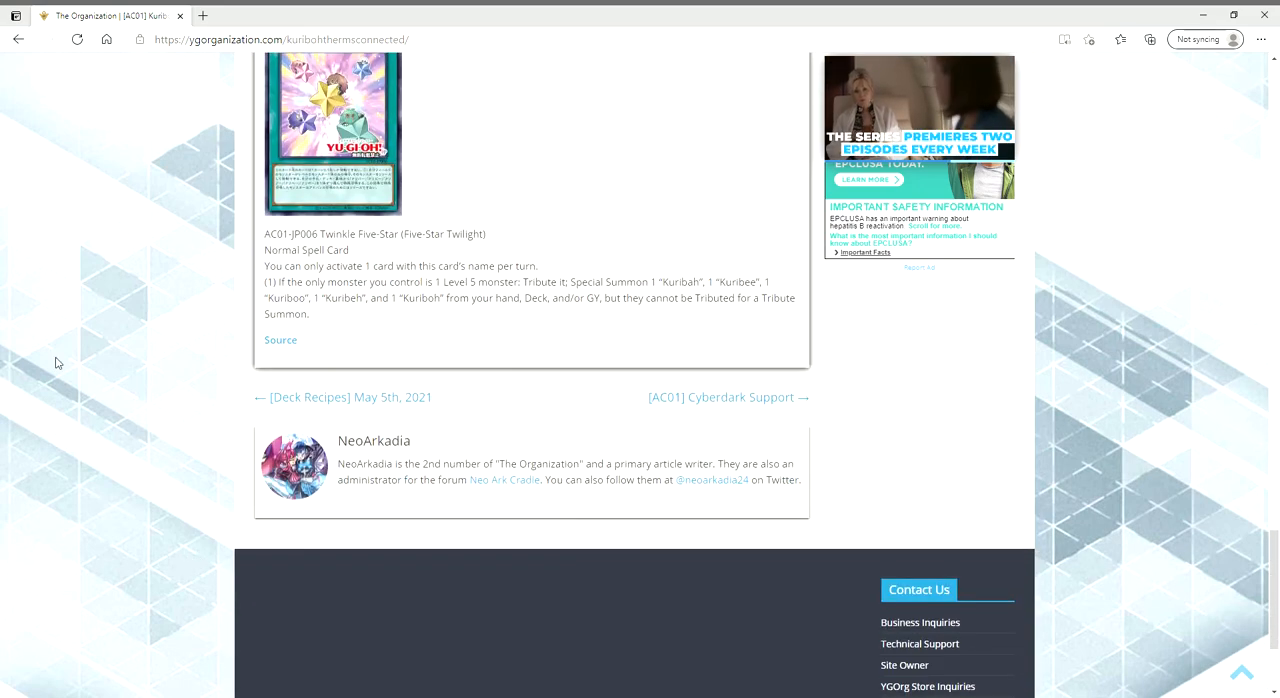
scroll("up", 3)
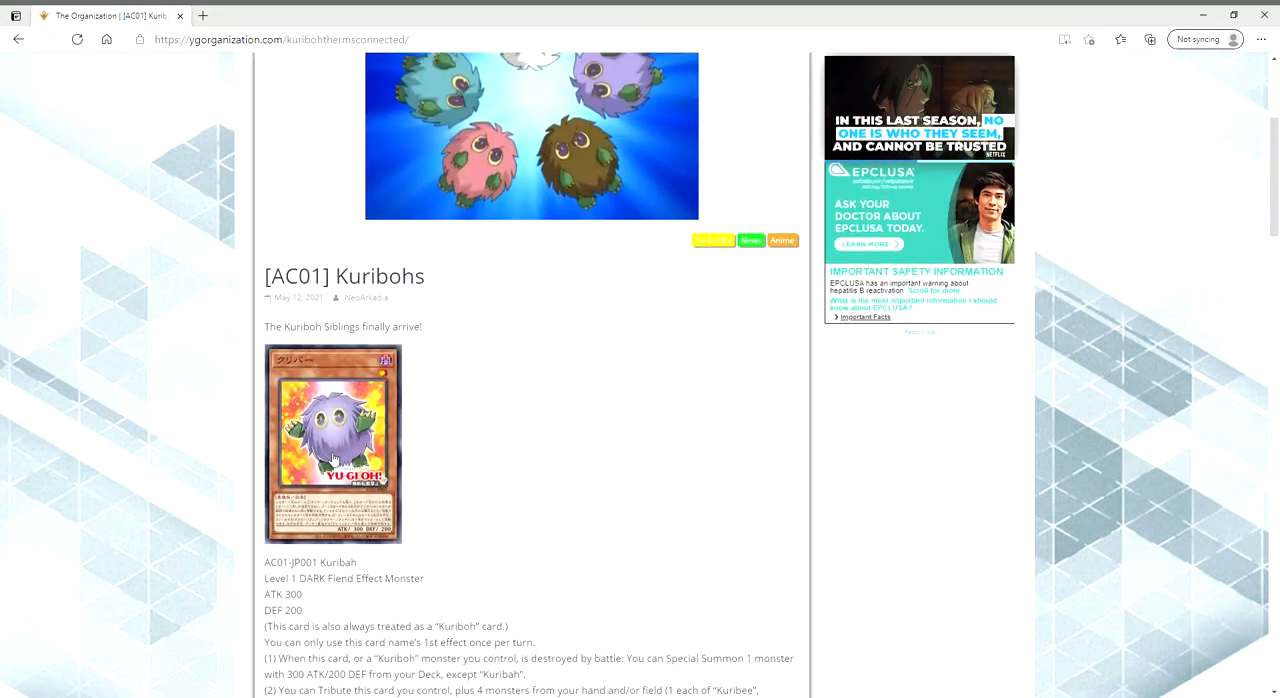
scroll("down", 3)
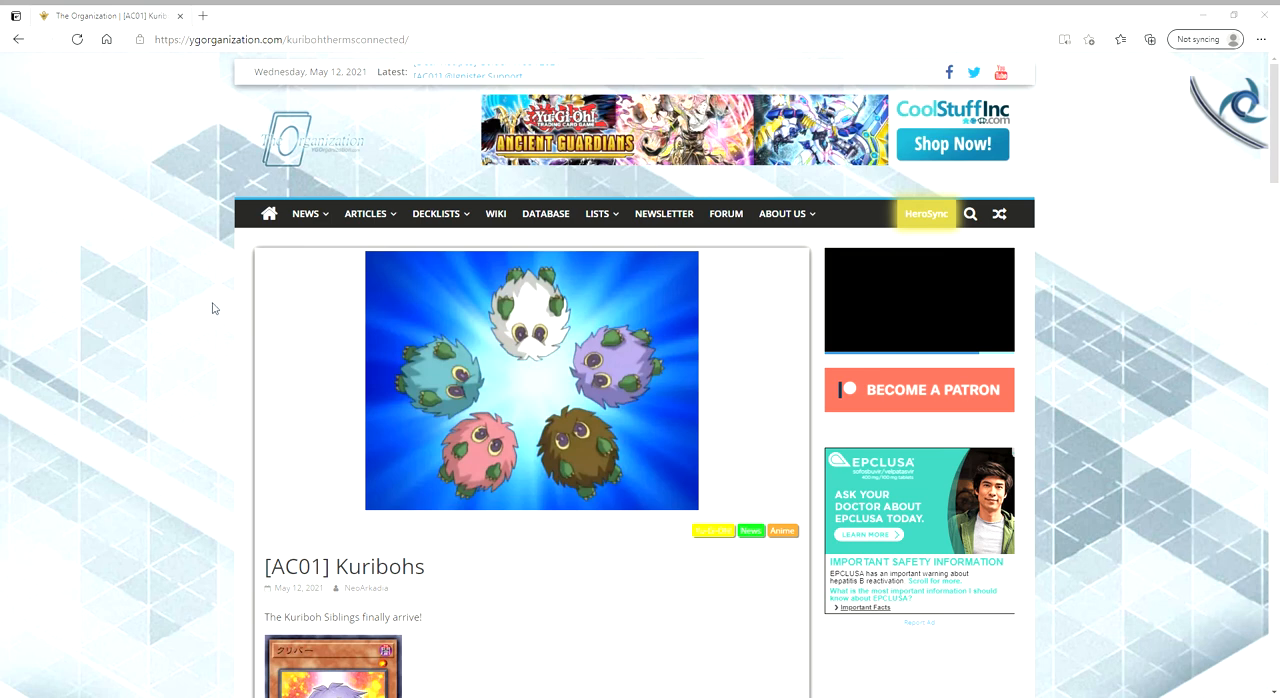
mouse_move(224, 308)
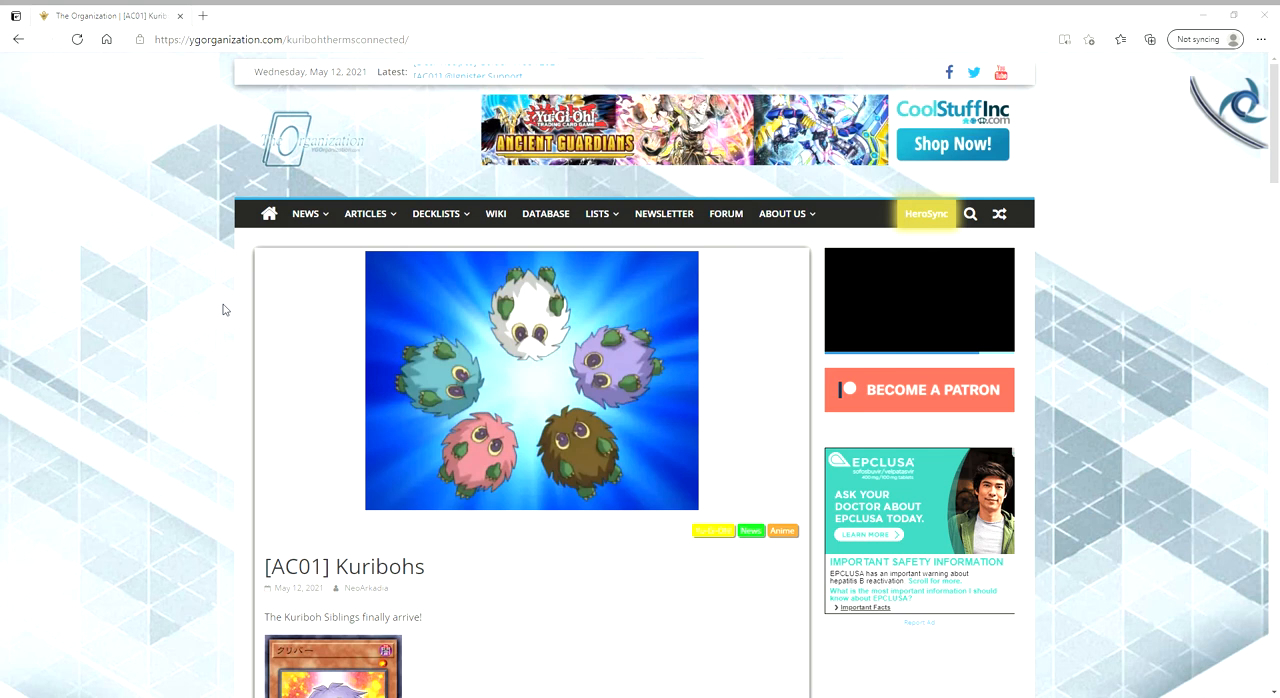
mouse_move(642, 312)
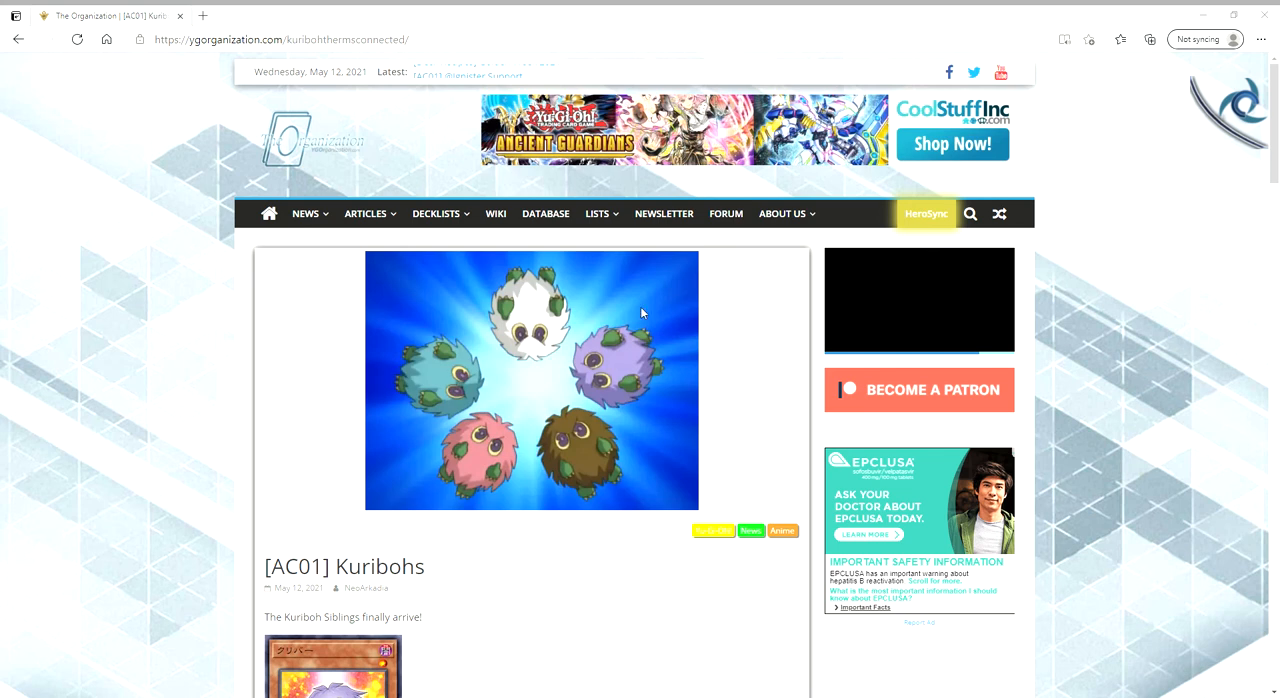
mouse_move(384, 208)
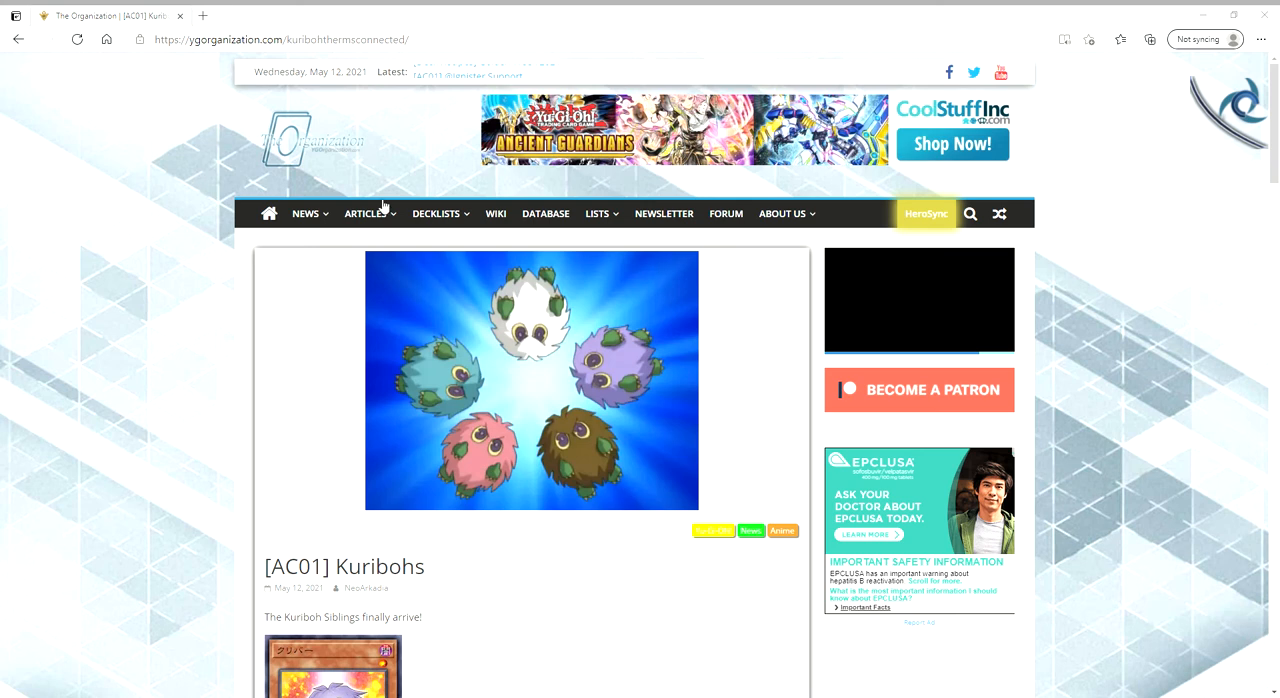
mouse_move(296, 378)
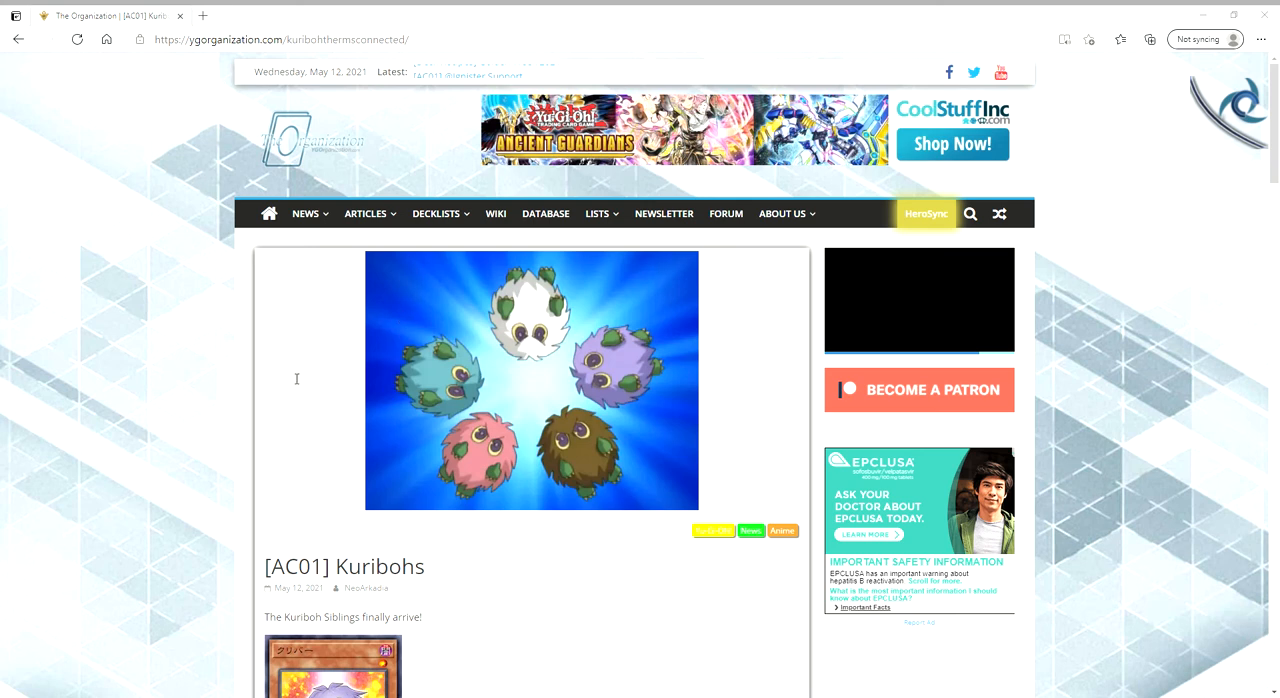
mouse_move(338, 352)
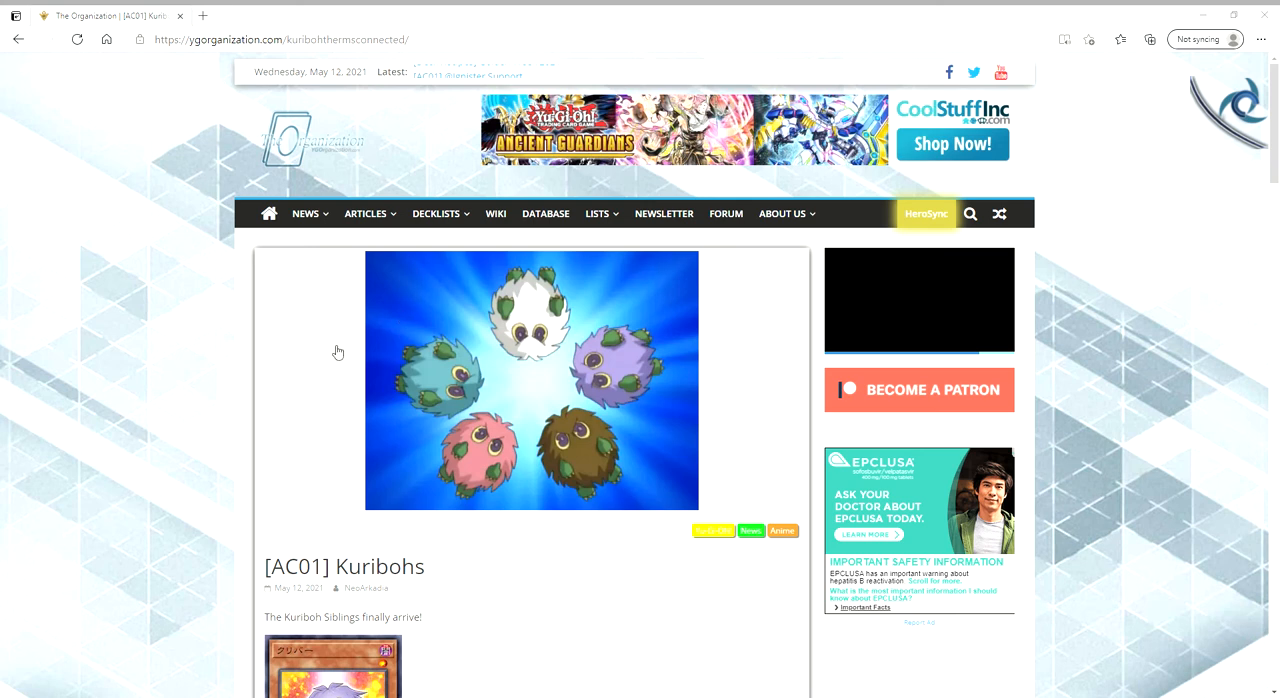
mouse_move(444, 336)
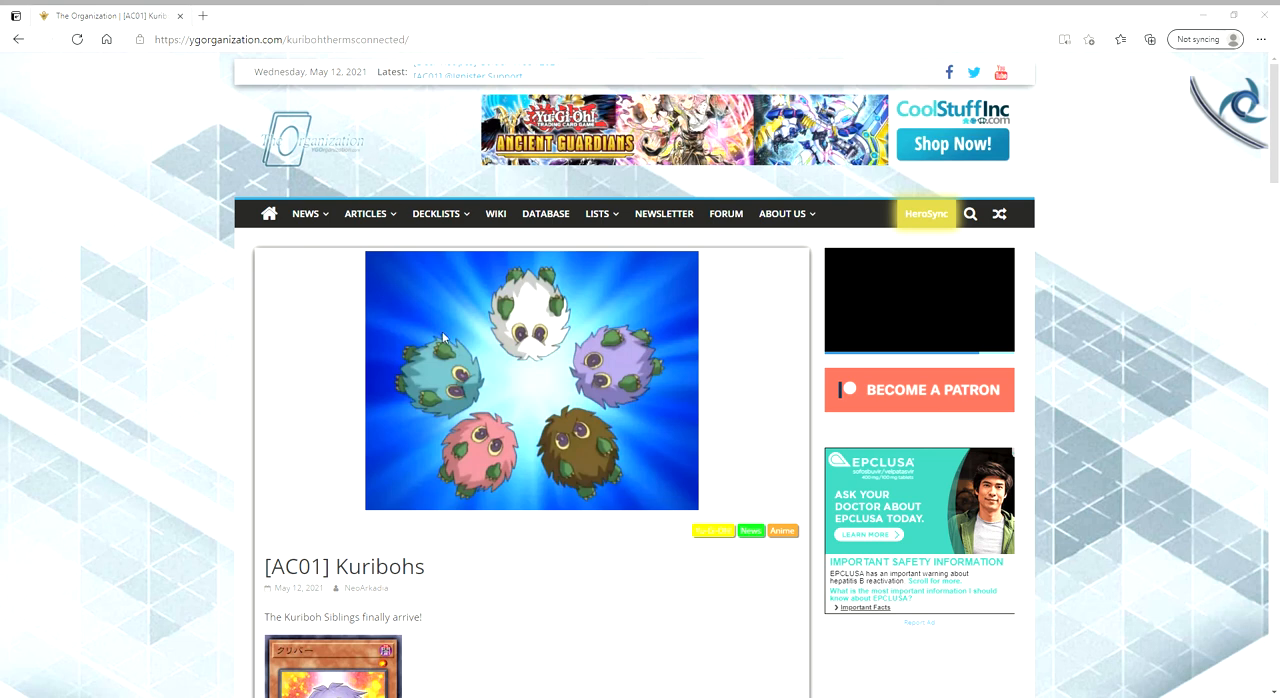
mouse_move(286, 186)
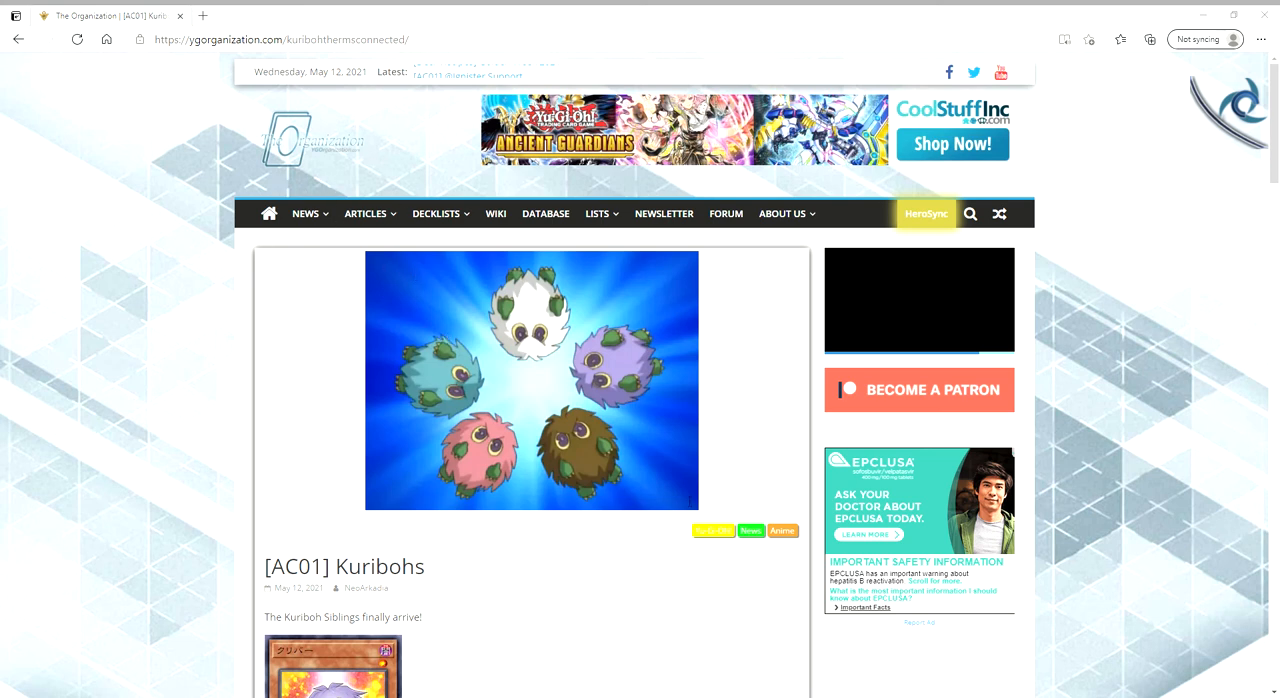
mouse_move(490, 392)
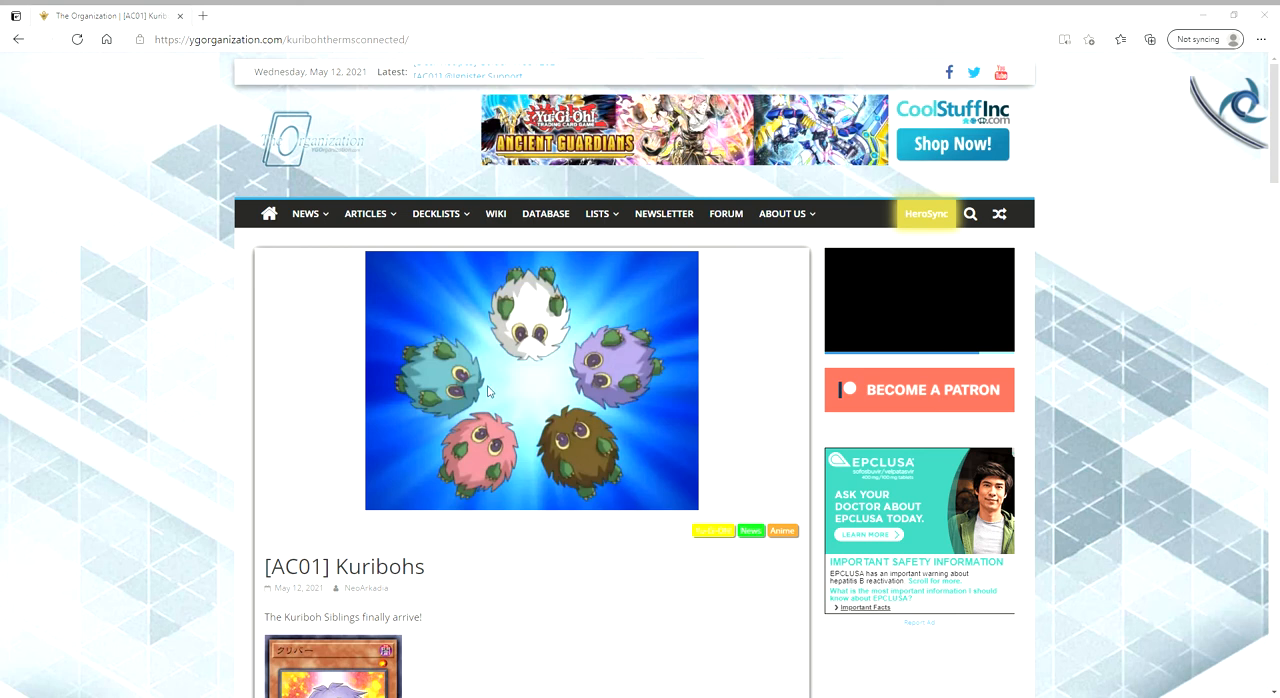
mouse_move(290, 278)
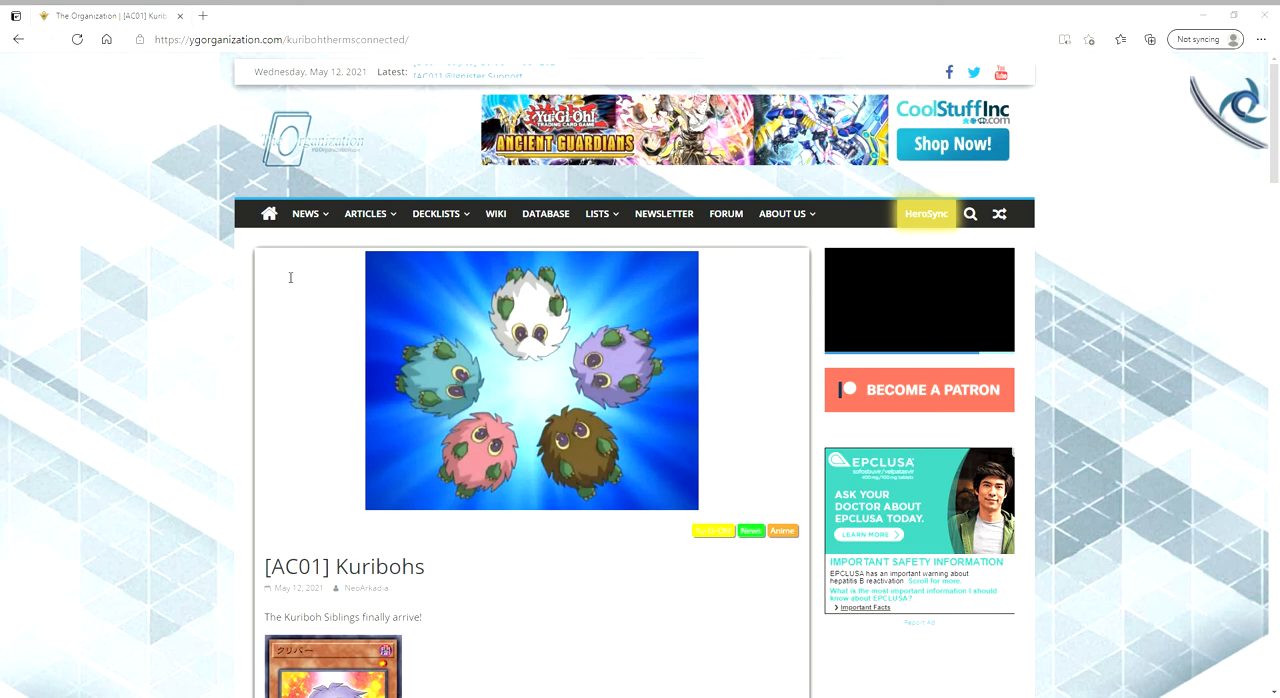
mouse_move(308, 260)
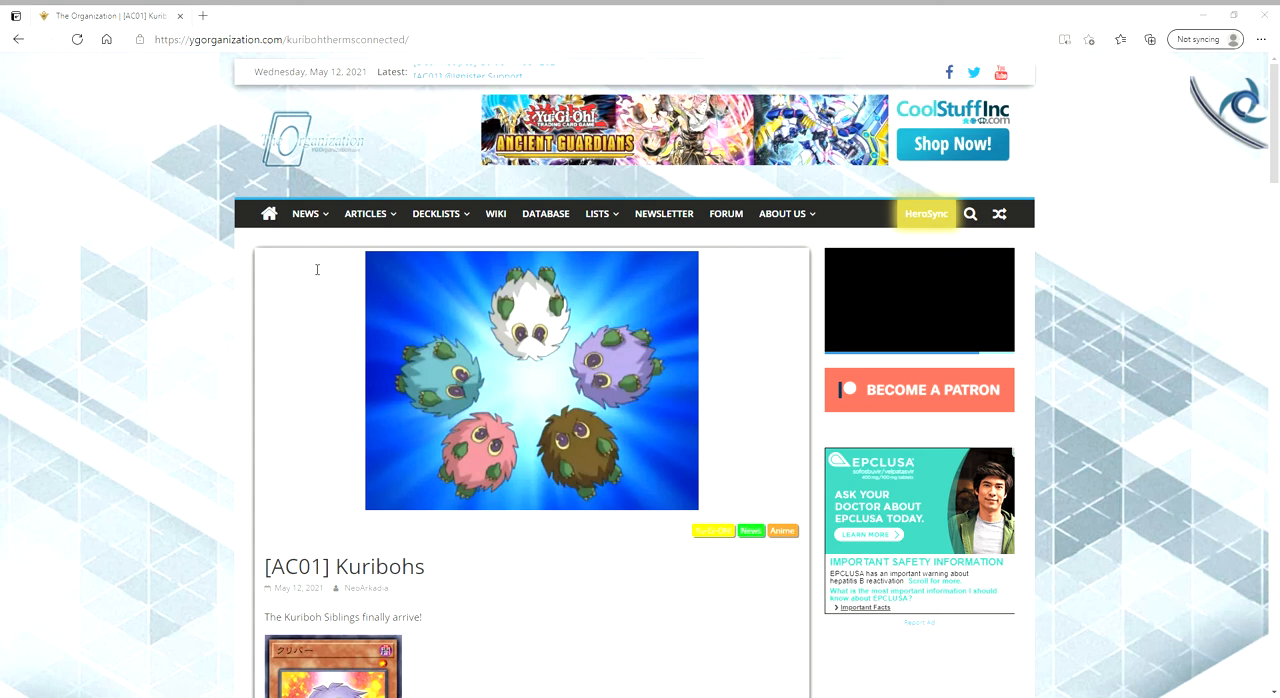
mouse_move(372, 340)
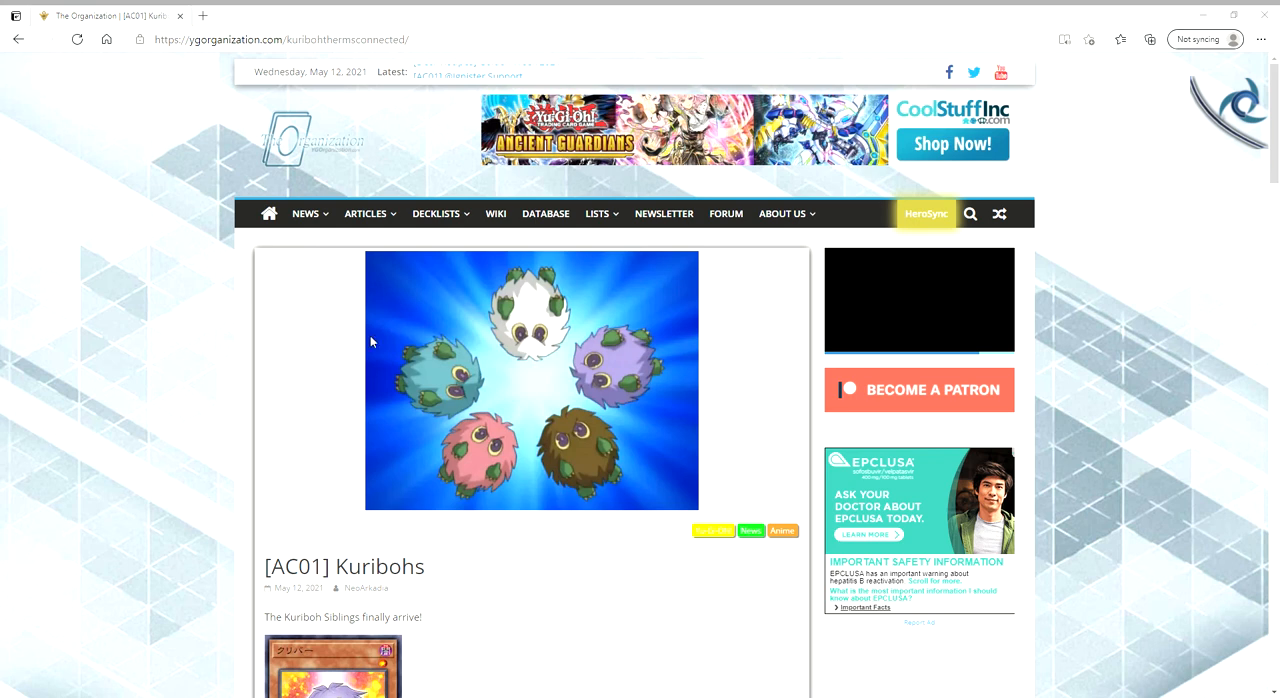
mouse_move(376, 344)
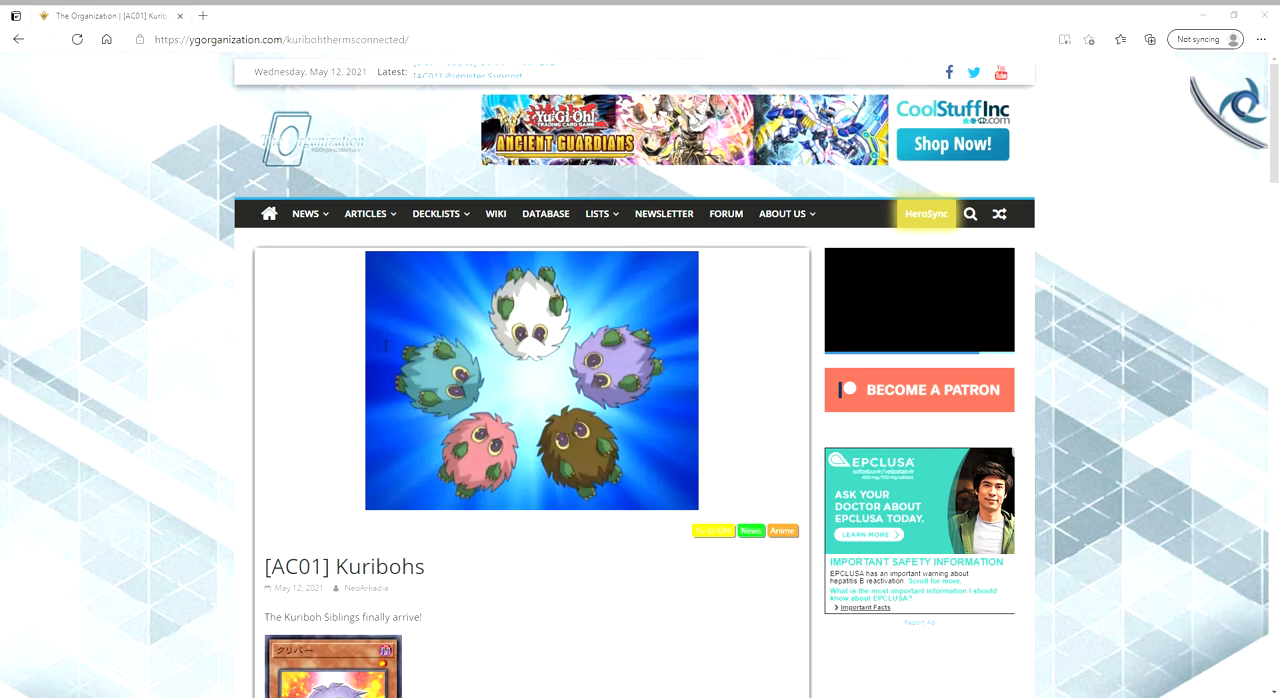
mouse_move(380, 344)
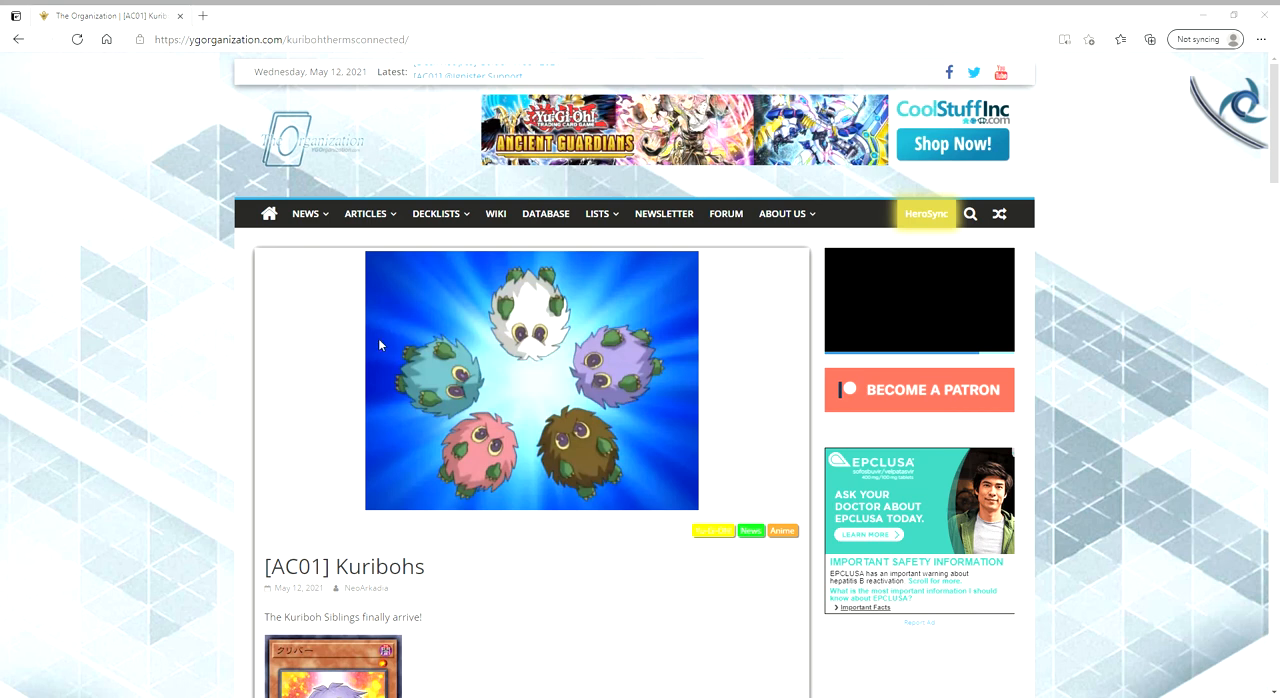
mouse_move(358, 316)
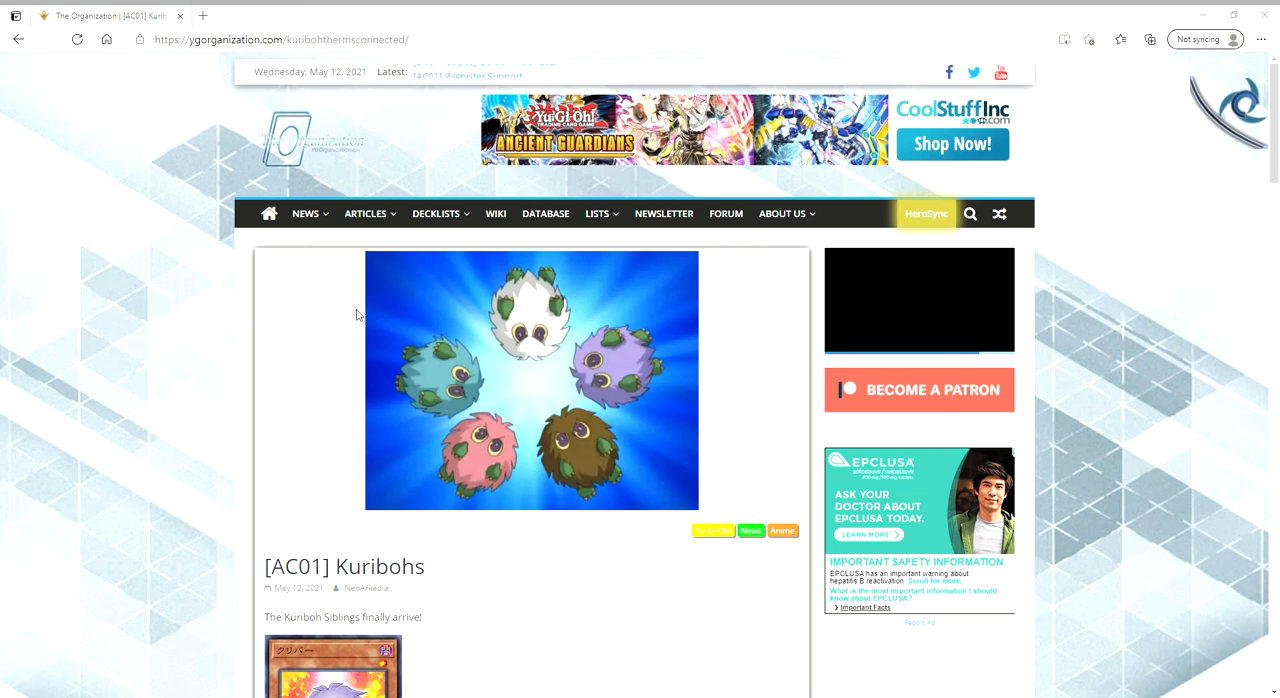
mouse_move(356, 282)
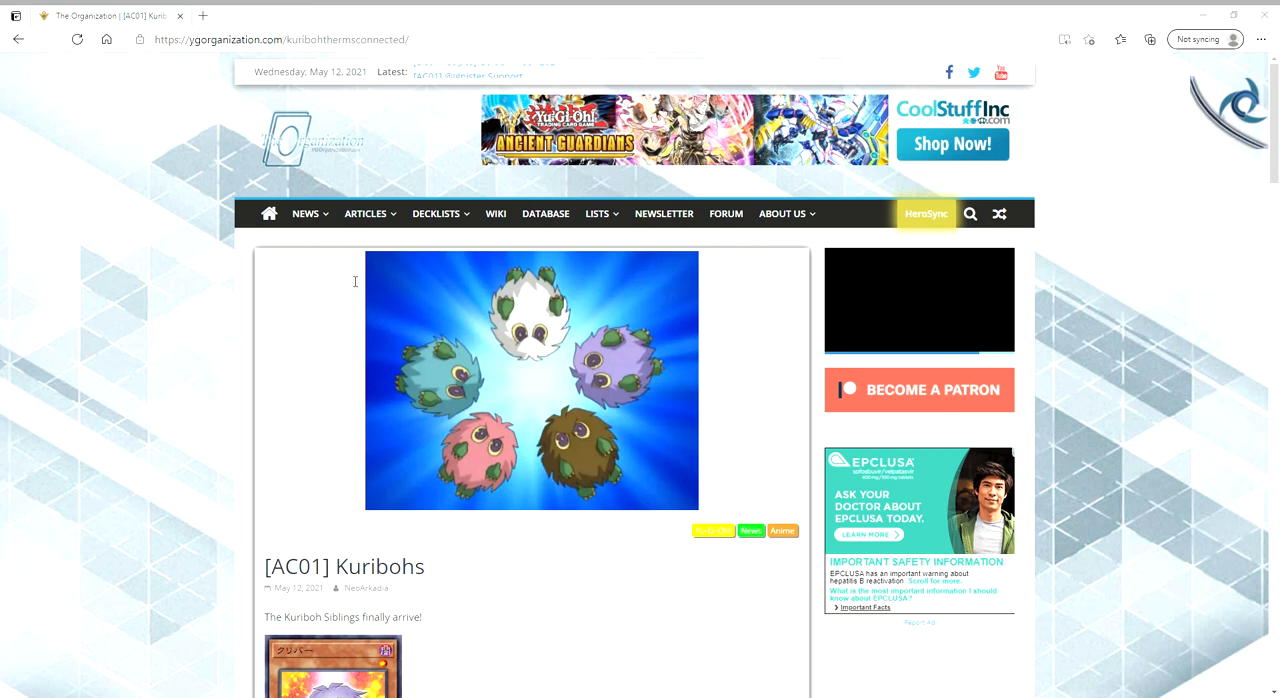
mouse_move(362, 250)
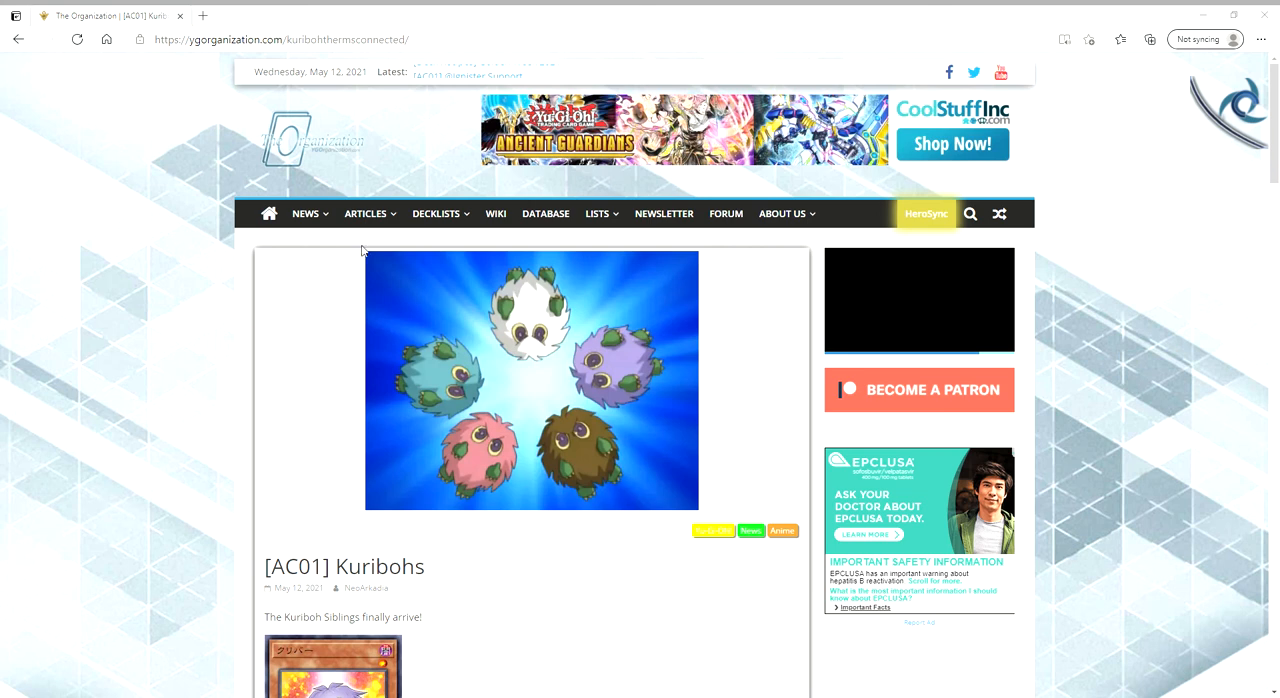
mouse_move(324, 286)
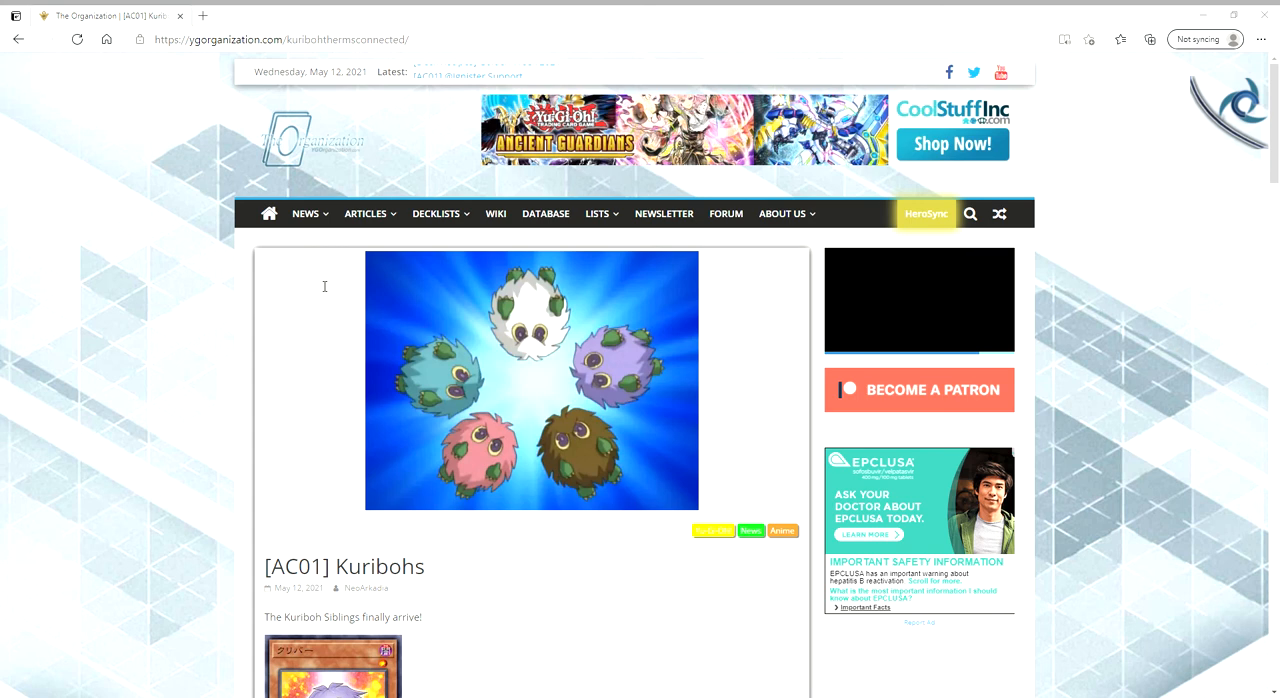
mouse_move(522, 360)
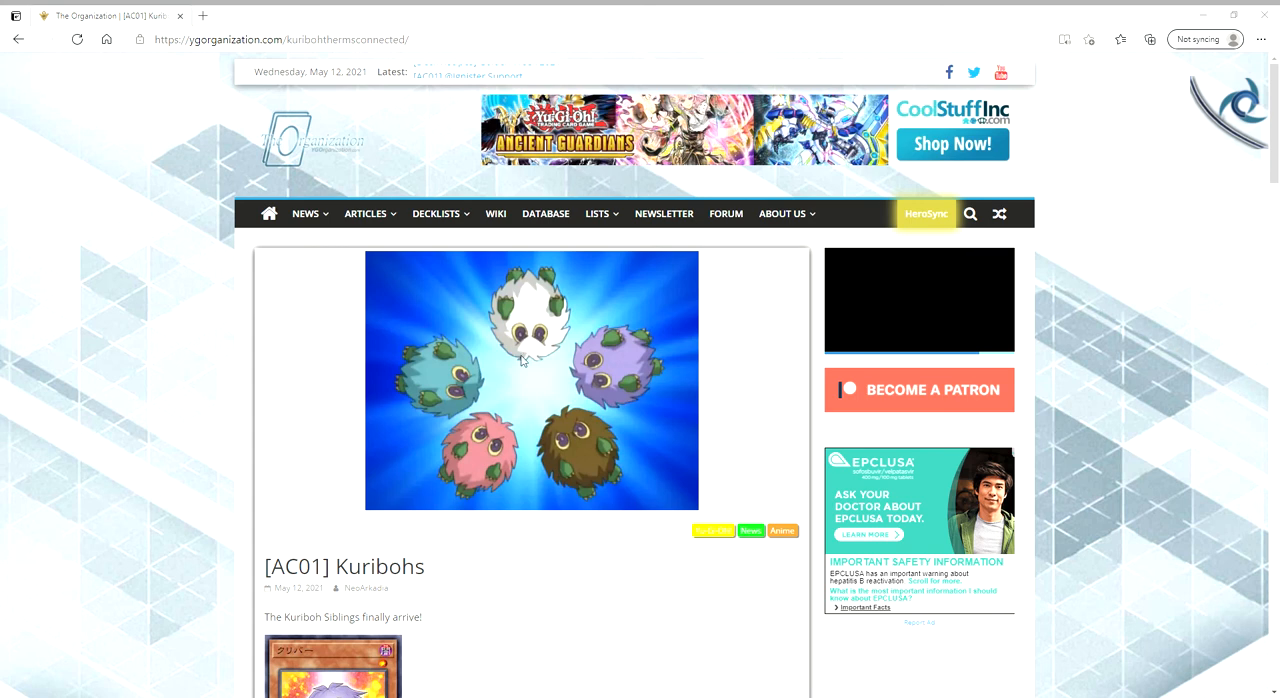
mouse_move(660, 460)
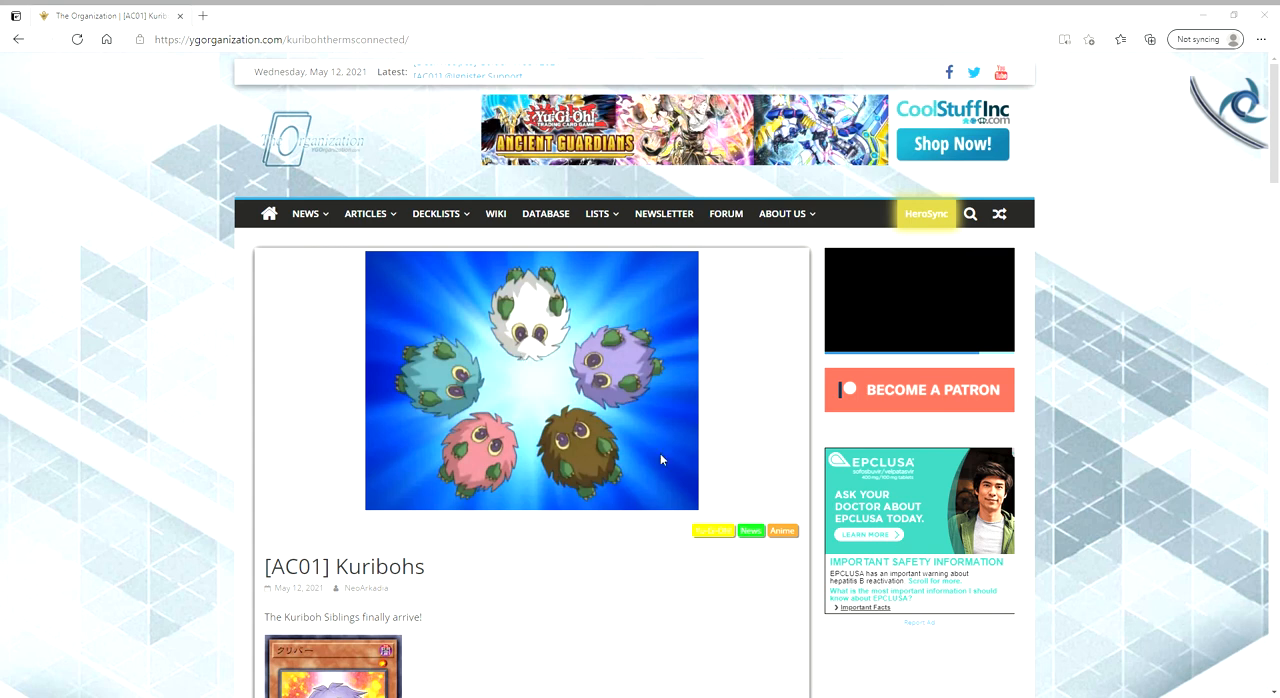
mouse_move(576, 430)
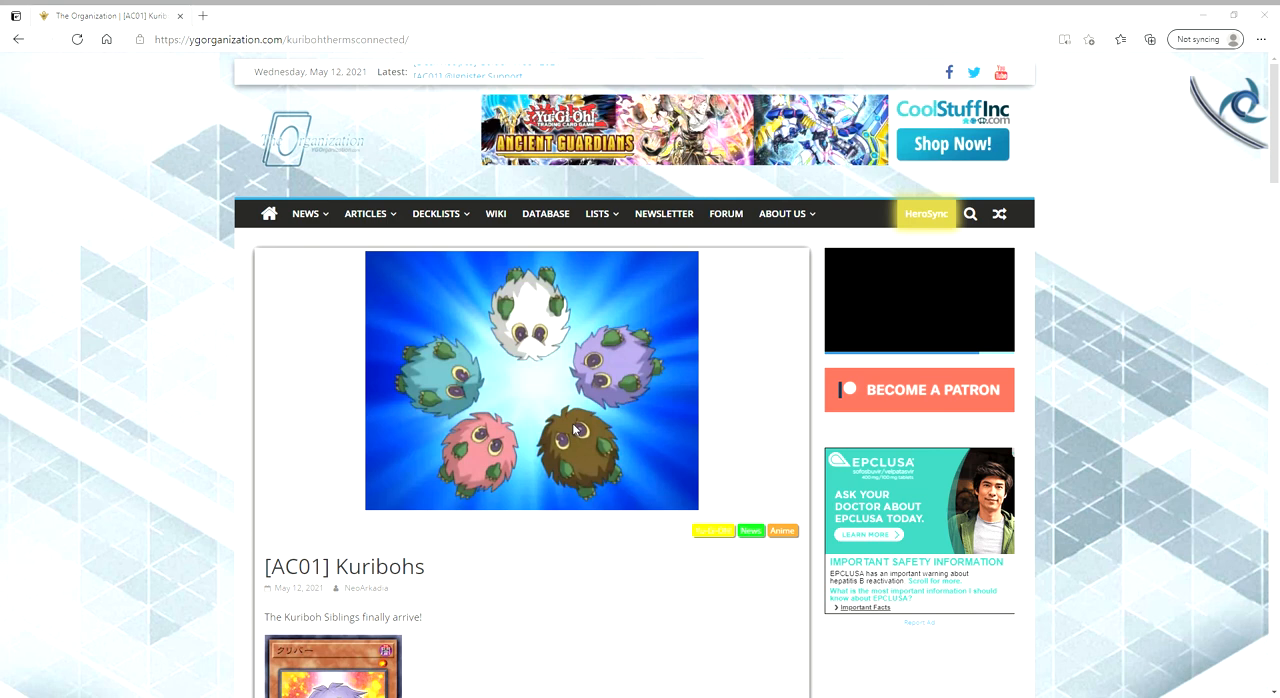
mouse_move(292, 280)
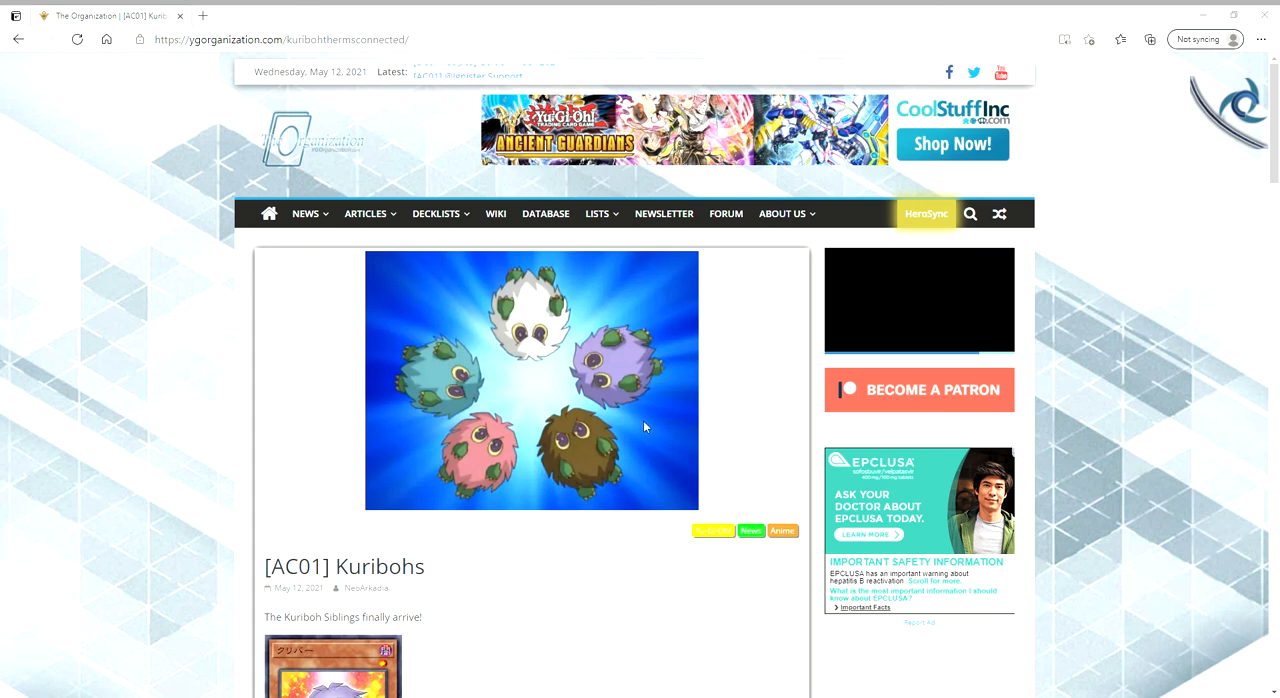
mouse_move(640, 452)
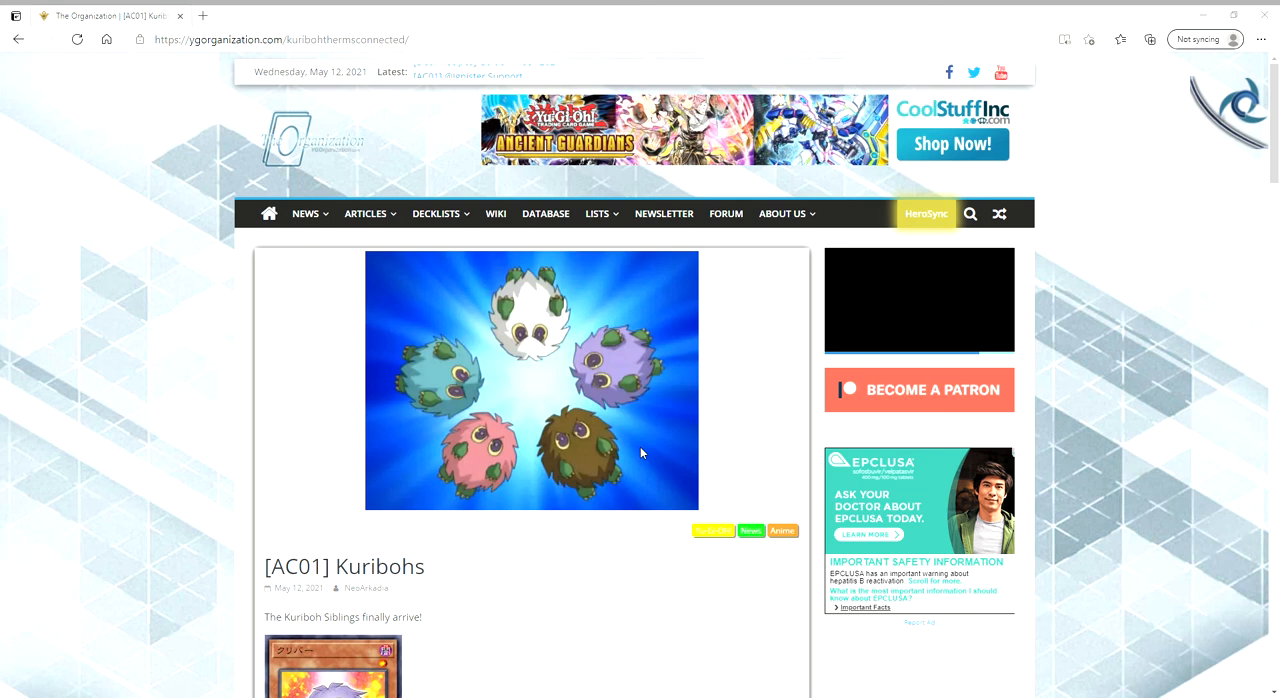
mouse_move(520, 426)
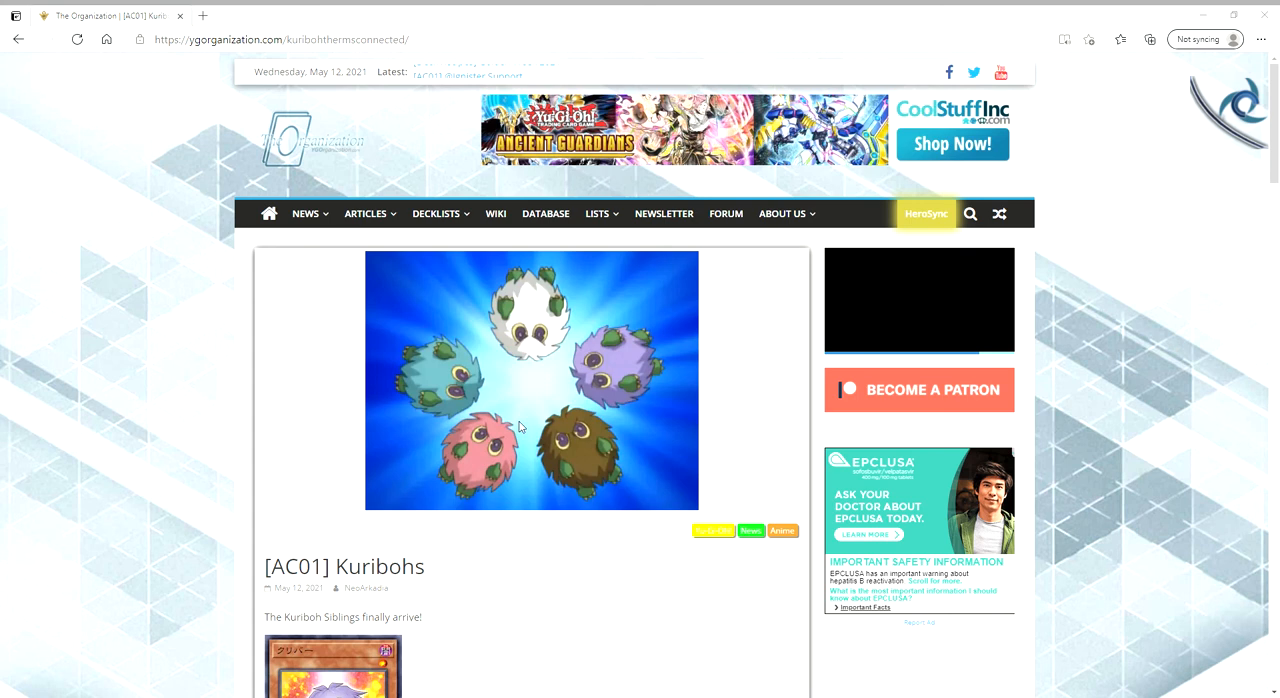
mouse_move(536, 428)
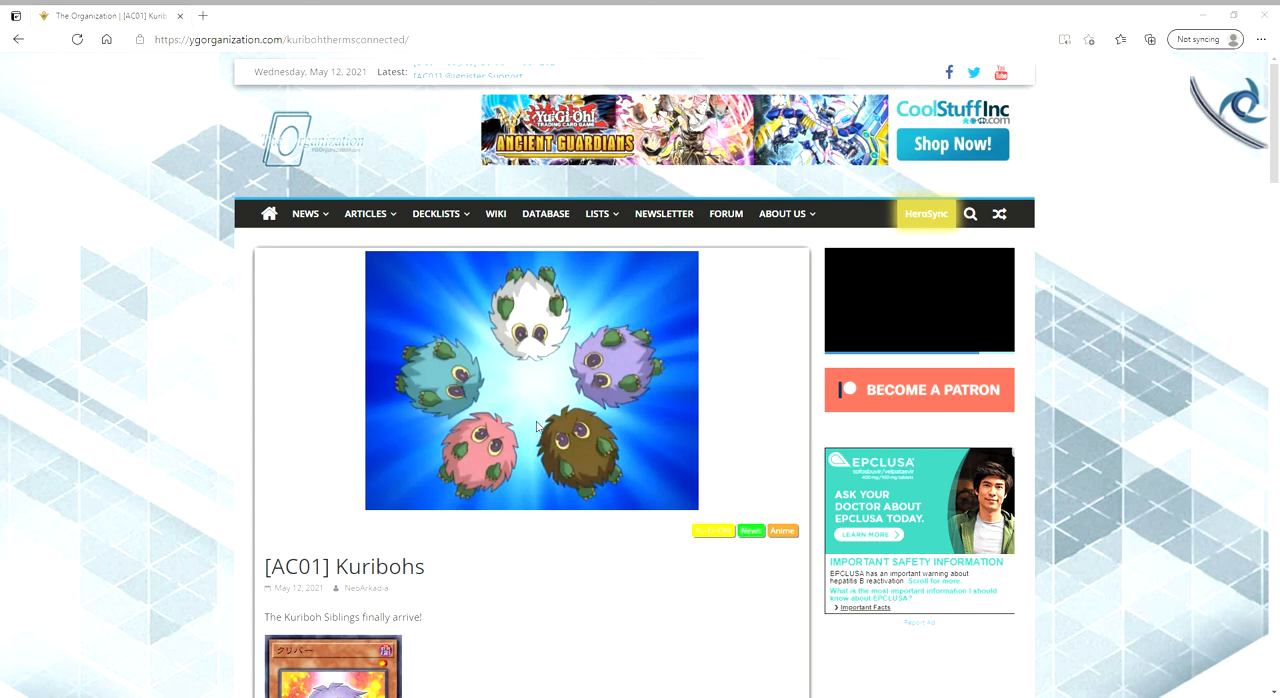